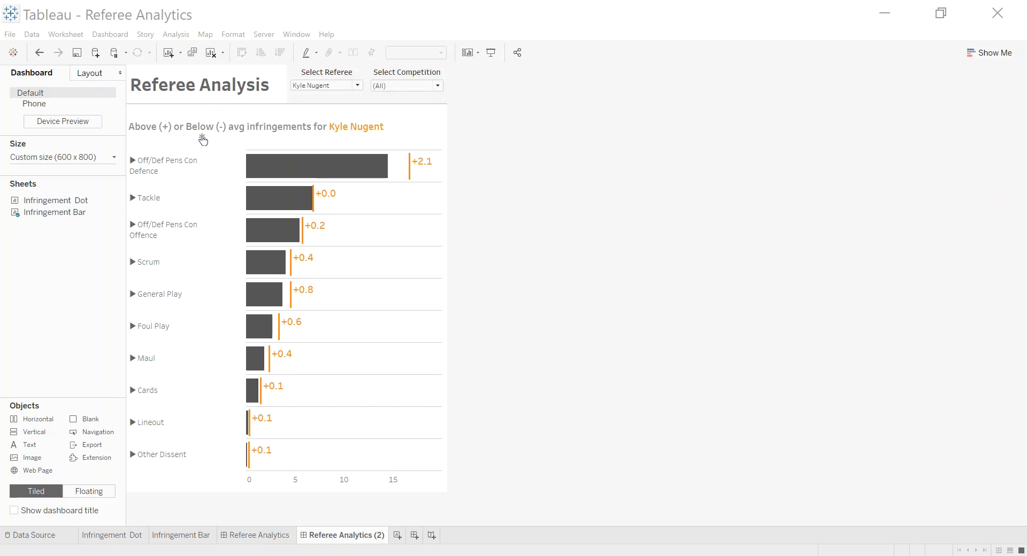
mouse_move(782, 140)
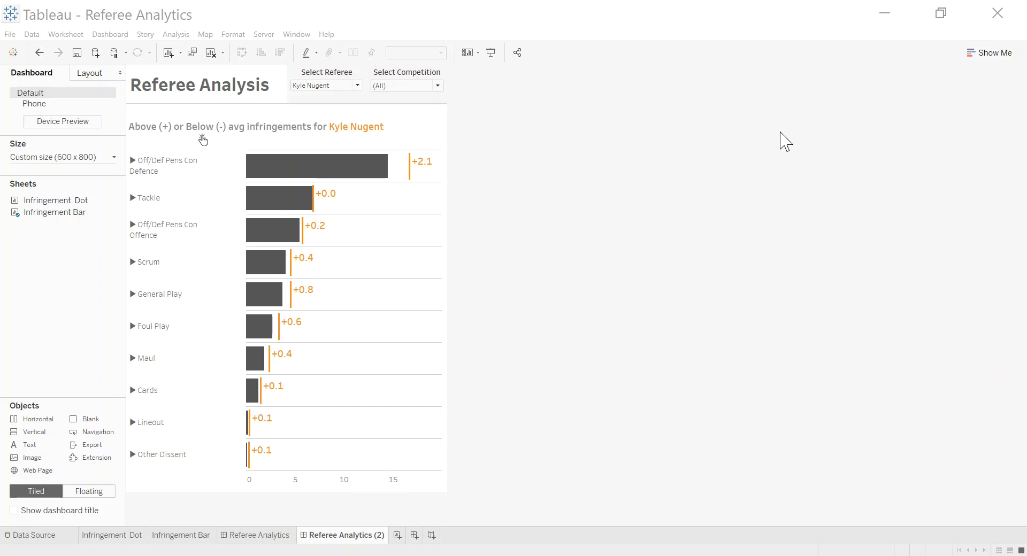
mouse_move(623, 263)
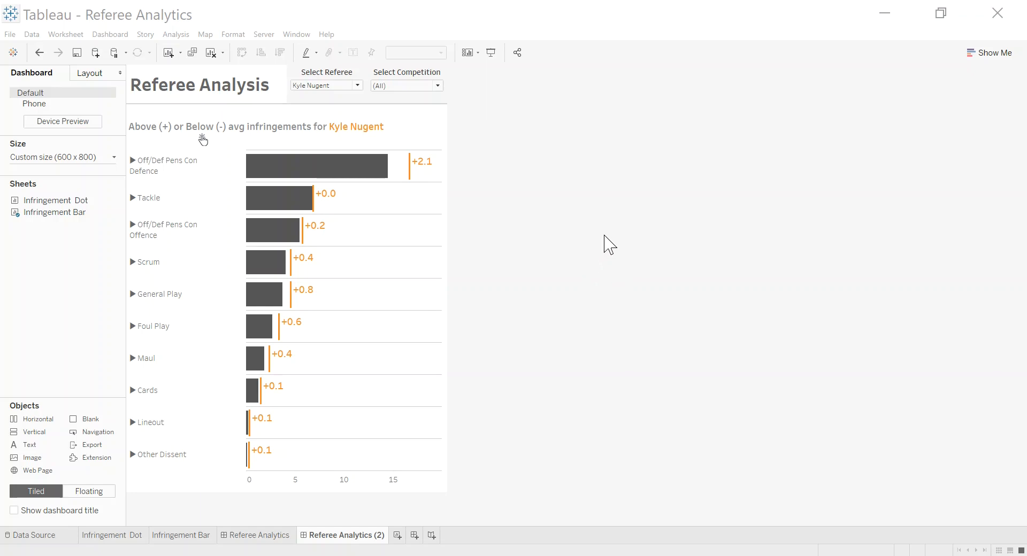
mouse_move(438, 324)
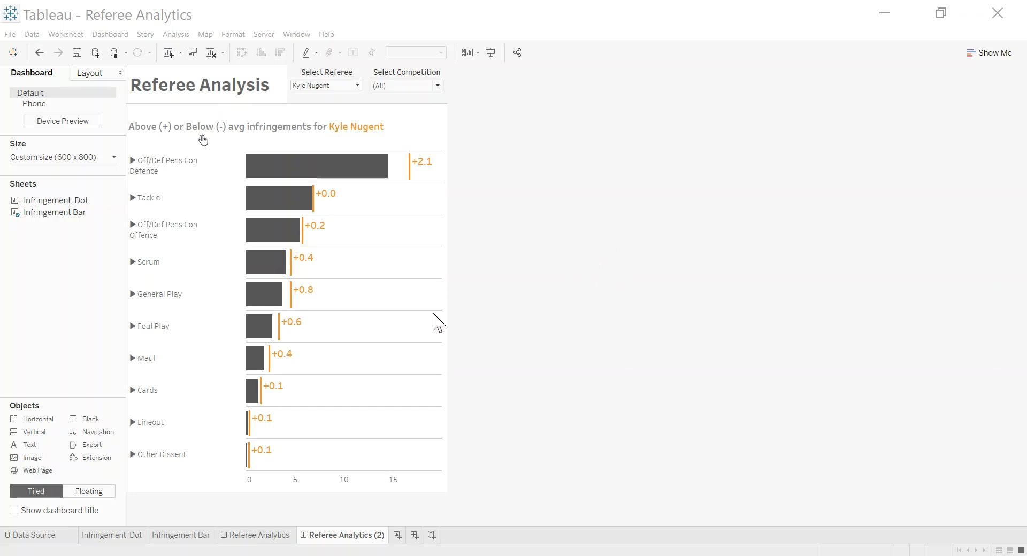
mouse_move(232, 196)
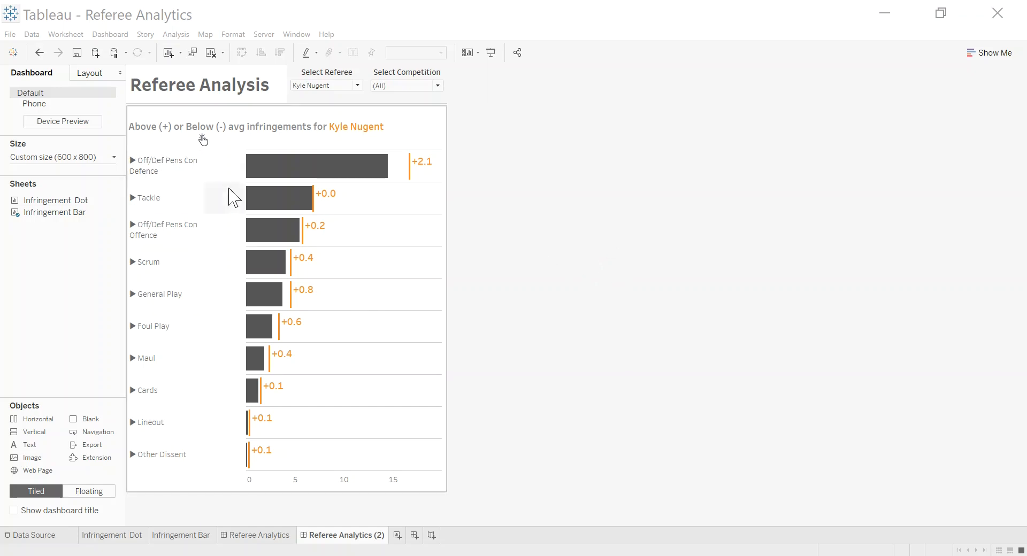
mouse_move(401, 141)
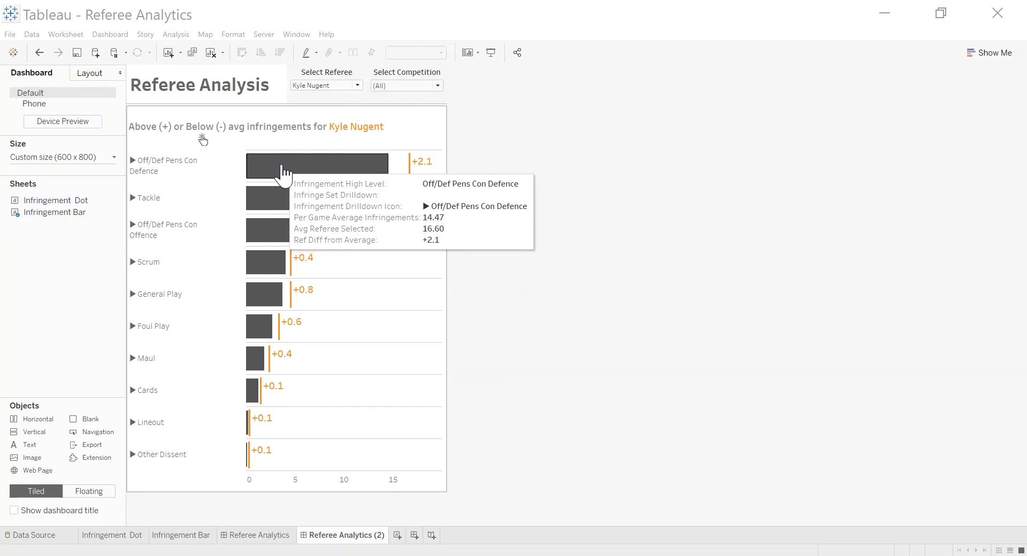
mouse_move(325, 172)
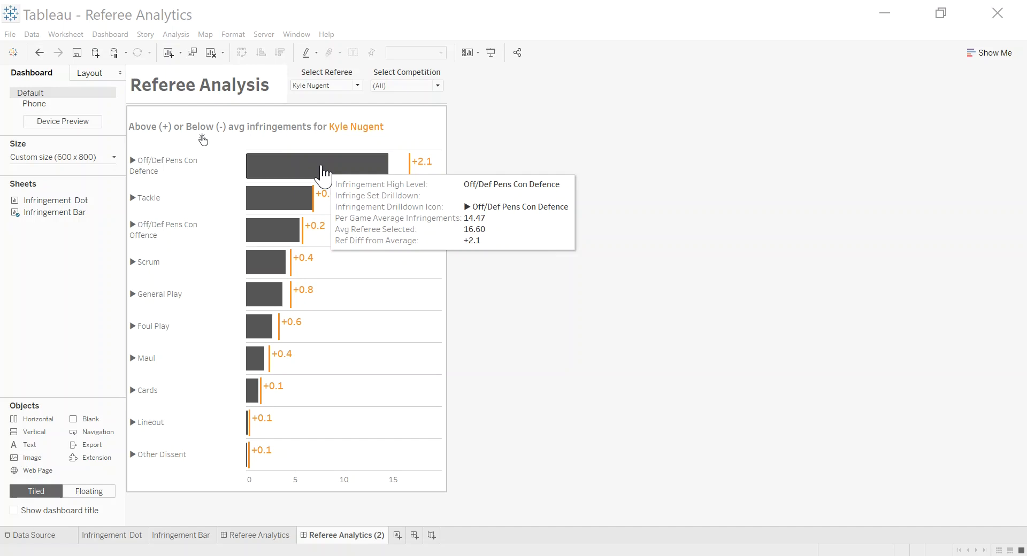
mouse_move(234, 174)
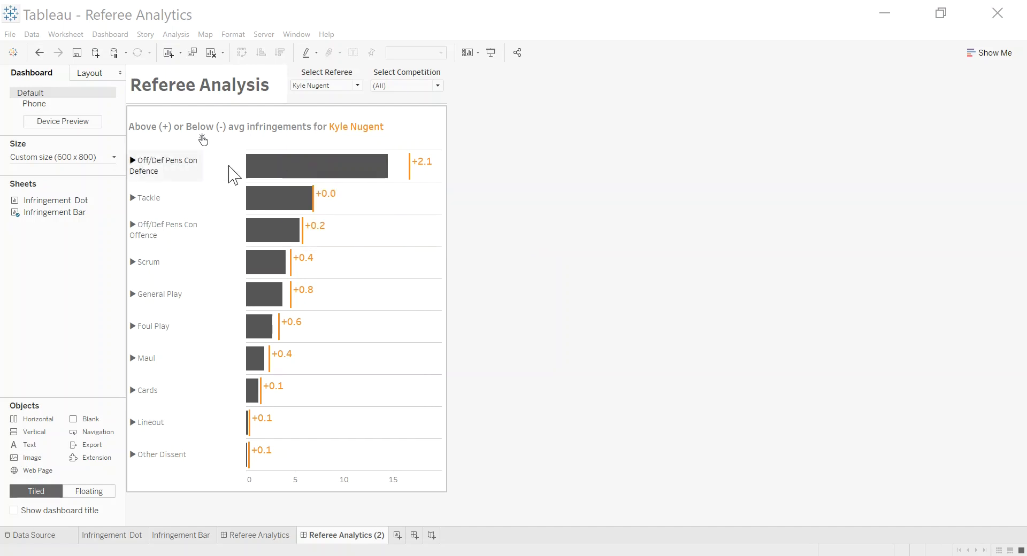
mouse_move(366, 138)
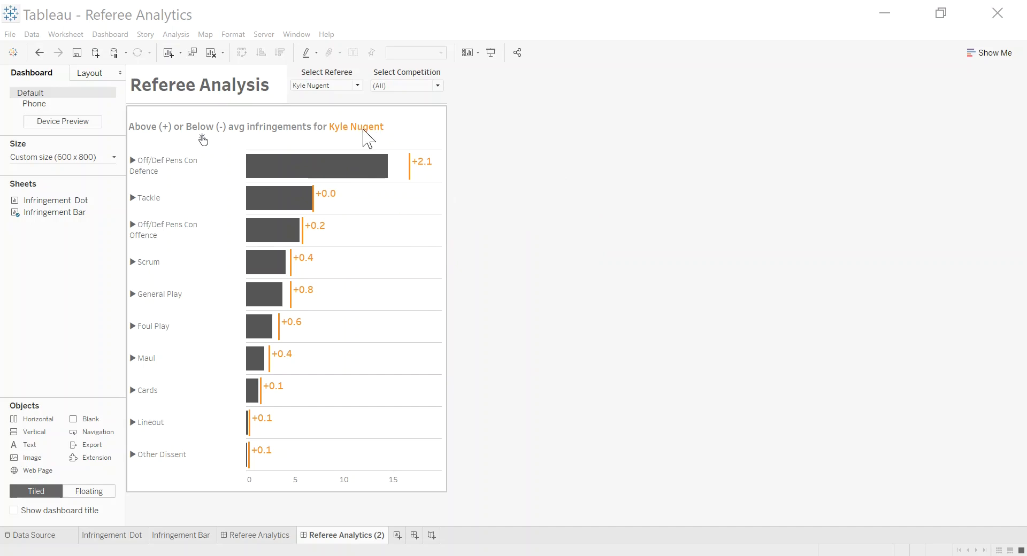
mouse_move(357, 138)
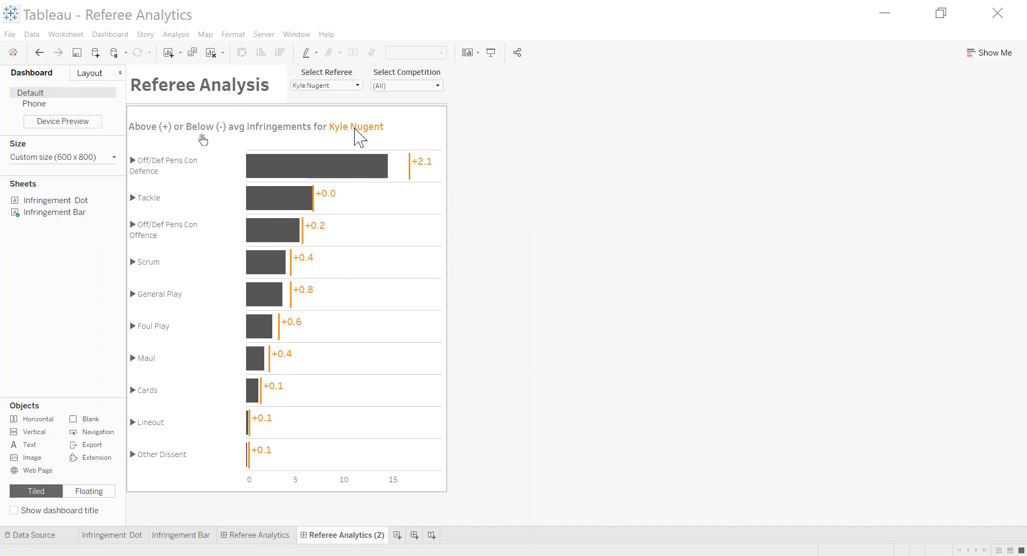
mouse_move(419, 174)
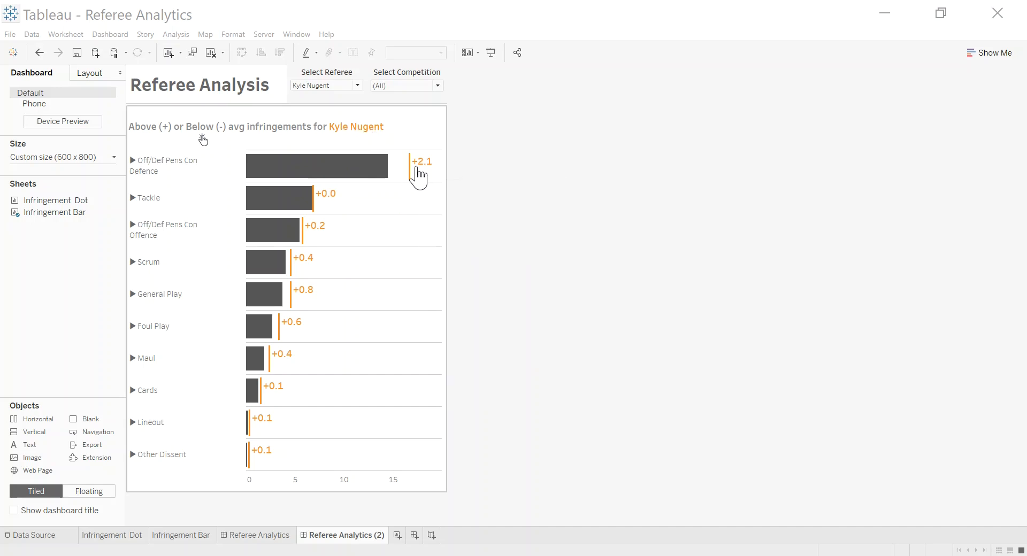
mouse_move(380, 171)
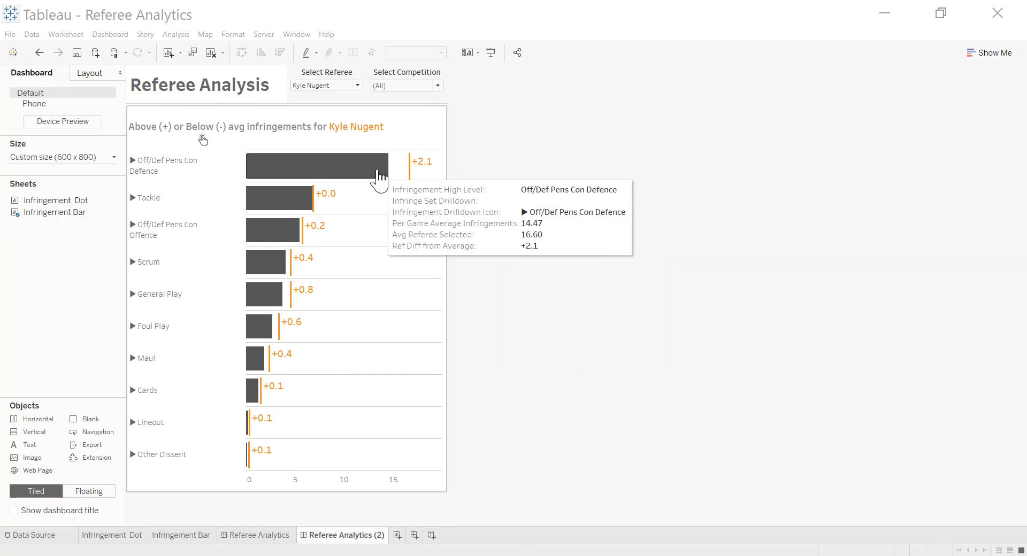
mouse_move(337, 169)
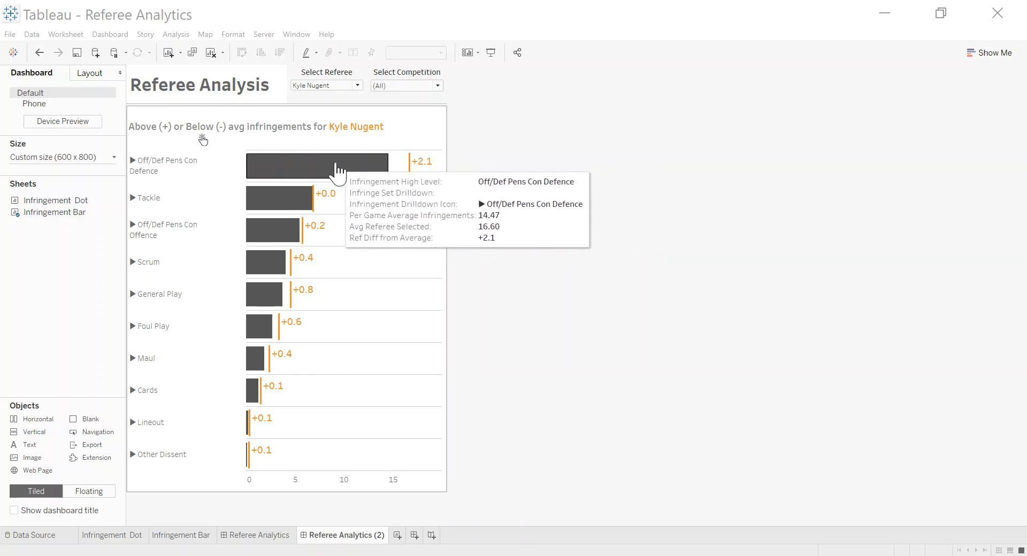
mouse_move(333, 129)
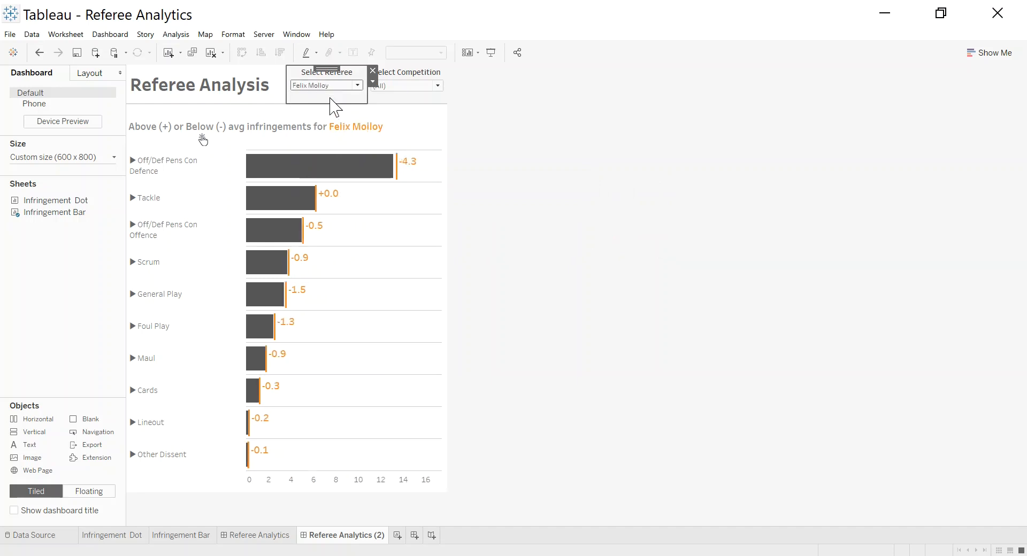
click(436, 85)
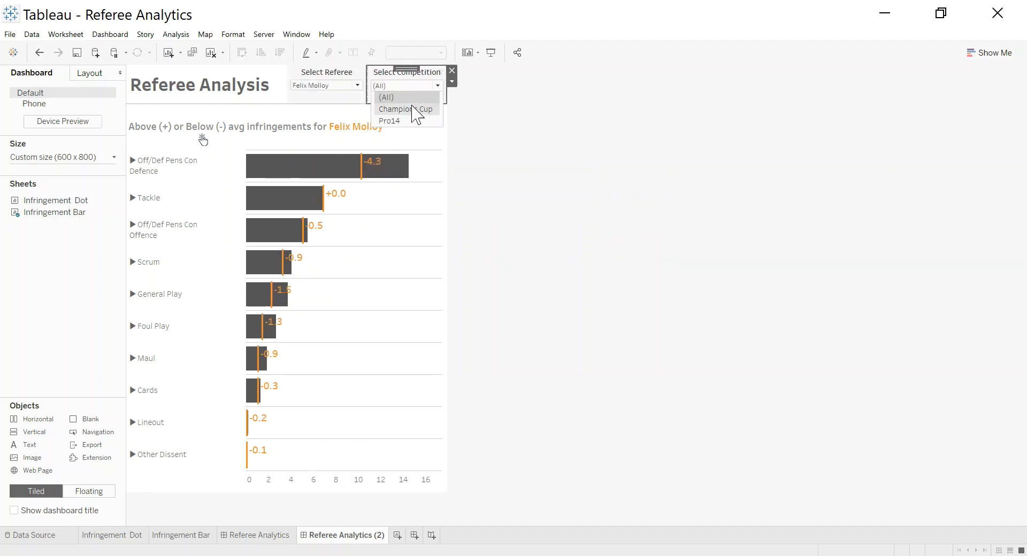
click(406, 109)
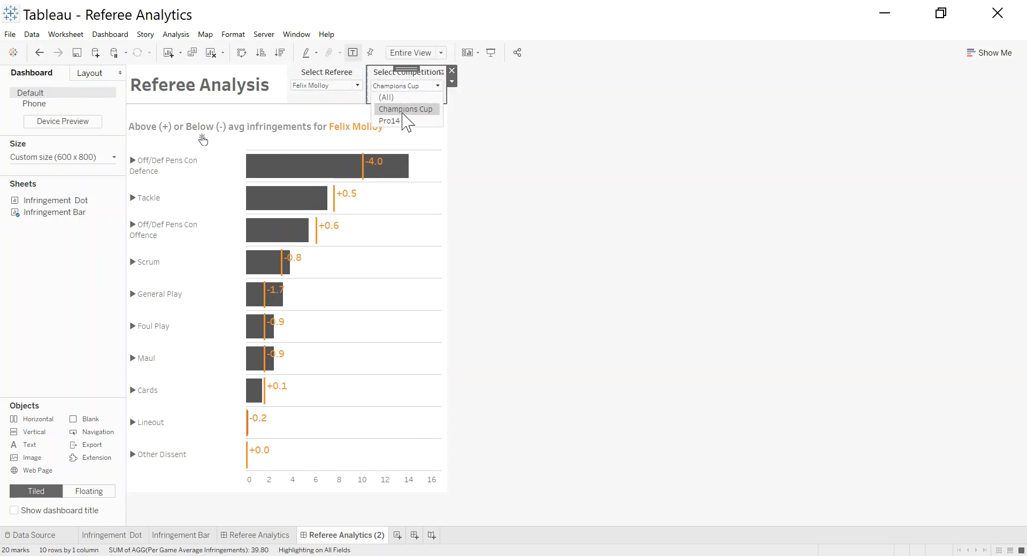
click(389, 121)
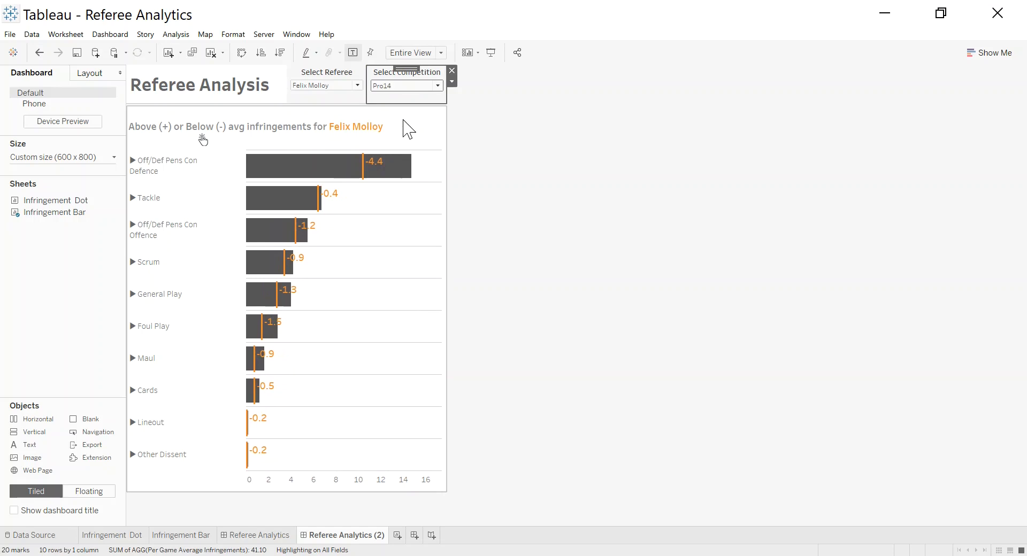
mouse_move(365, 352)
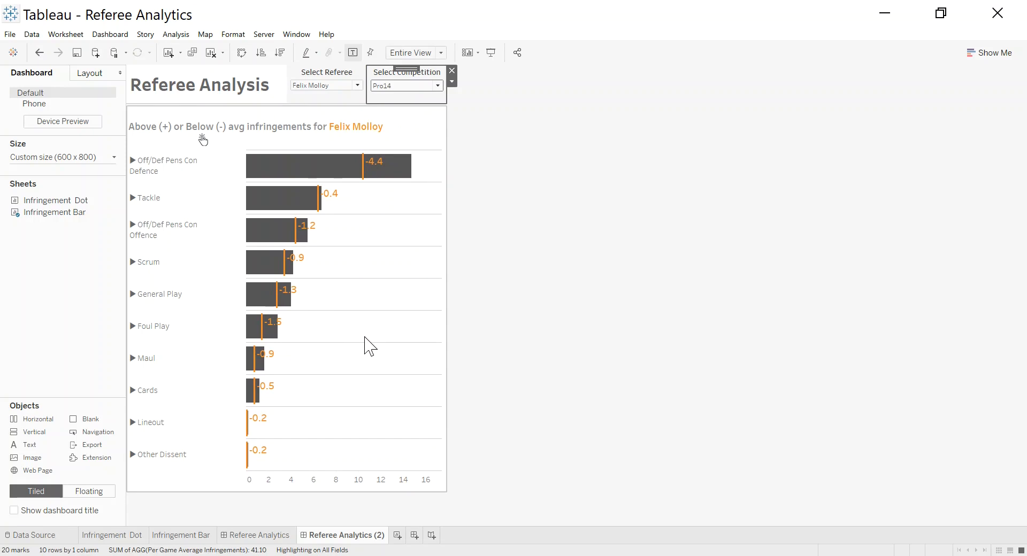
mouse_move(351, 79)
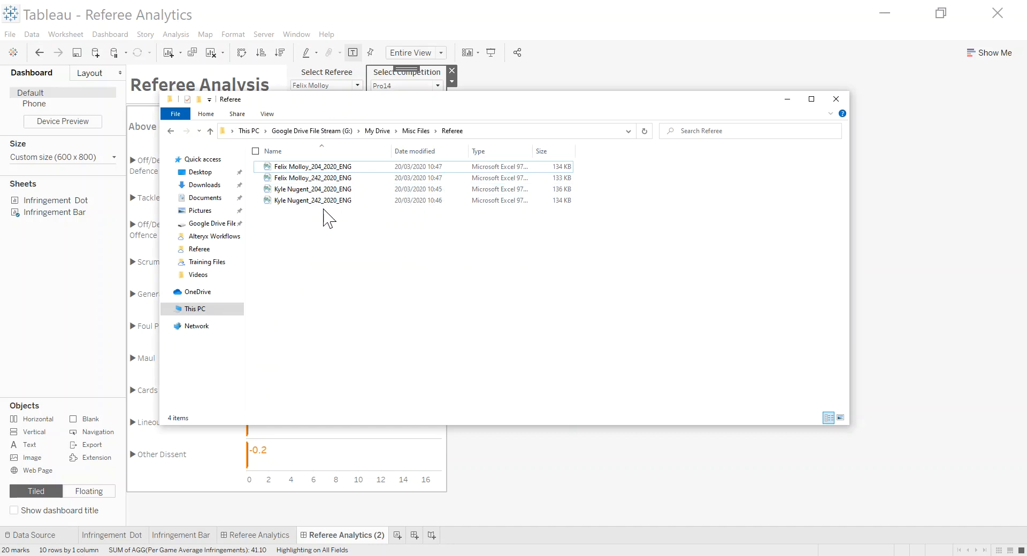
mouse_move(289, 221)
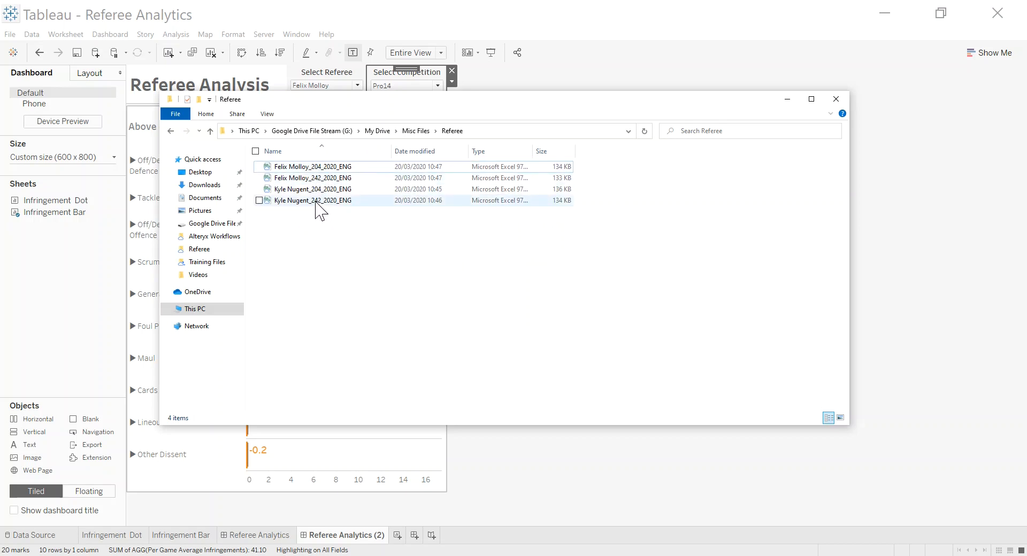
mouse_move(315, 197)
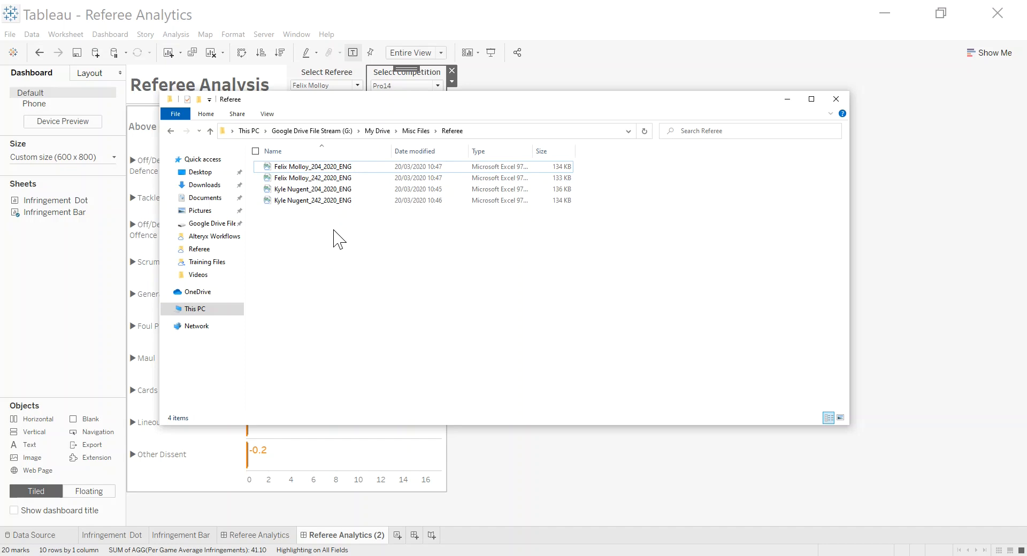
mouse_move(329, 234)
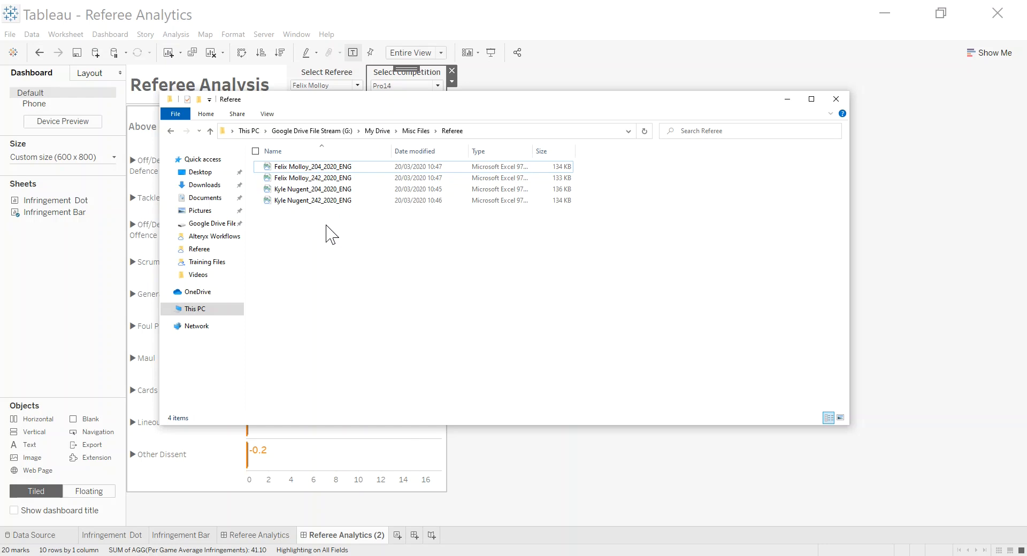
mouse_move(787, 99)
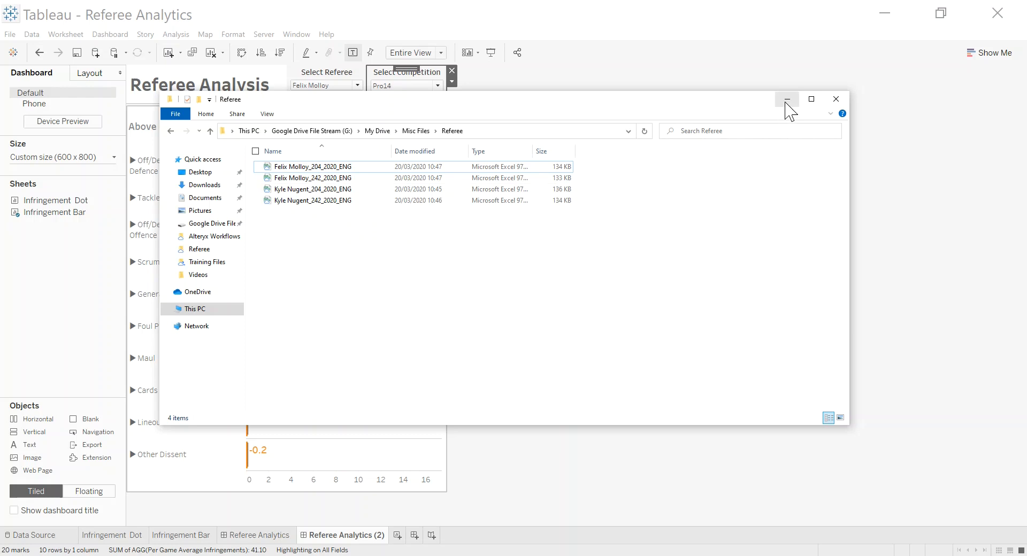
- Minimize the File Explorer window showing the four referee .xls files
click(787, 99)
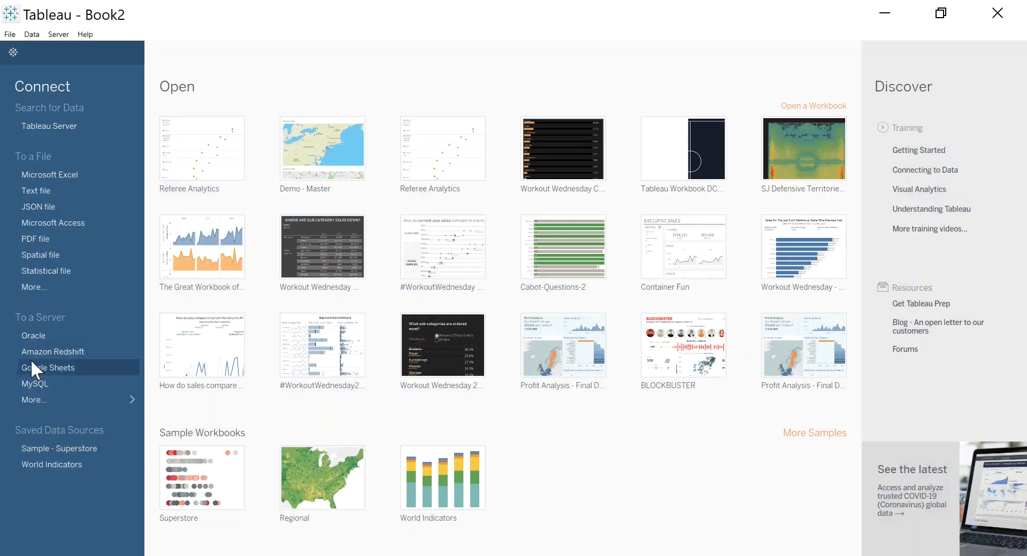
mouse_move(86, 378)
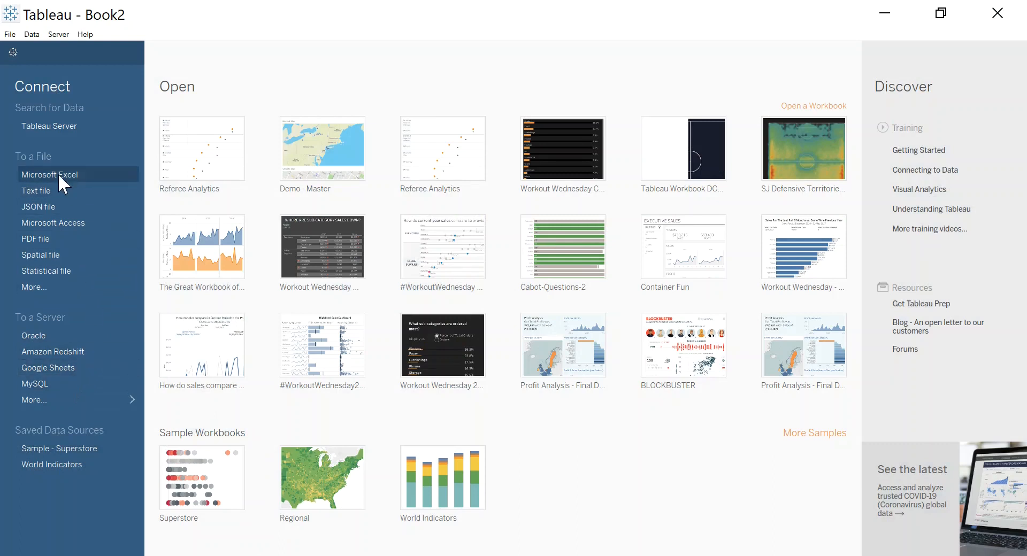
click(50, 175)
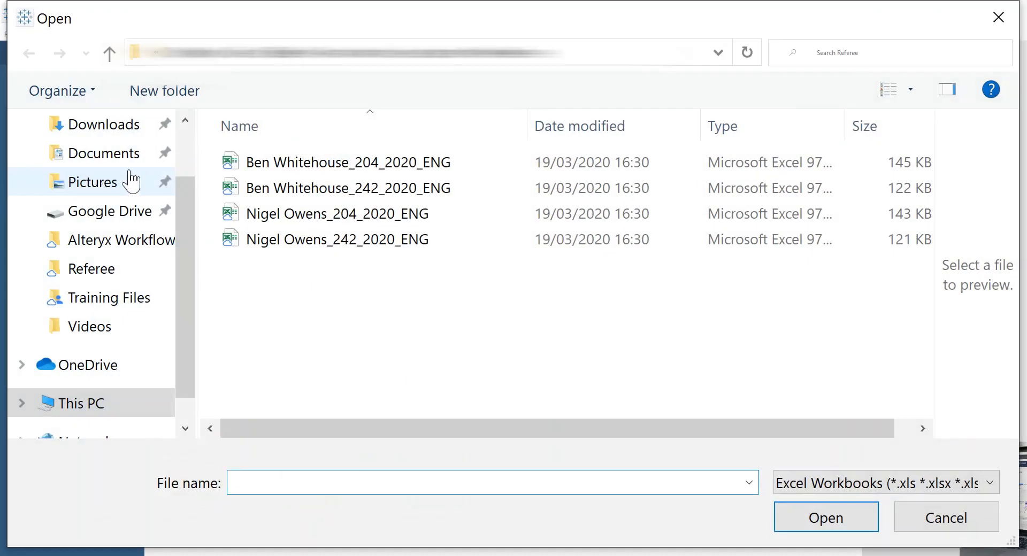
mouse_move(110, 208)
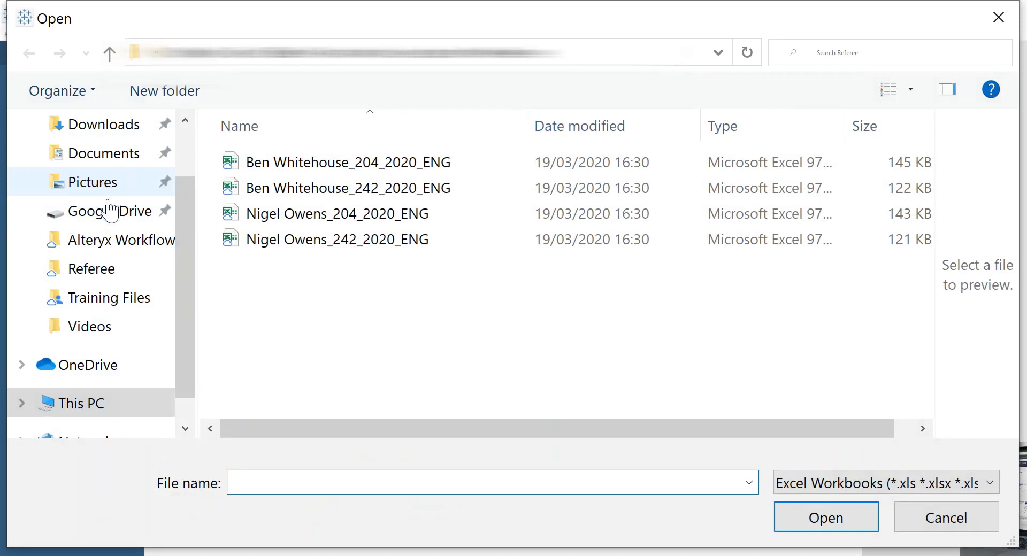
click(109, 212)
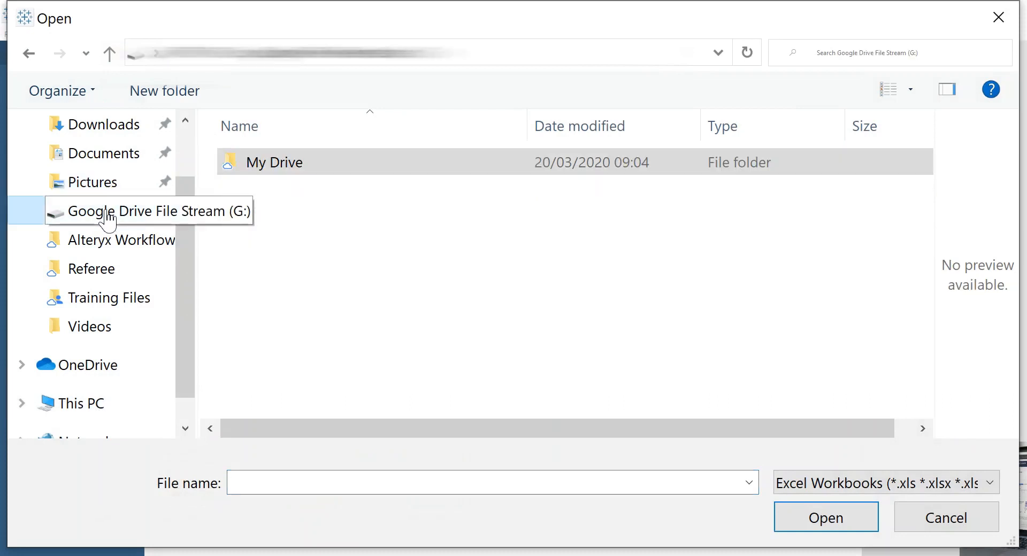
double_click(274, 162)
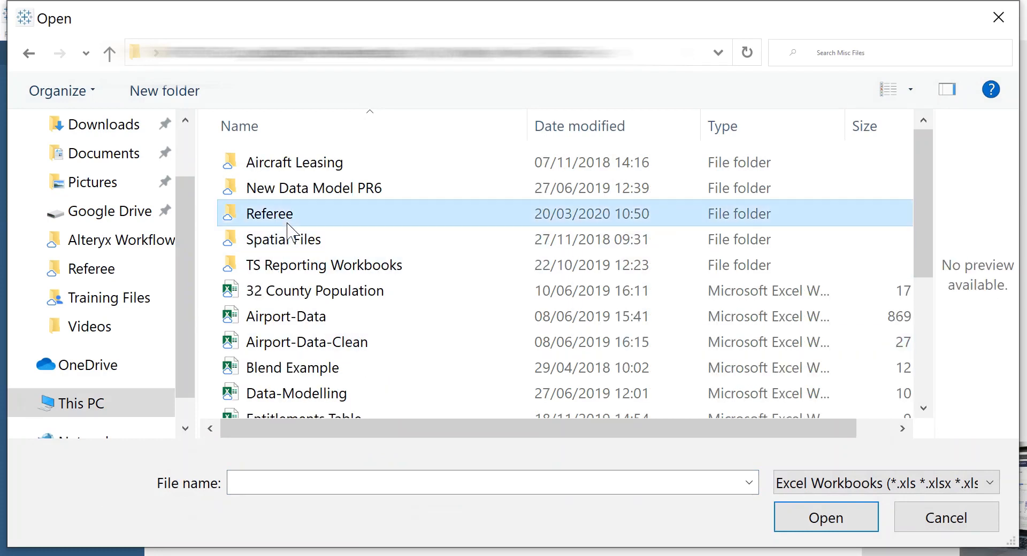
mouse_move(438, 218)
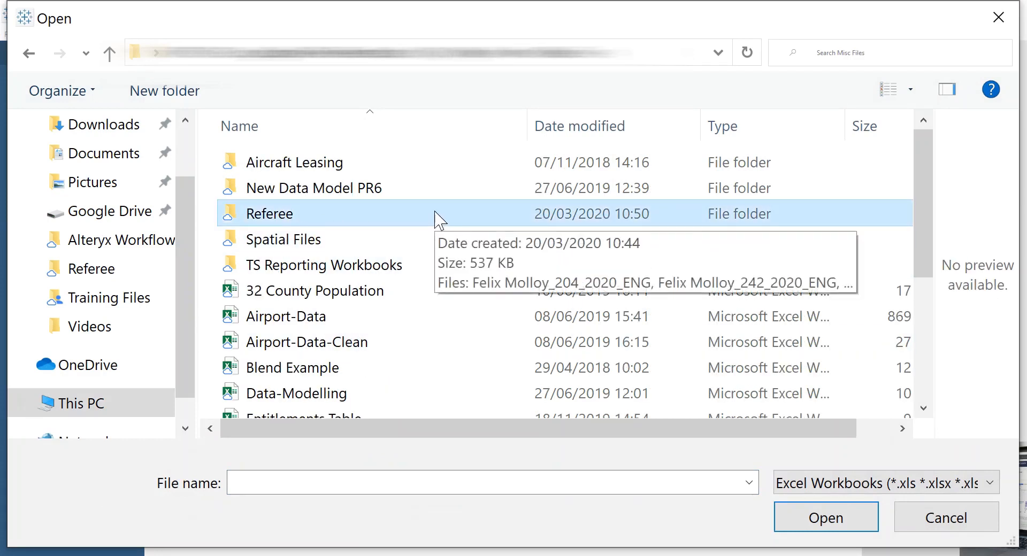
double_click(269, 213)
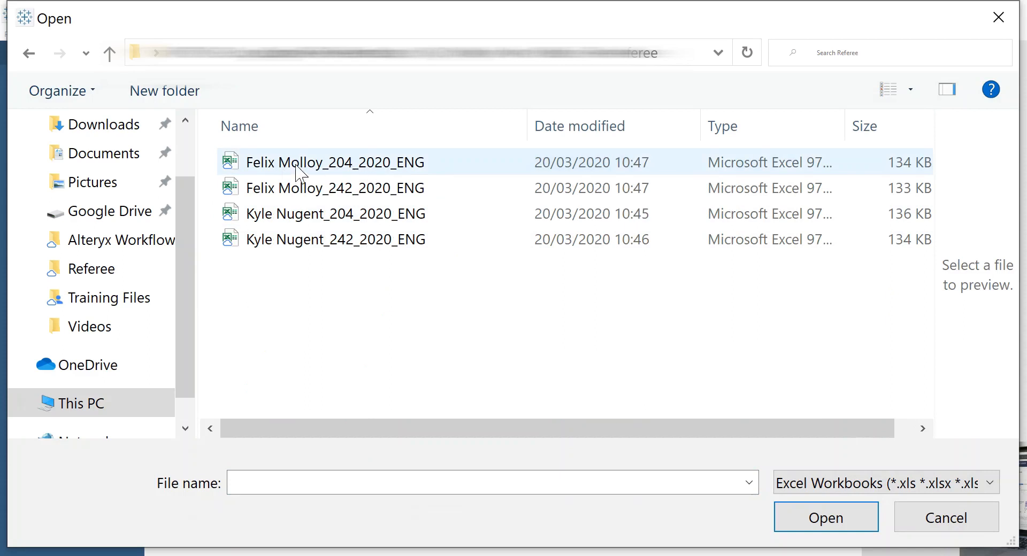
click(333, 187)
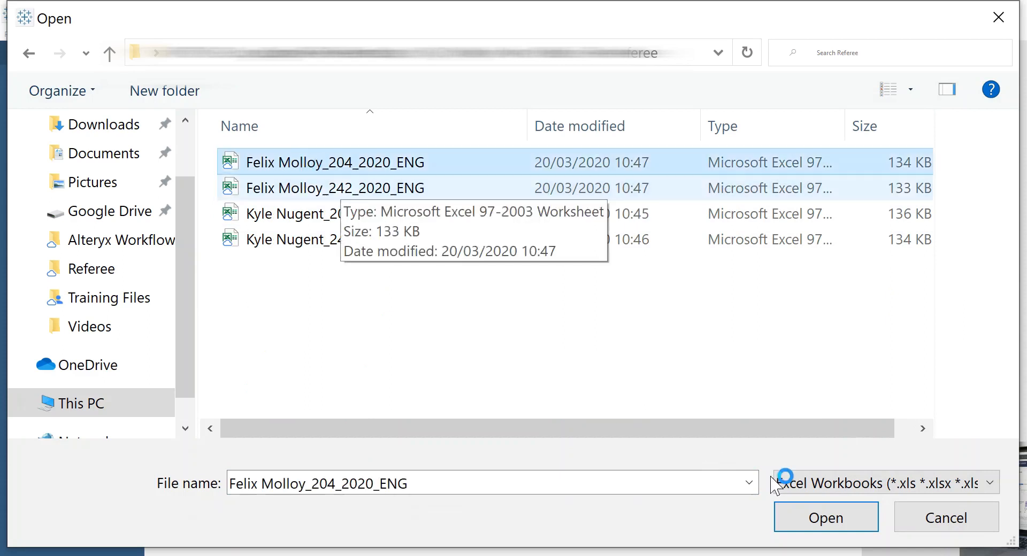
click(826, 518)
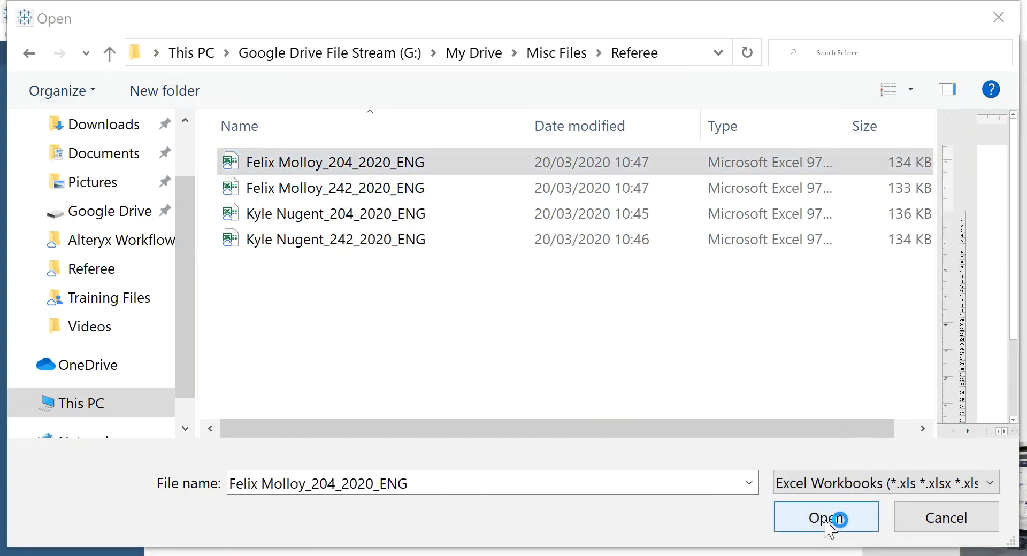
click(826, 517)
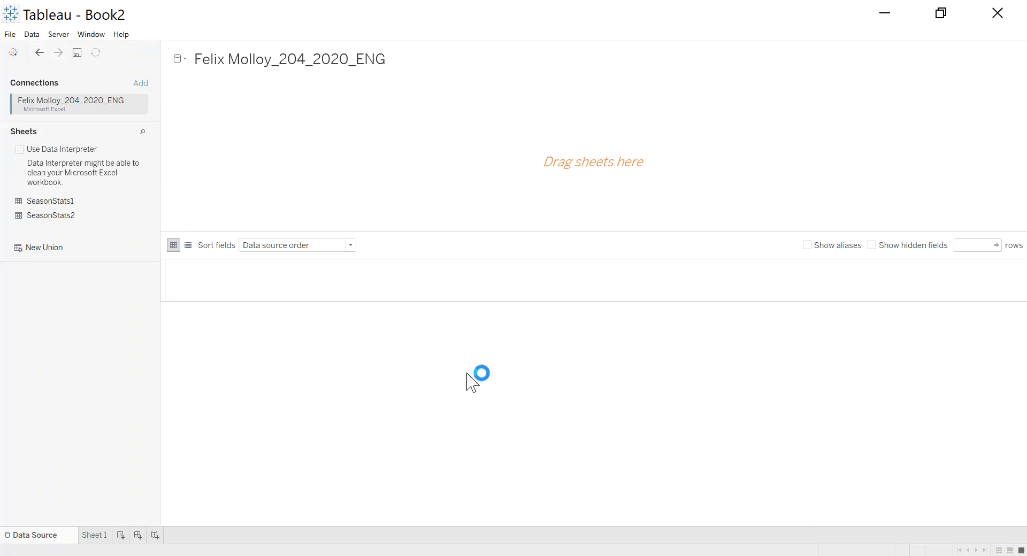
mouse_move(195, 304)
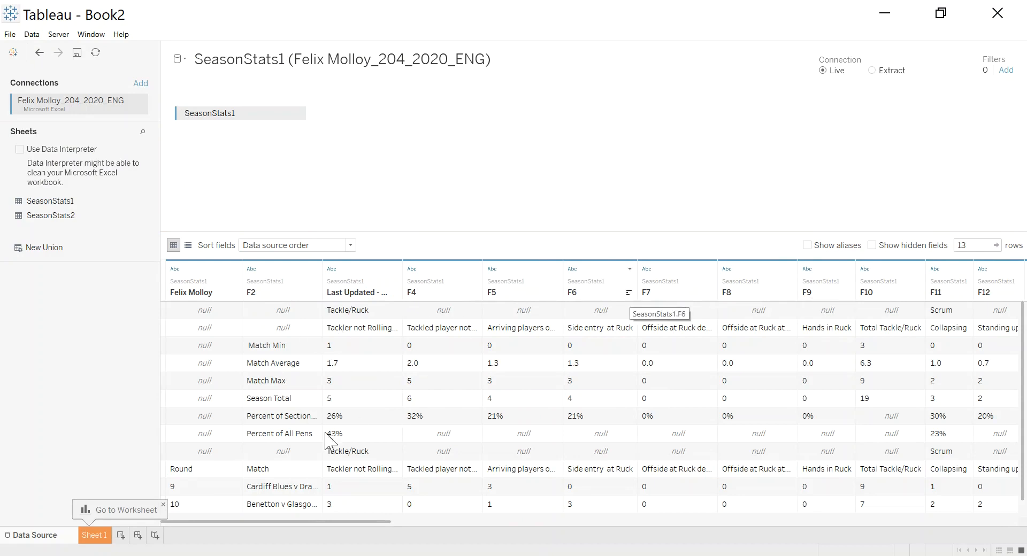
scroll(down, 3)
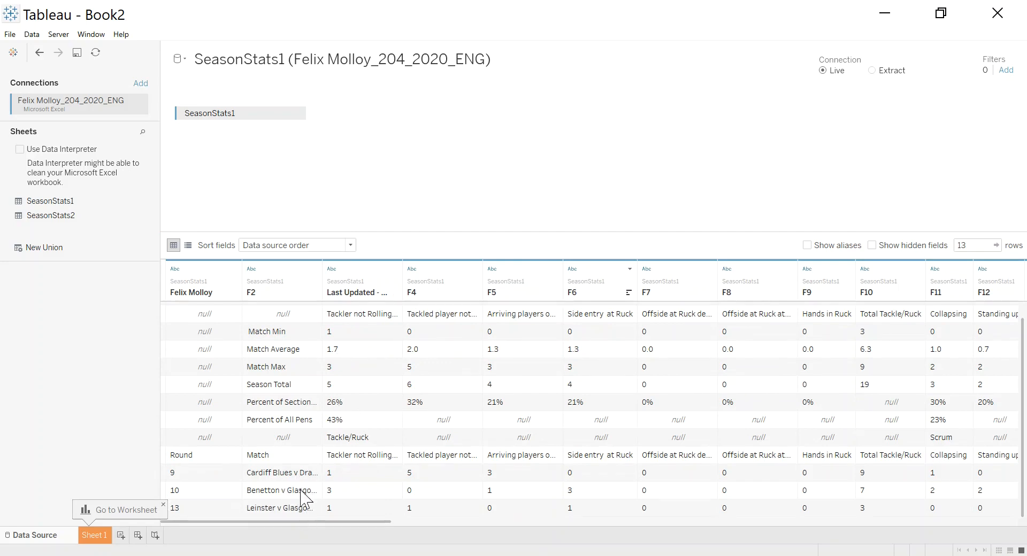
mouse_move(346, 464)
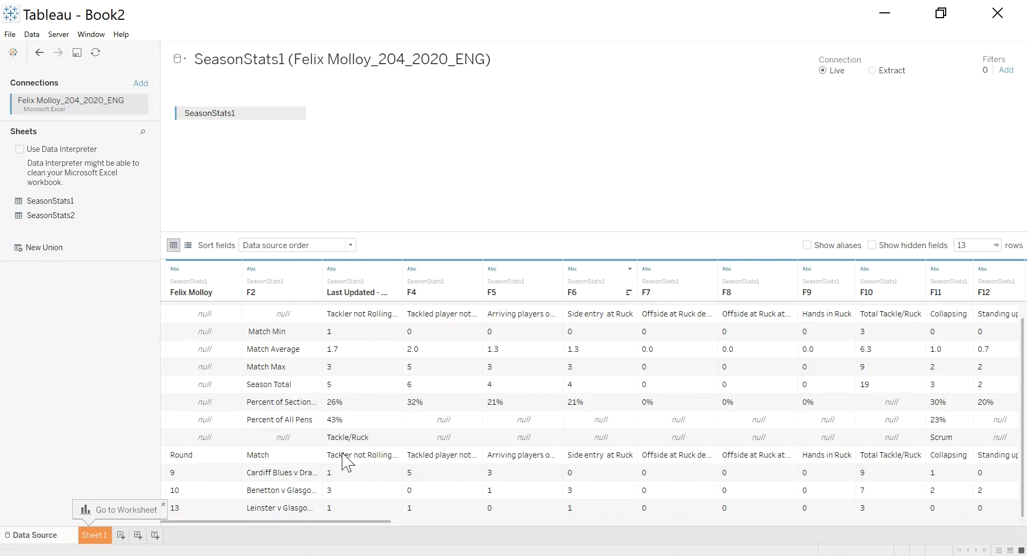
mouse_move(831, 481)
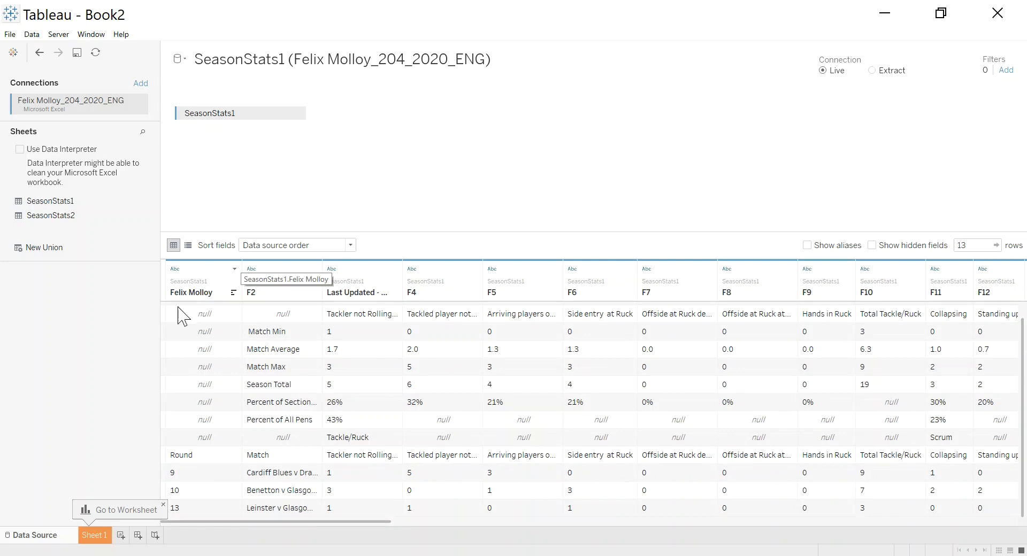
mouse_move(17, 161)
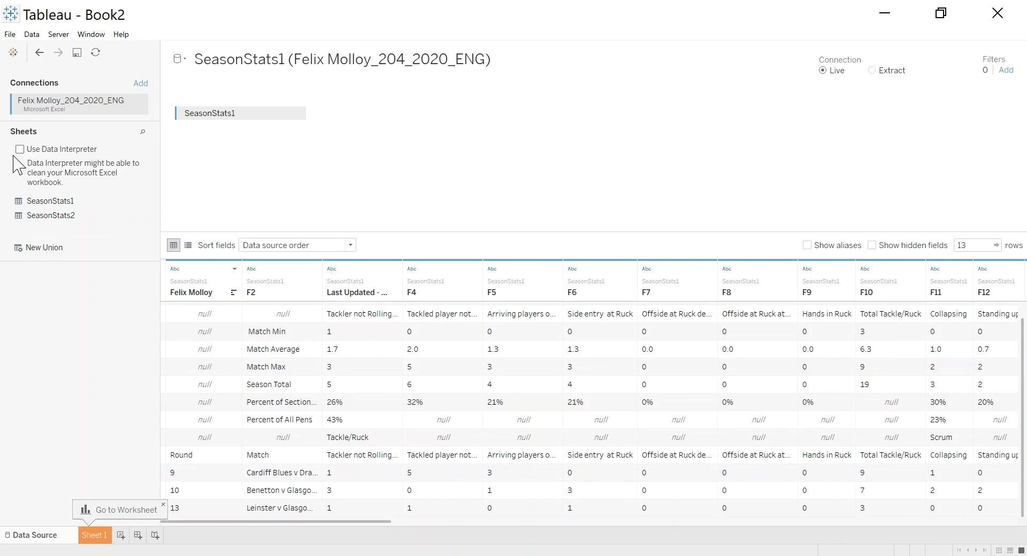
- Enable Data Interpreter to produce numeric Tackle/Ruck and Scrum columns in the preview
click(20, 150)
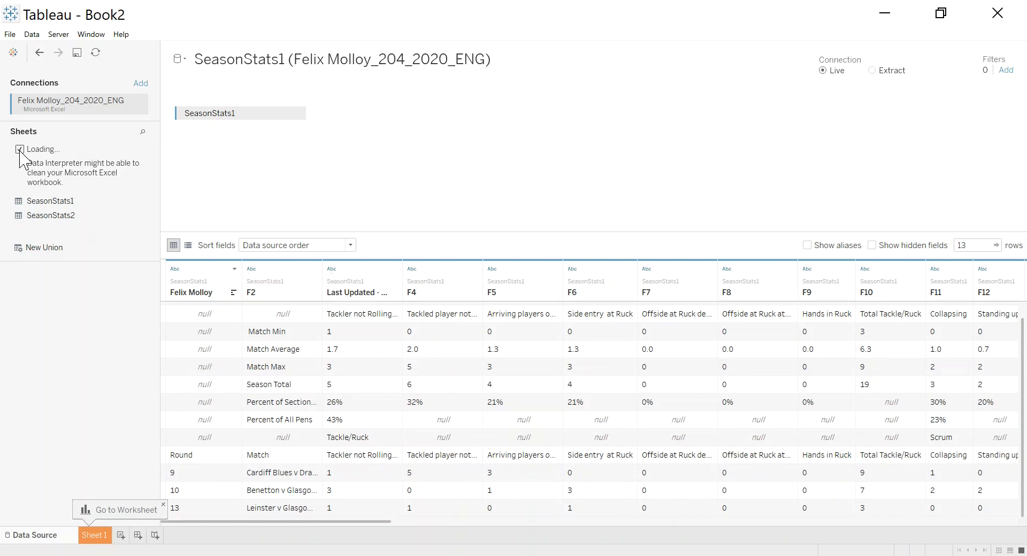
click(20, 149)
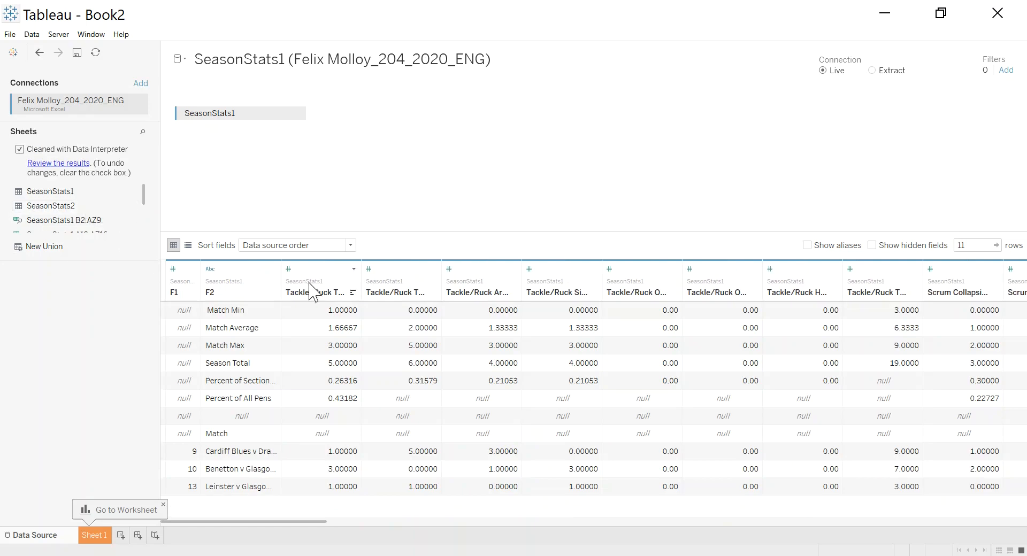
mouse_move(511, 286)
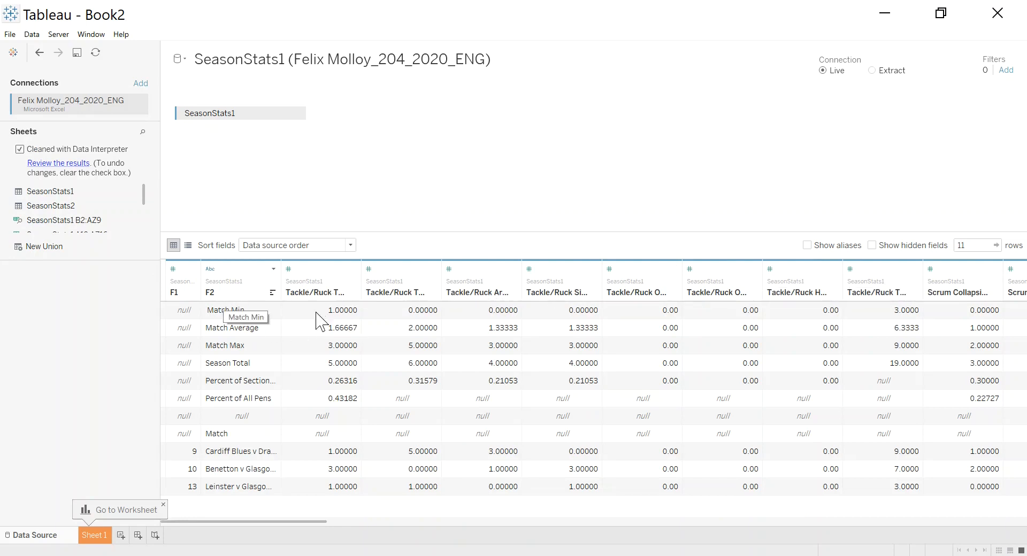
mouse_move(235, 458)
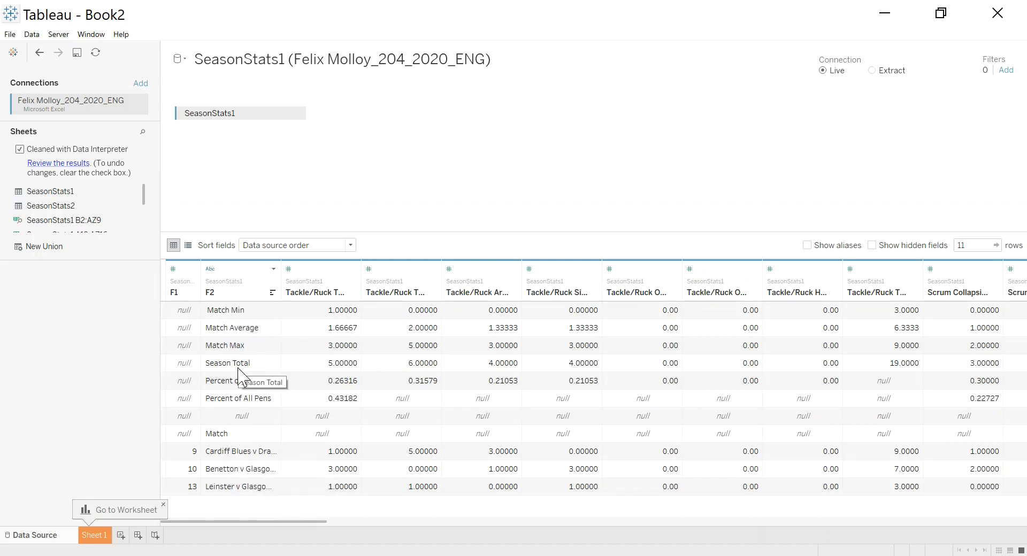
mouse_move(235, 353)
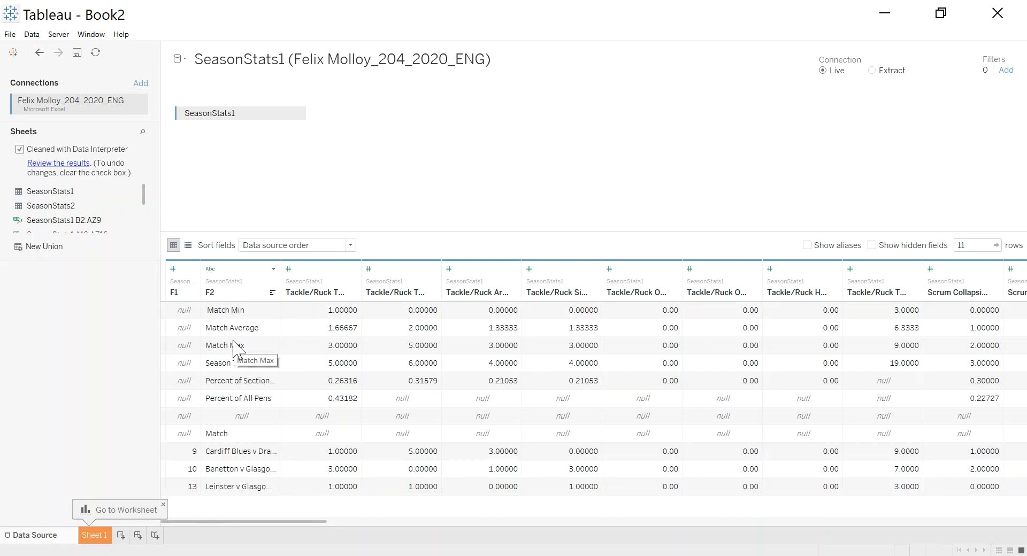
mouse_move(294, 229)
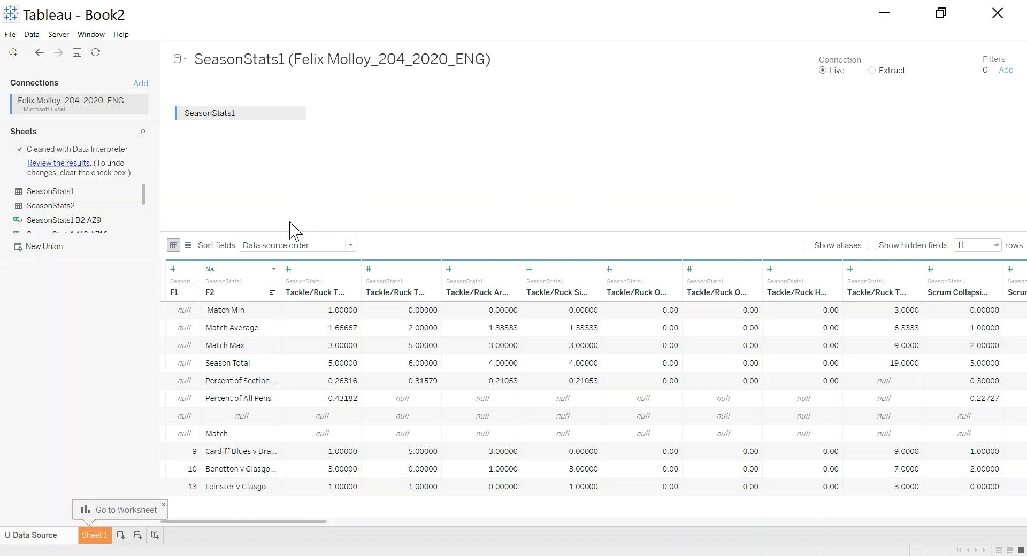
mouse_move(309, 233)
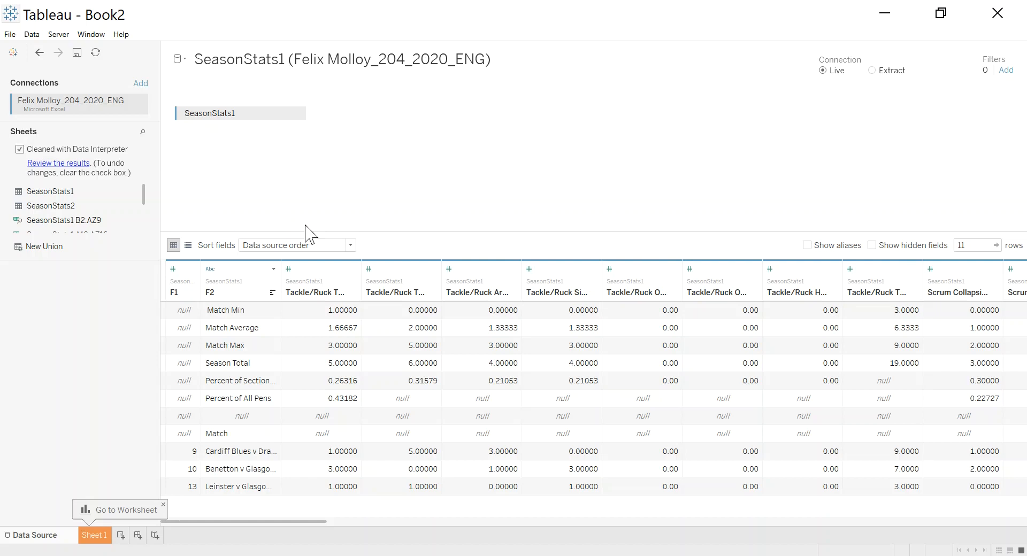
- Convert SeasonStats1 to a wildcard union including all *.xls workbooks
click(299, 113)
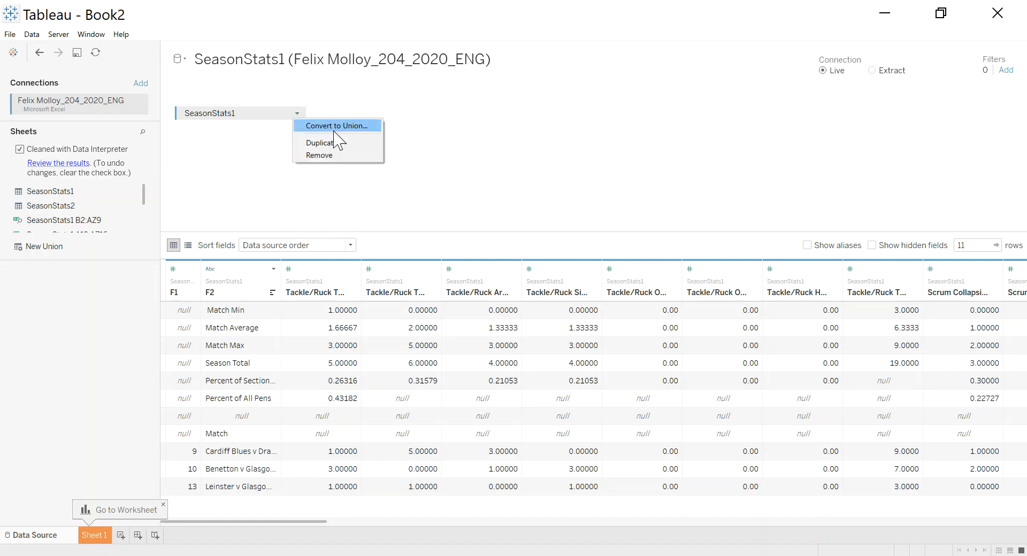
click(336, 125)
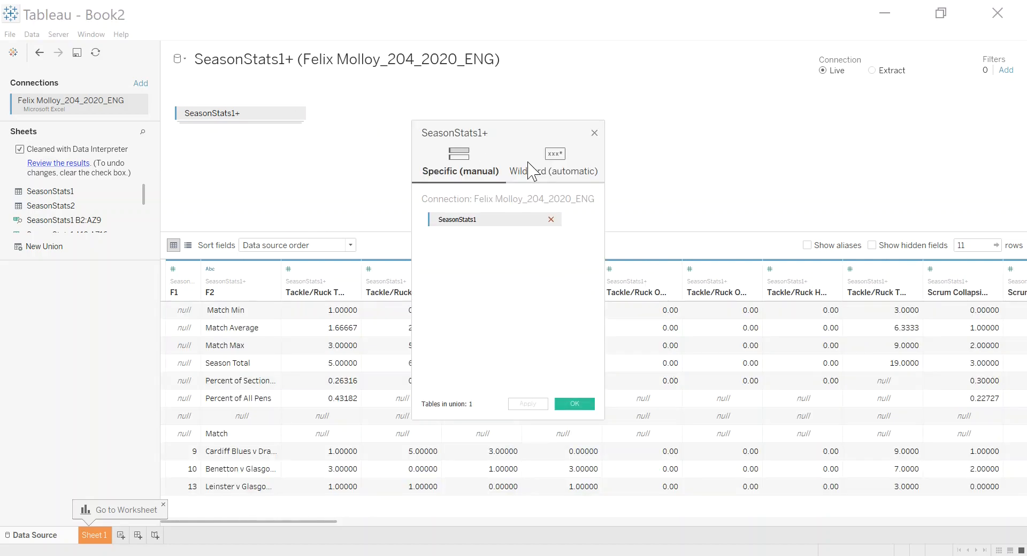
click(554, 155)
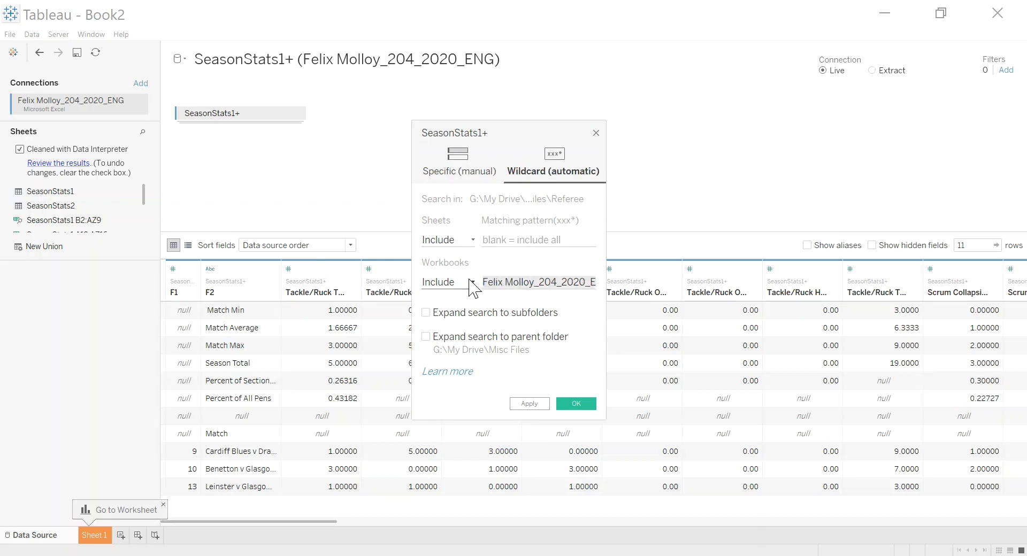
text(*.xls)
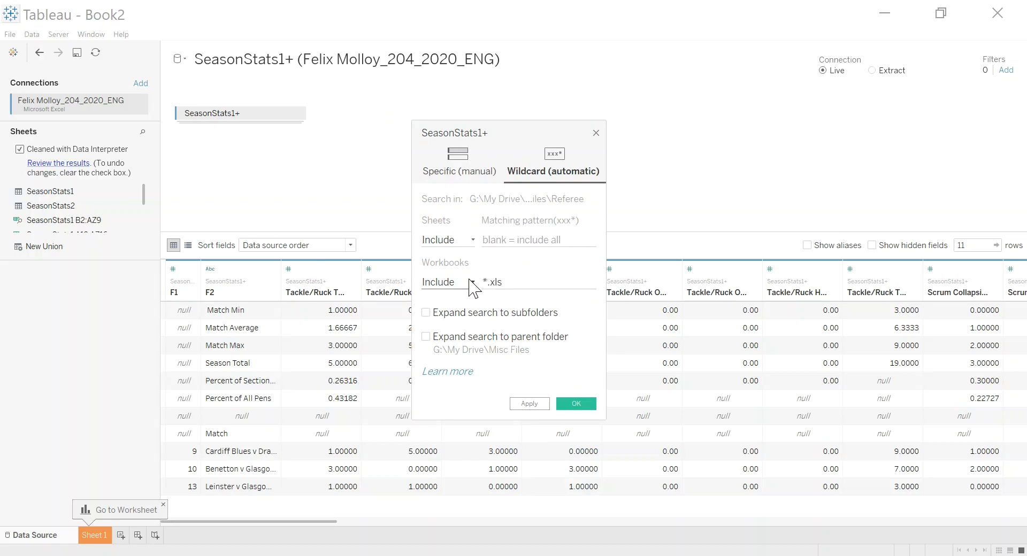
mouse_move(502, 271)
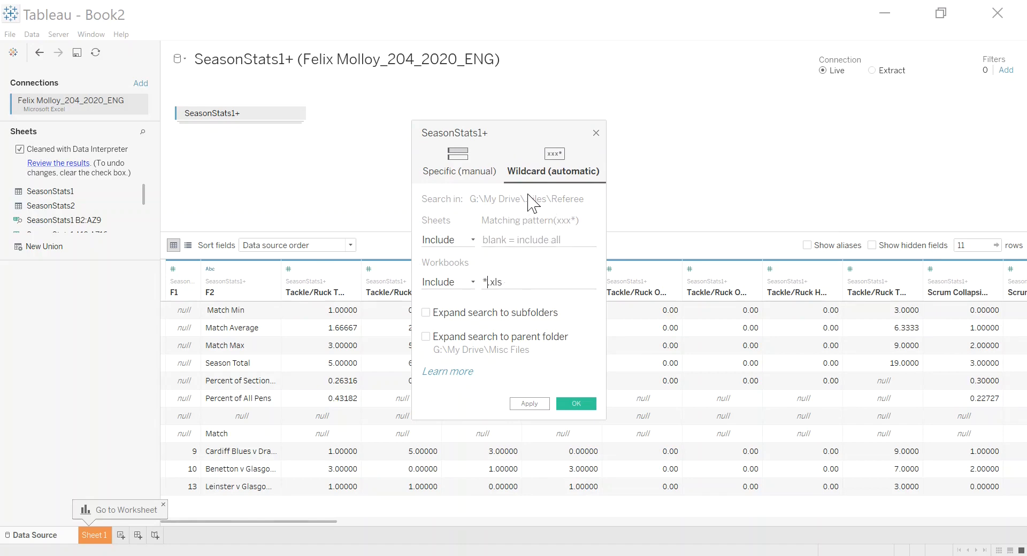
click(493, 282)
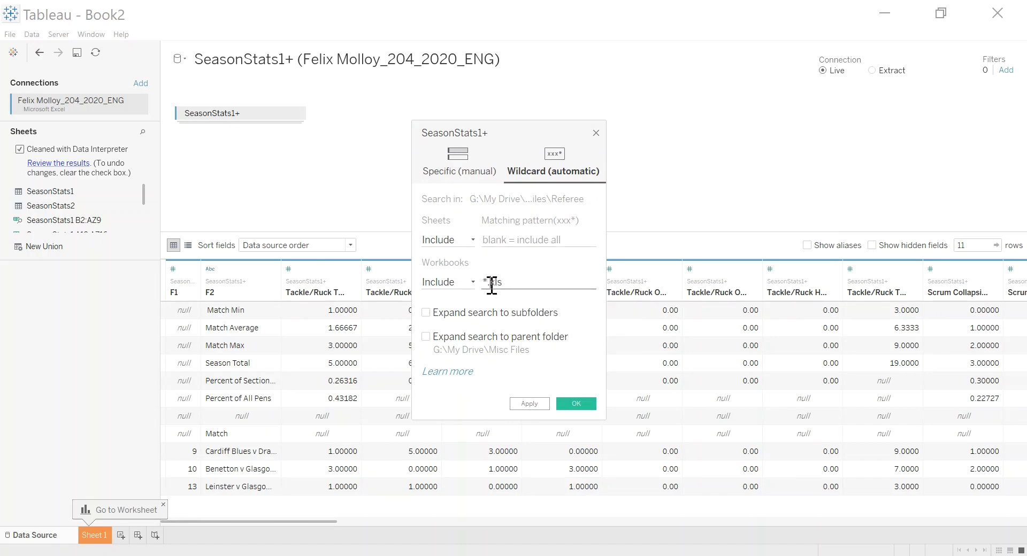
text(.xls)
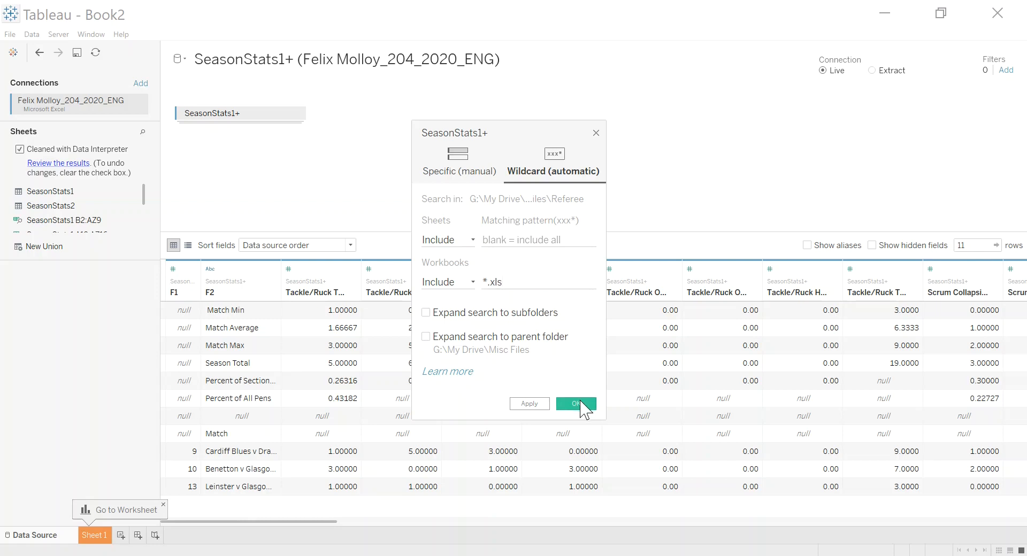
click(575, 404)
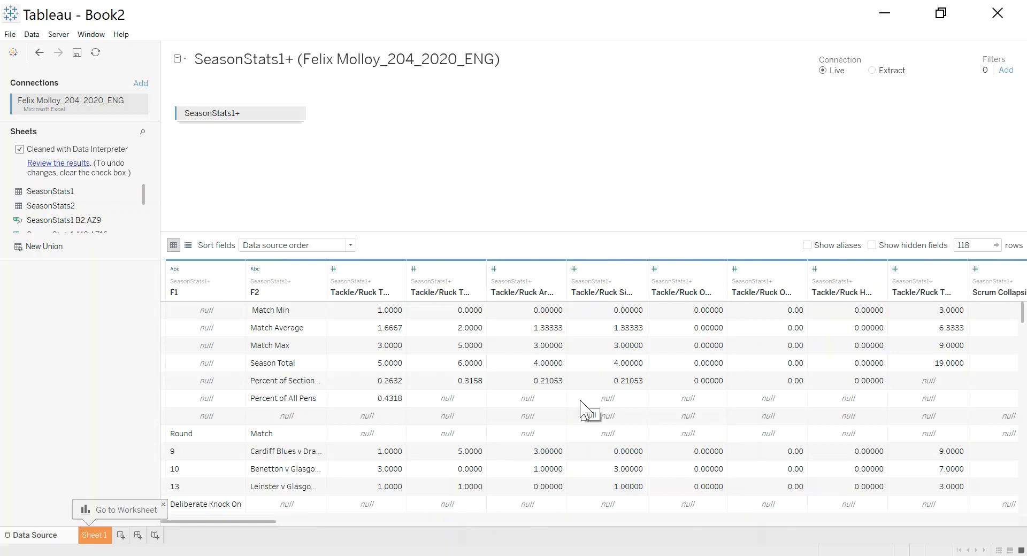
mouse_move(274, 323)
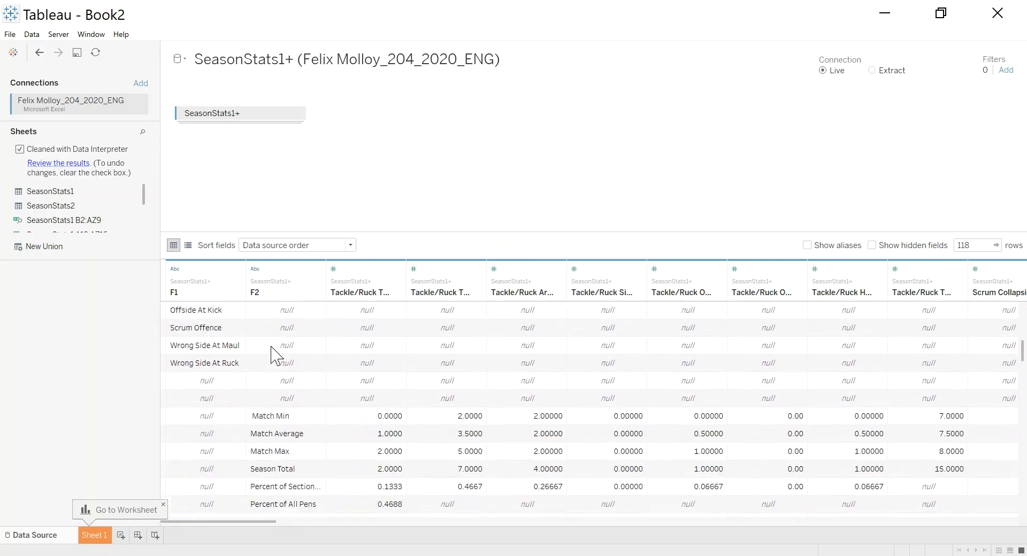
- Scroll the 118-row SeasonStats1+ preview to reveal the second season-stats block
scroll(down, 3)
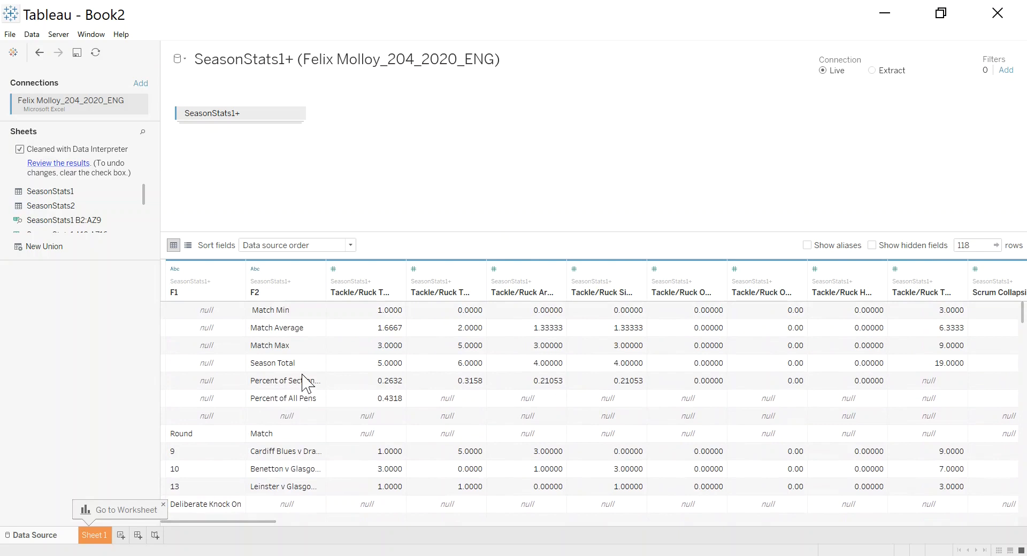
mouse_move(280, 371)
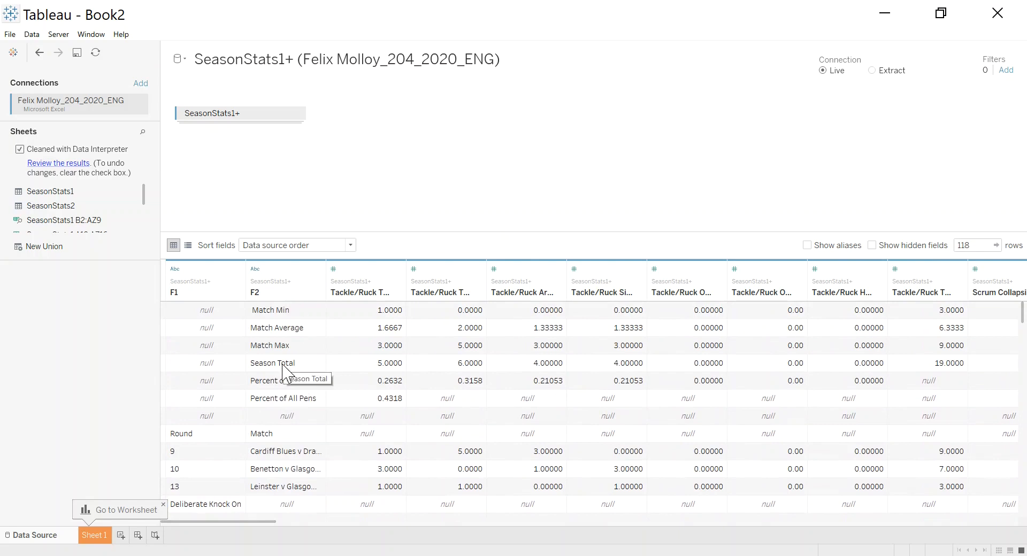
mouse_move(889, 133)
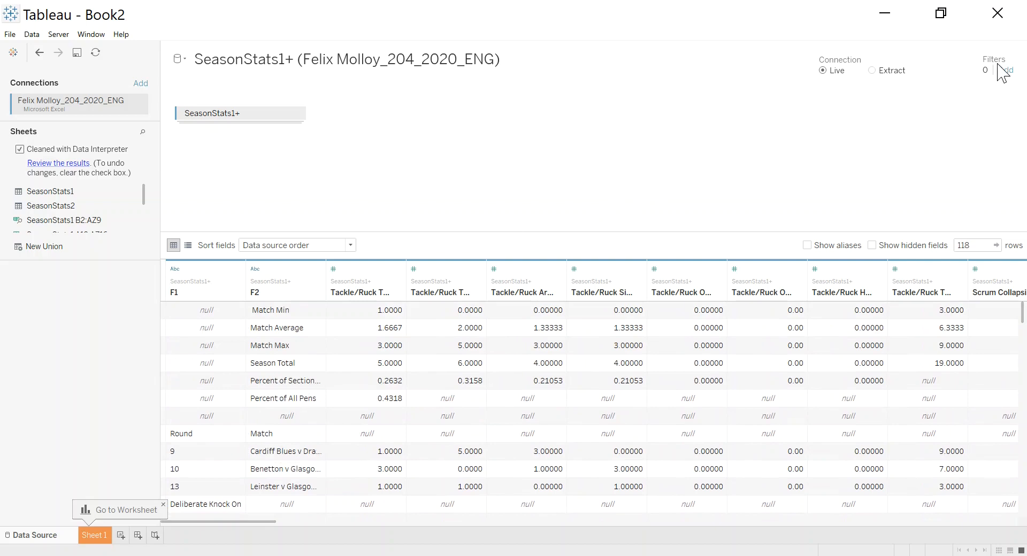
mouse_move(999, 78)
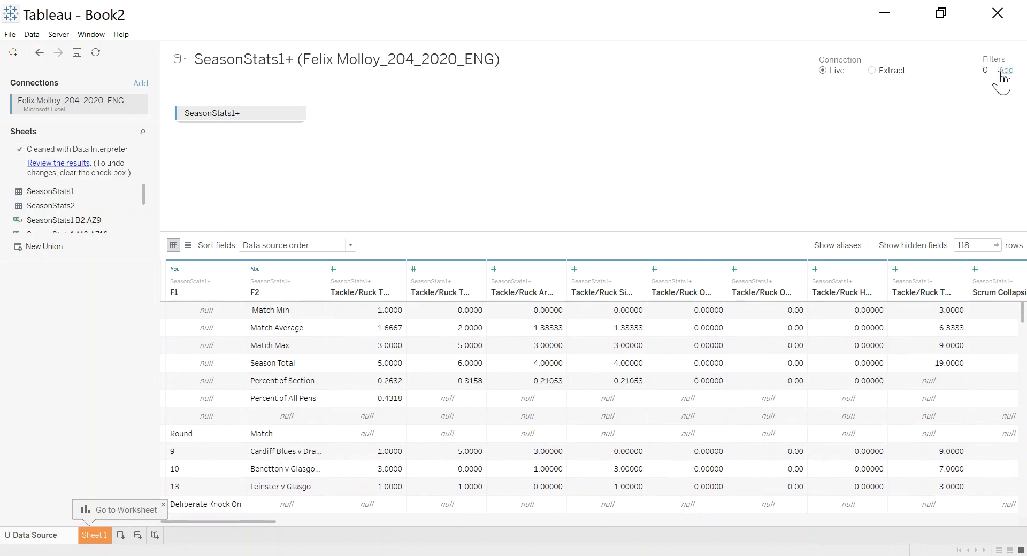
- Add an F2 data source filter excluding Null, Match, Min/Average/Max, Percent and Season Total rows
click(1005, 70)
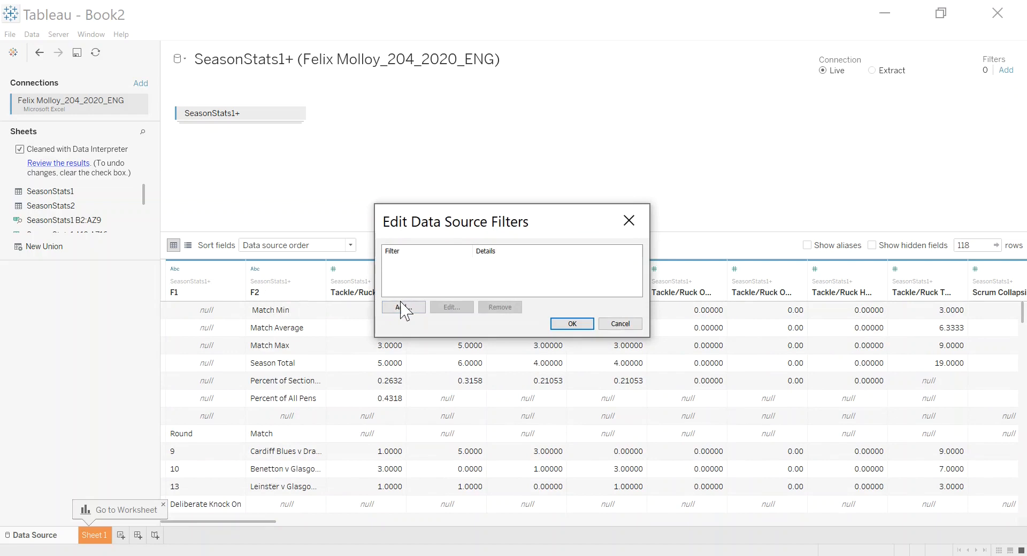
click(402, 307)
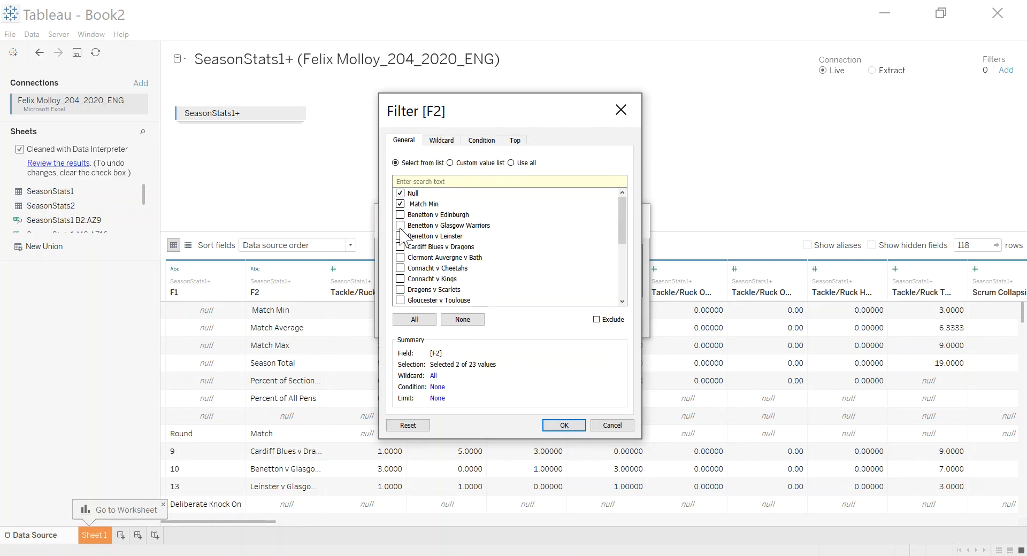
scroll(down, 3)
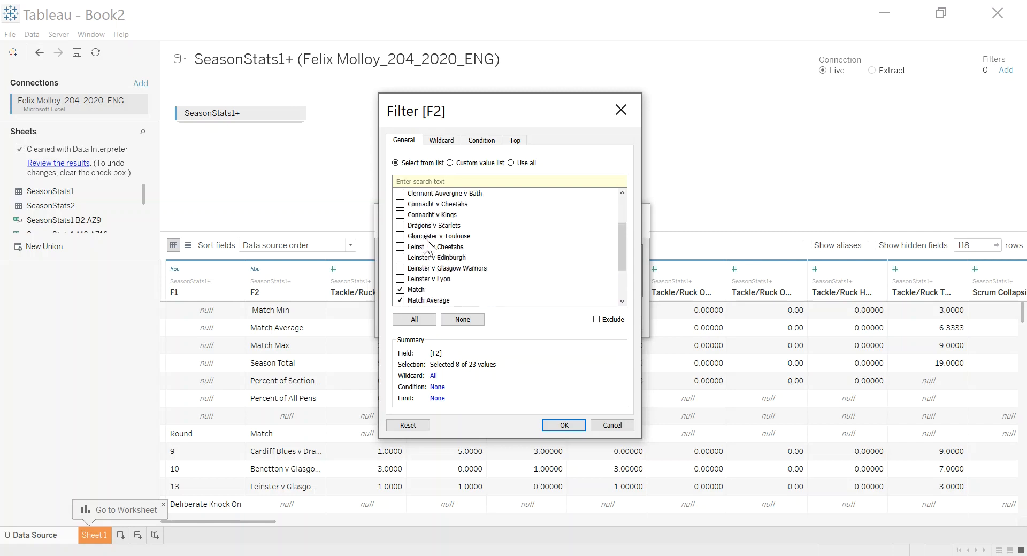
click(596, 320)
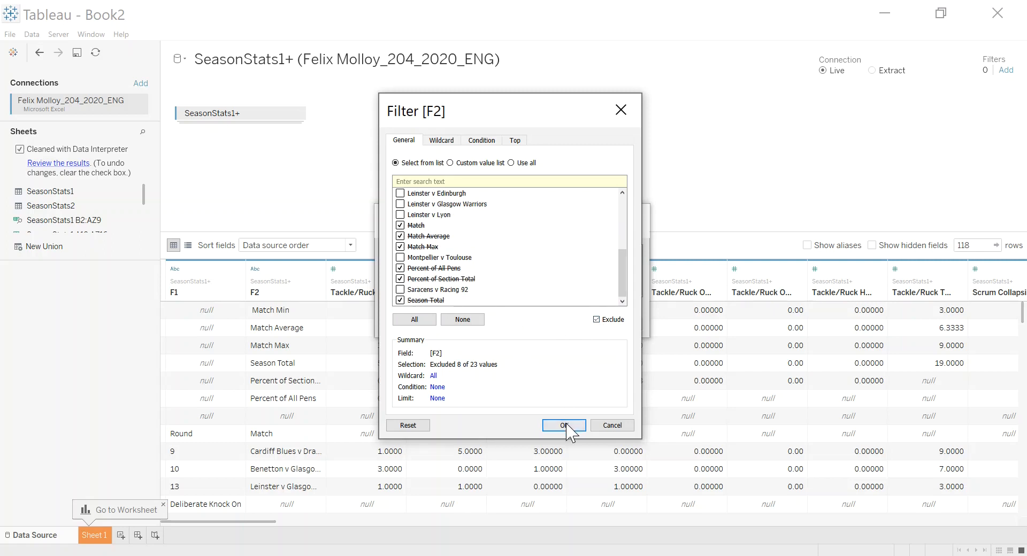
mouse_move(437, 306)
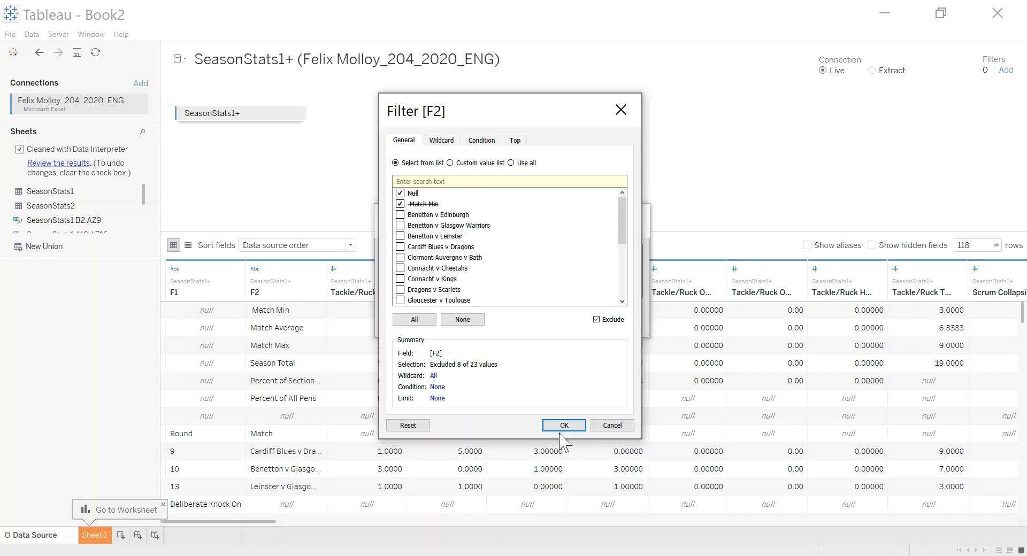
click(564, 425)
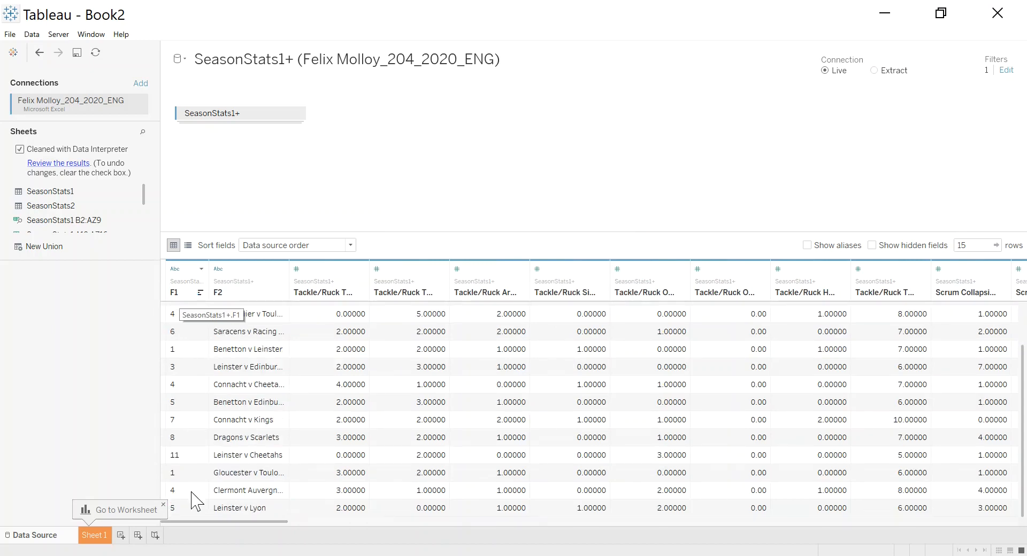
mouse_move(184, 303)
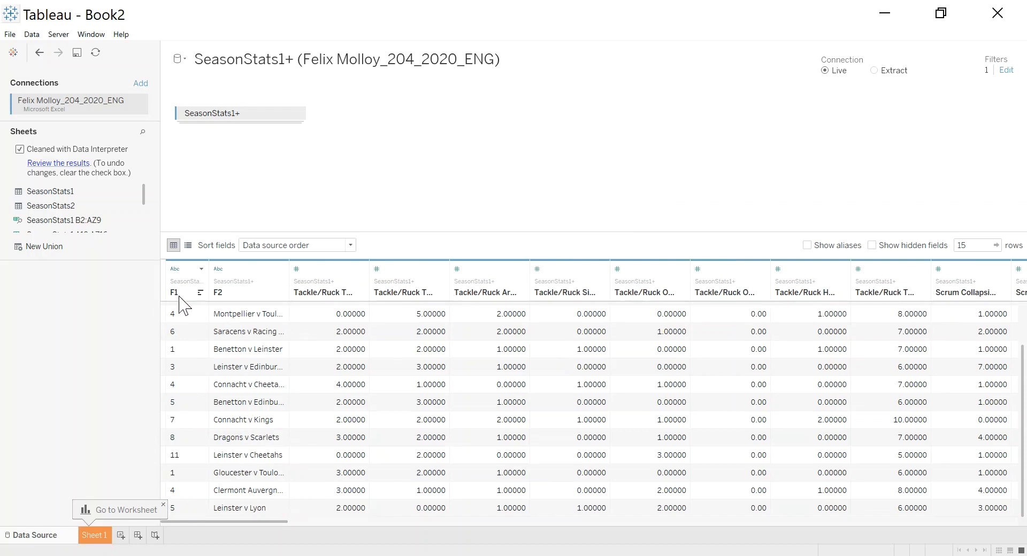
- Rename column F1 to Round and F2 to Game via its context menu
double_click(177, 293)
text(Round)
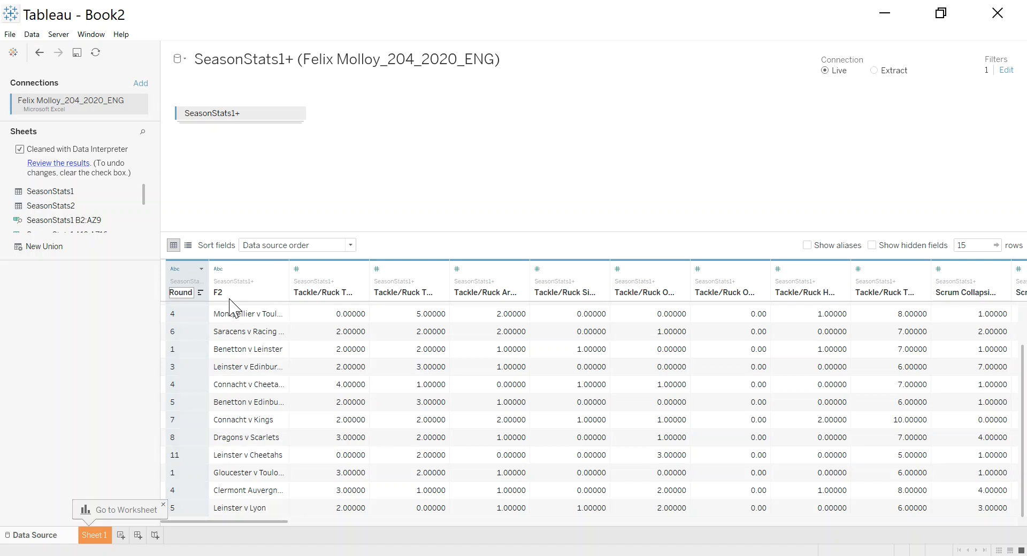
right_click(247, 281)
text(Game)
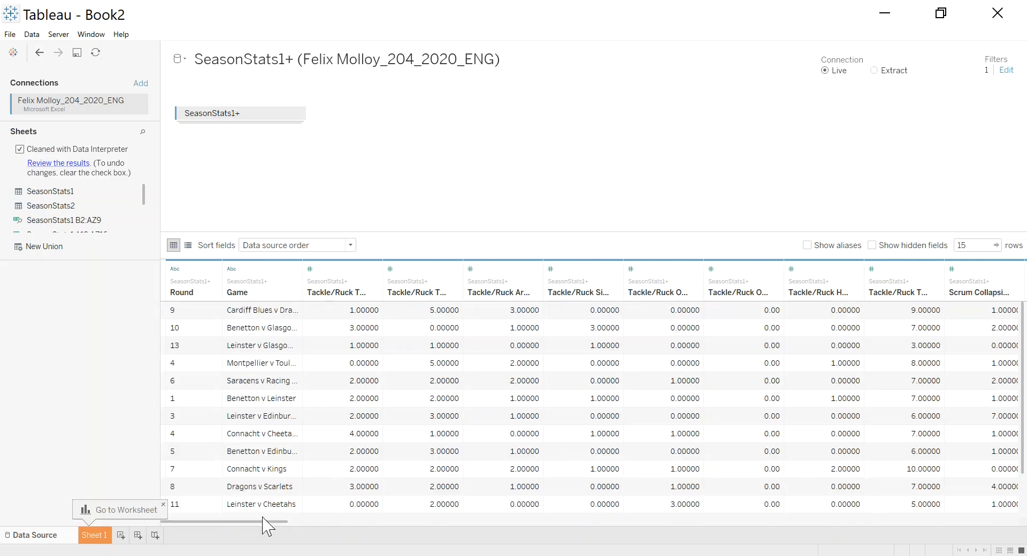
mouse_move(254, 529)
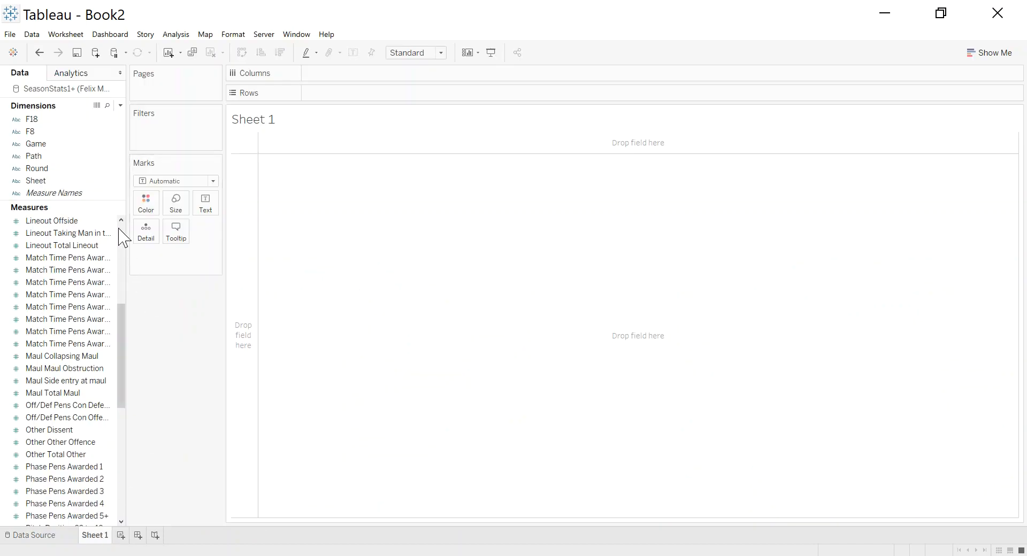
- Put the Path dimension on Rows to list the four referee Excel files
scroll(down, 3)
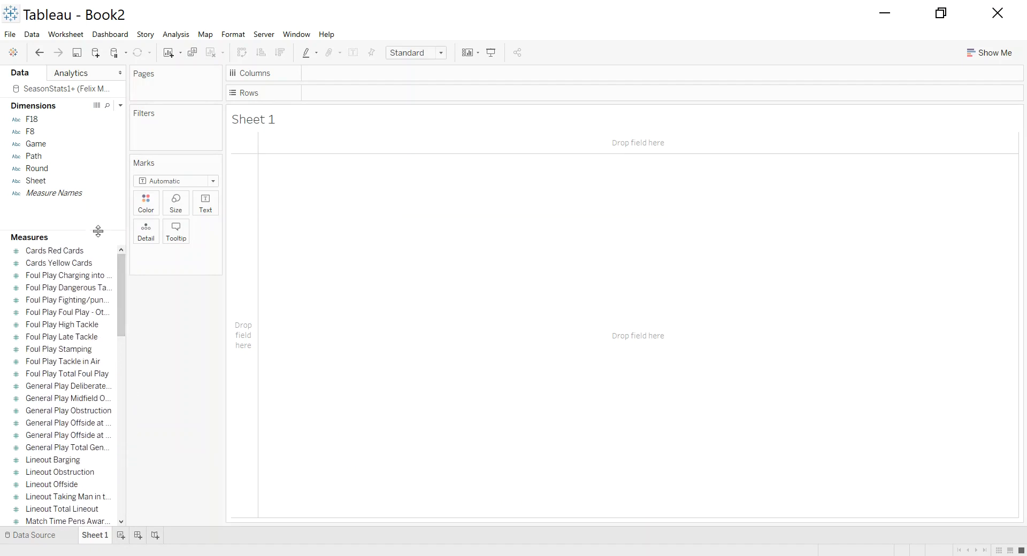
mouse_move(50, 113)
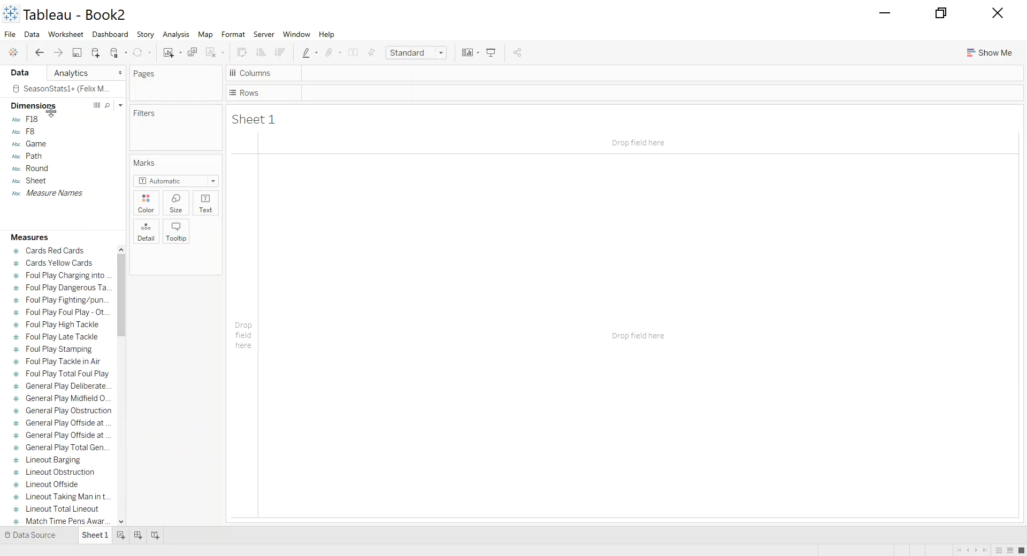
click(37, 168)
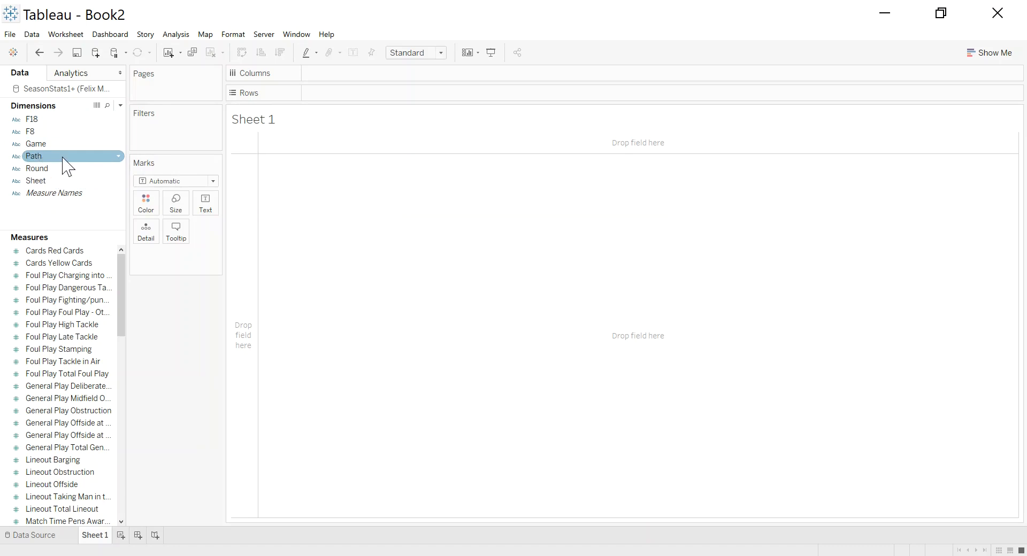
drag(33, 157, 348, 93)
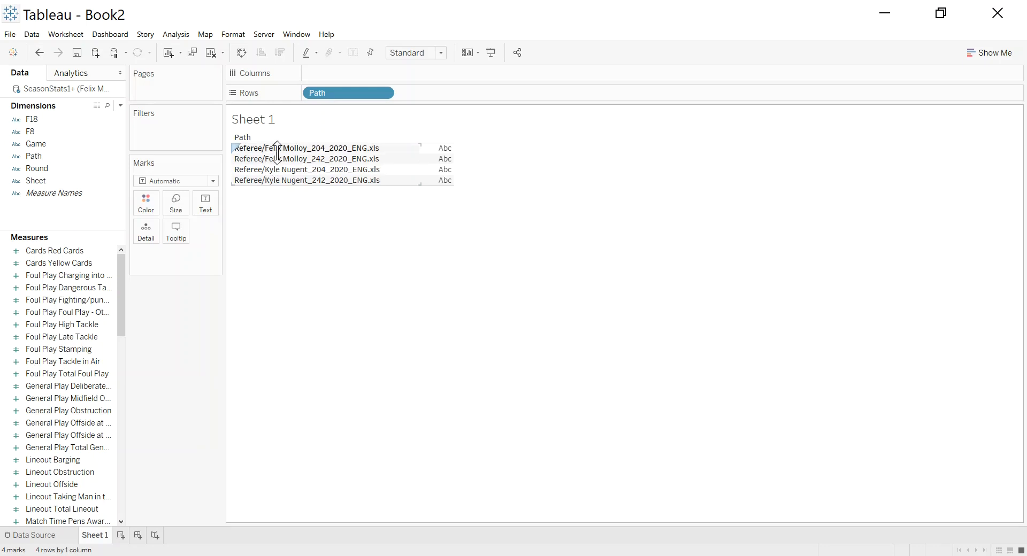
right_click(33, 156)
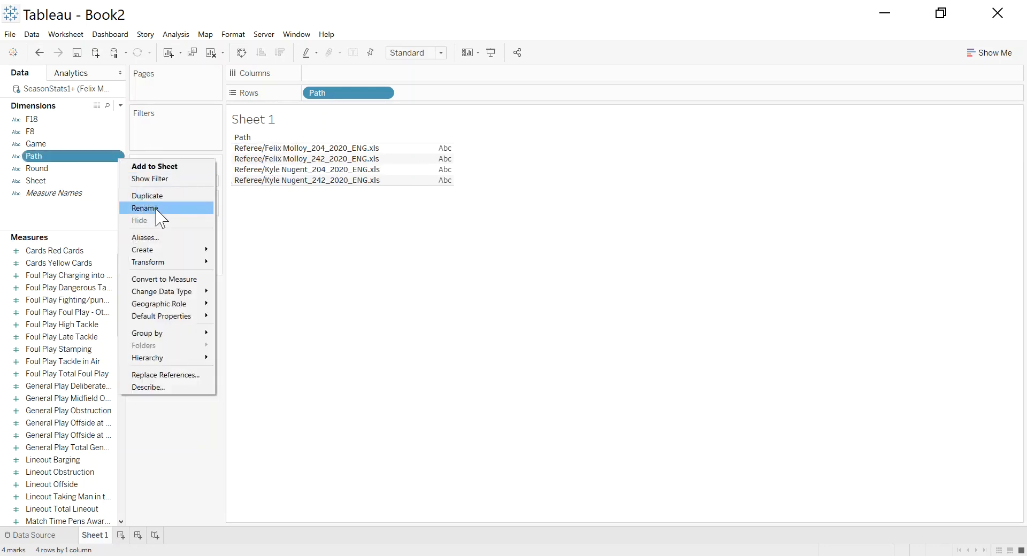
click(145, 237)
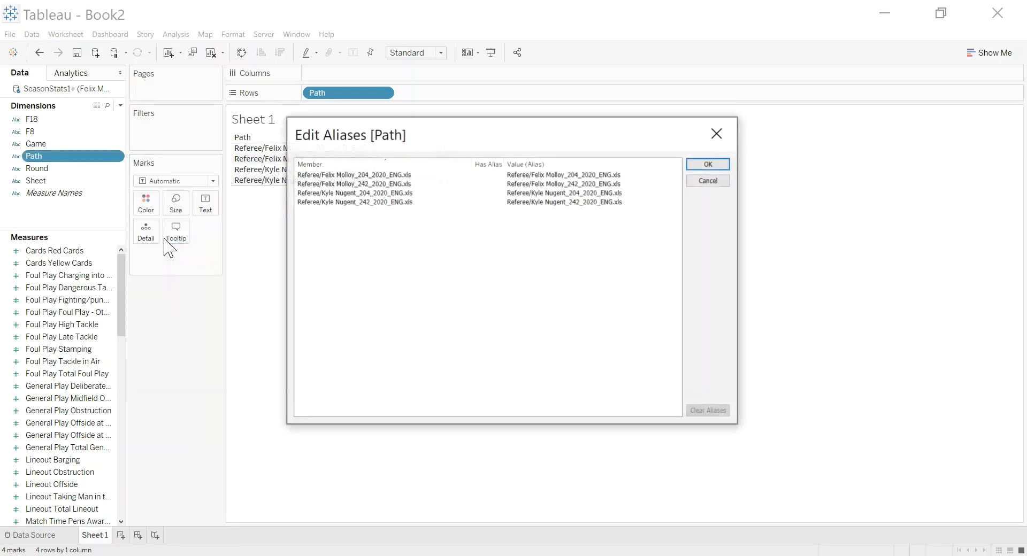
double_click(572, 175)
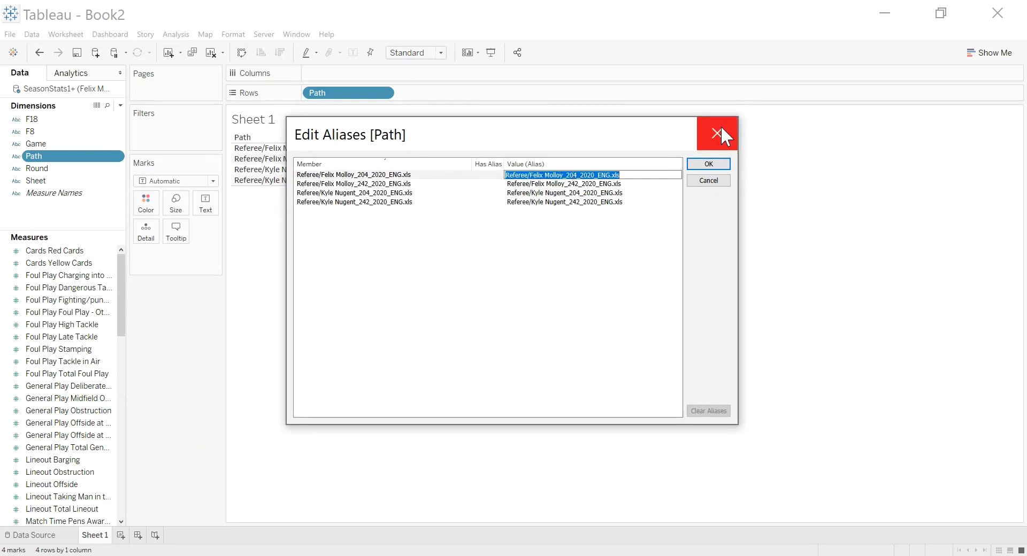
mouse_move(717, 133)
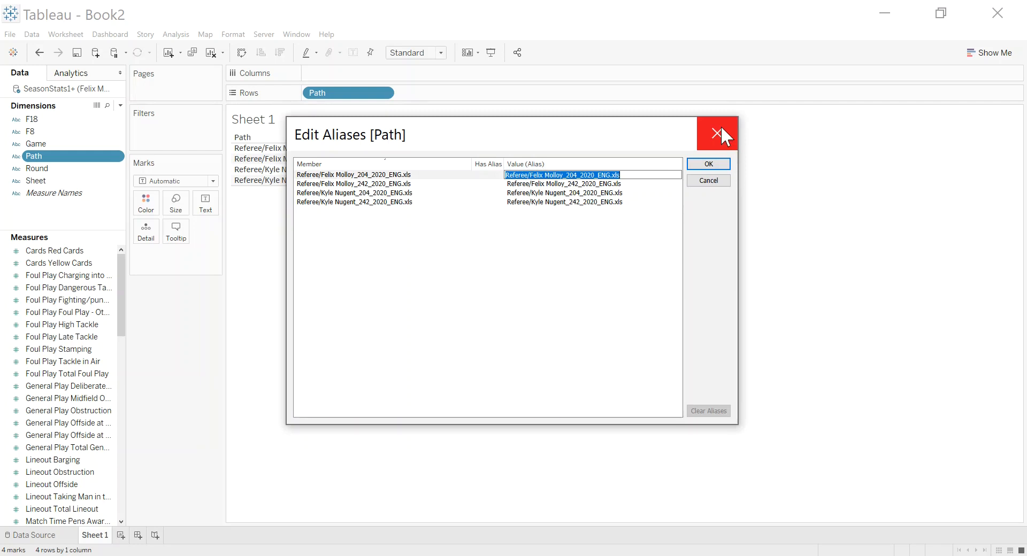
click(717, 132)
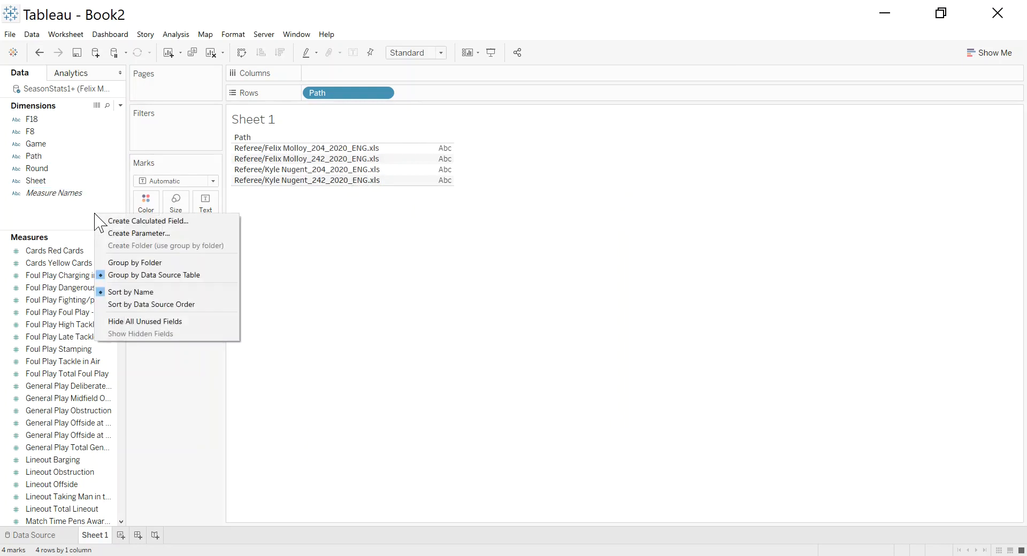
mouse_move(104, 182)
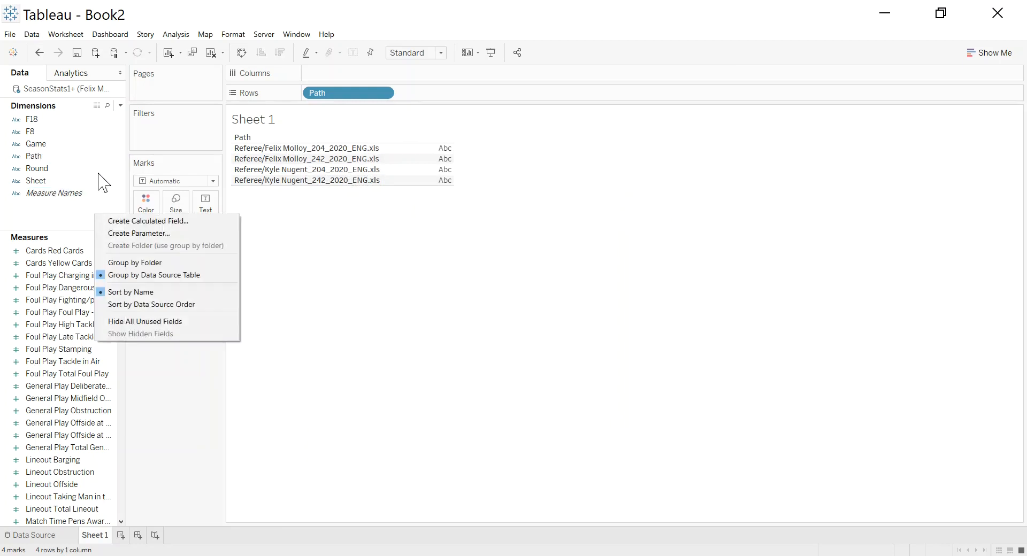
mouse_move(122, 170)
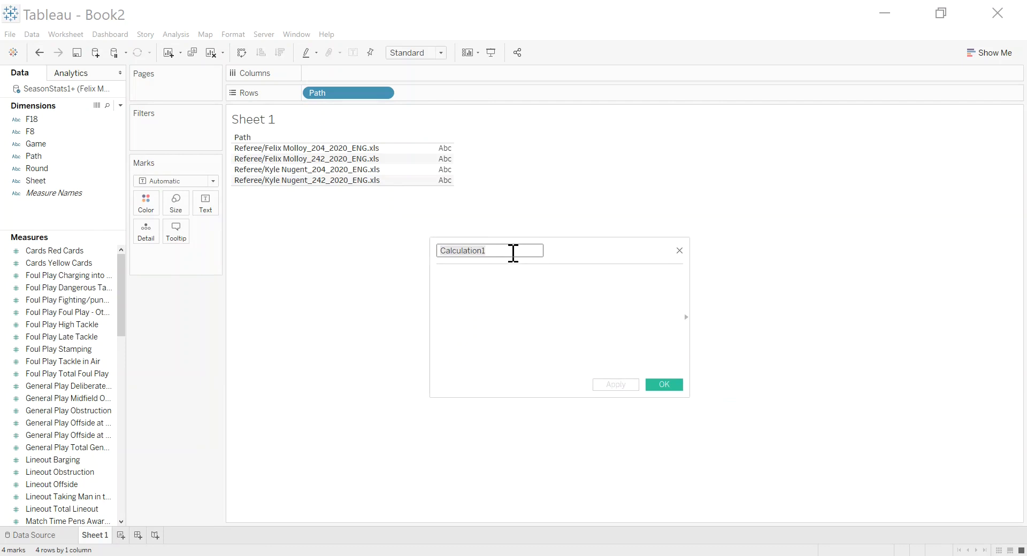
- Create a Referee Name field using REGEXP_EXTRACT on [Path] and add it to Rows
text(Referee Name)
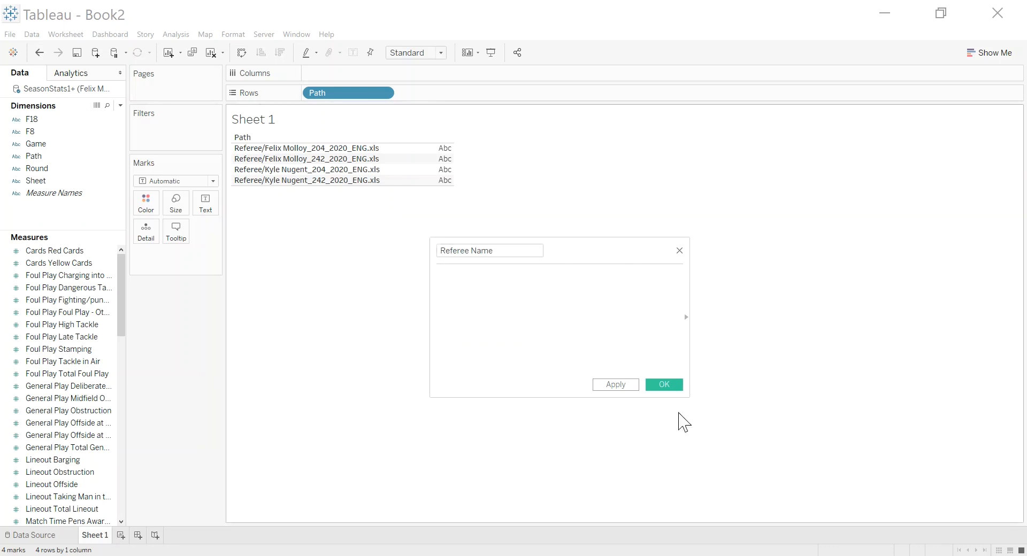
mouse_move(429, 310)
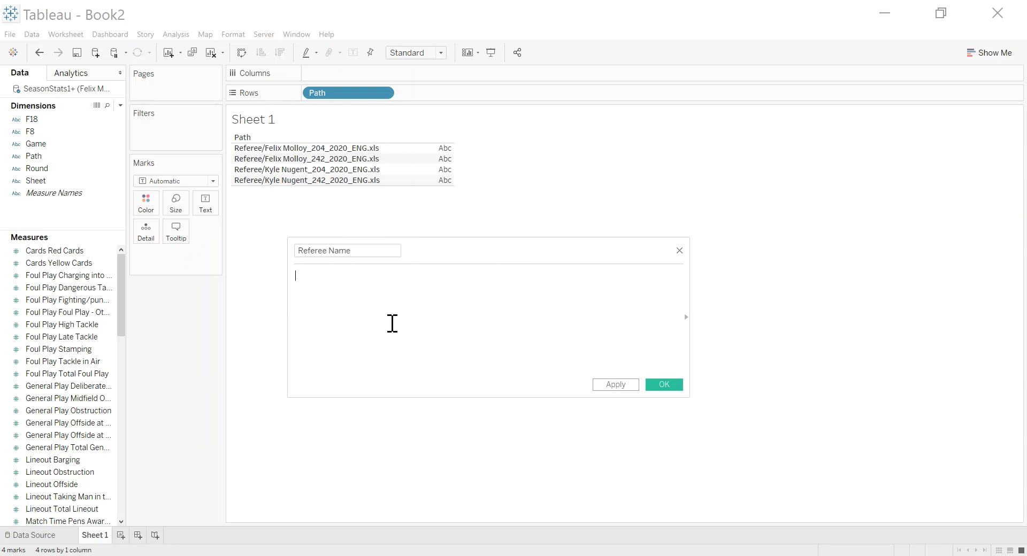
text(REGEXP_EXTRACT([Path], '\/([A-Z]*[a-z]*\s[A-Z]*[a-z]*)'))
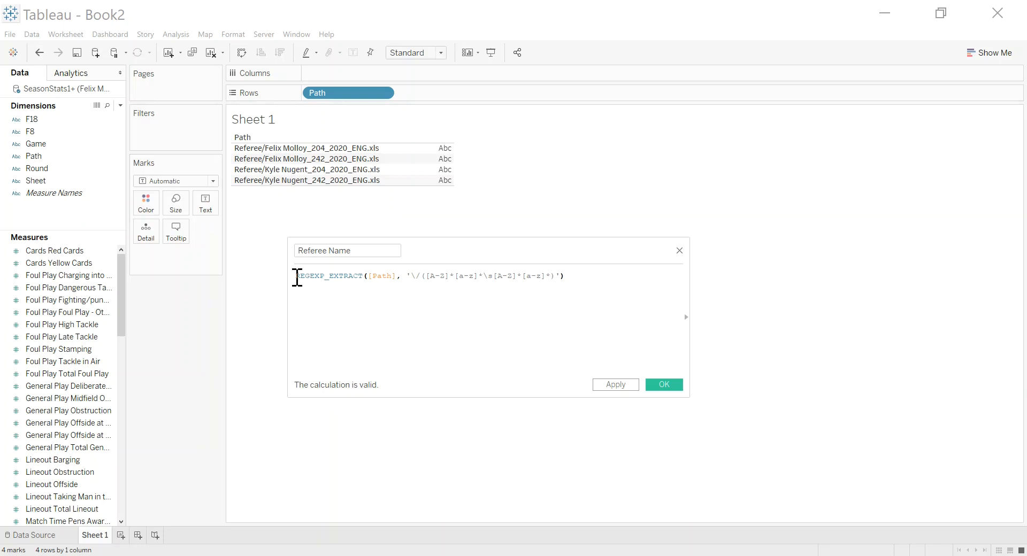
click(567, 276)
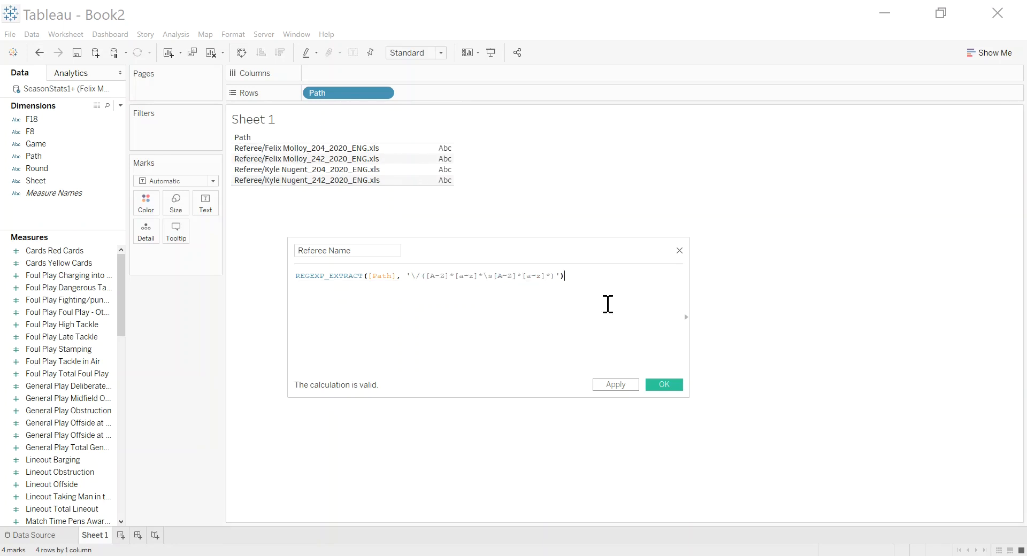
click(663, 385)
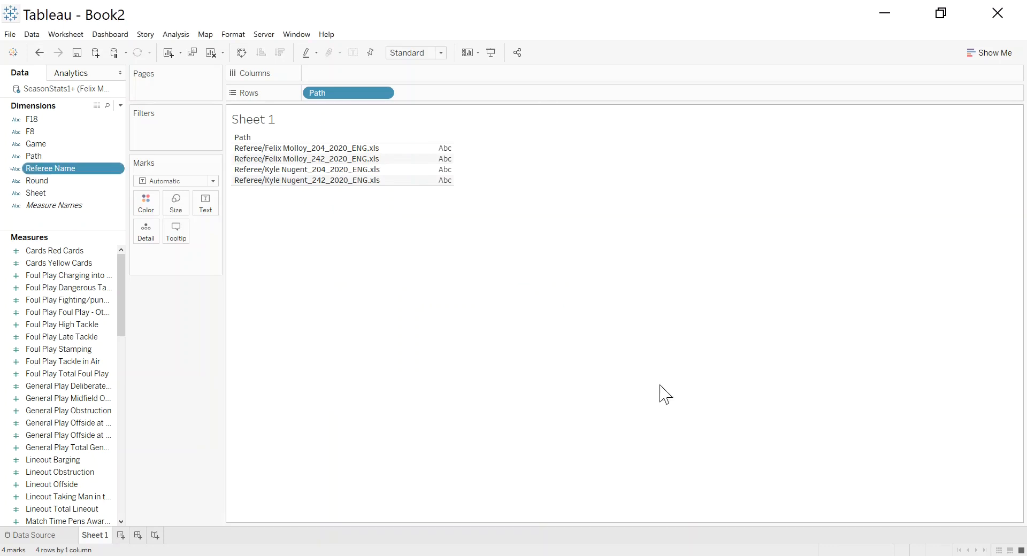
drag(51, 168, 429, 102)
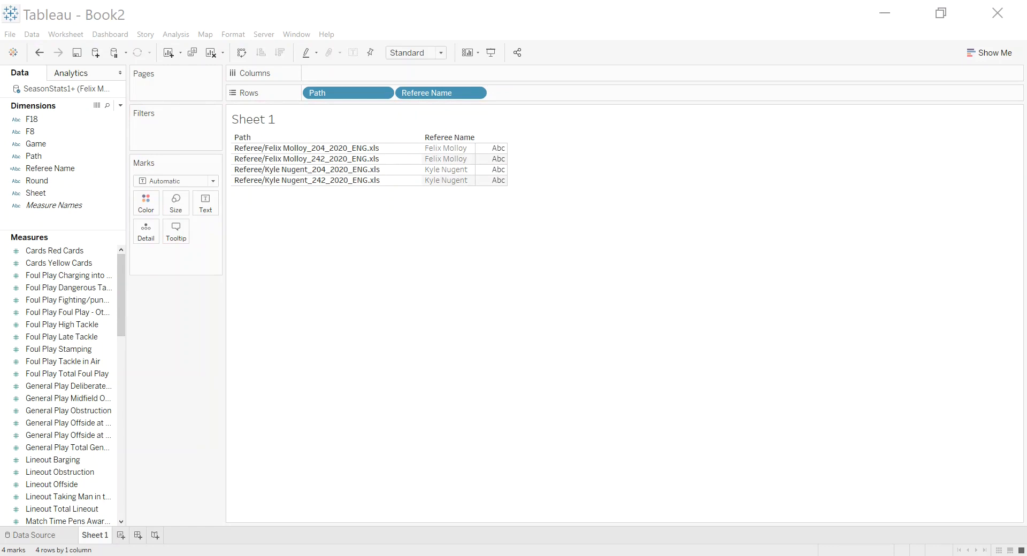
mouse_move(108, 231)
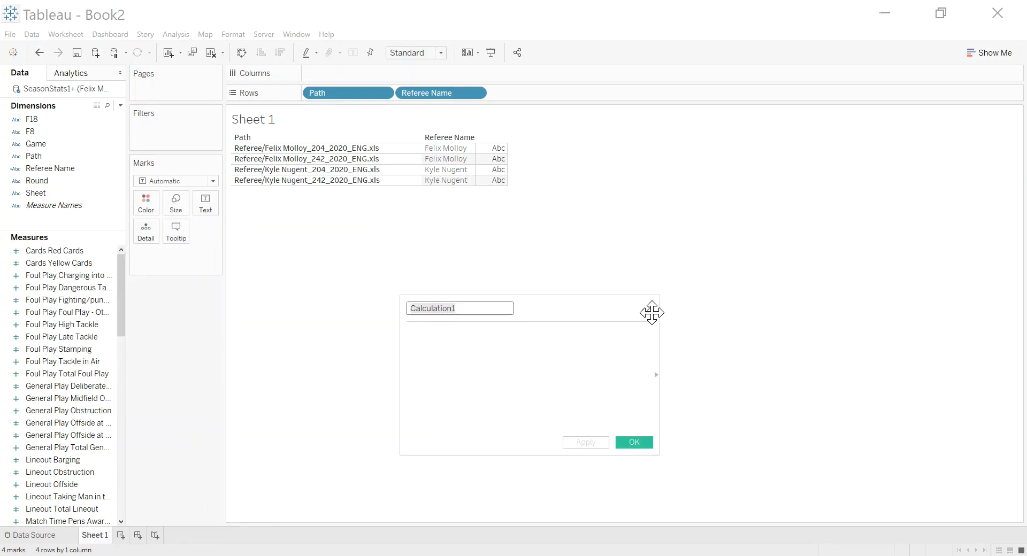
- Create a Competition field with REGEXP_EXTRACT([Path],'((204)|(242)|(600))')
text(Competition)
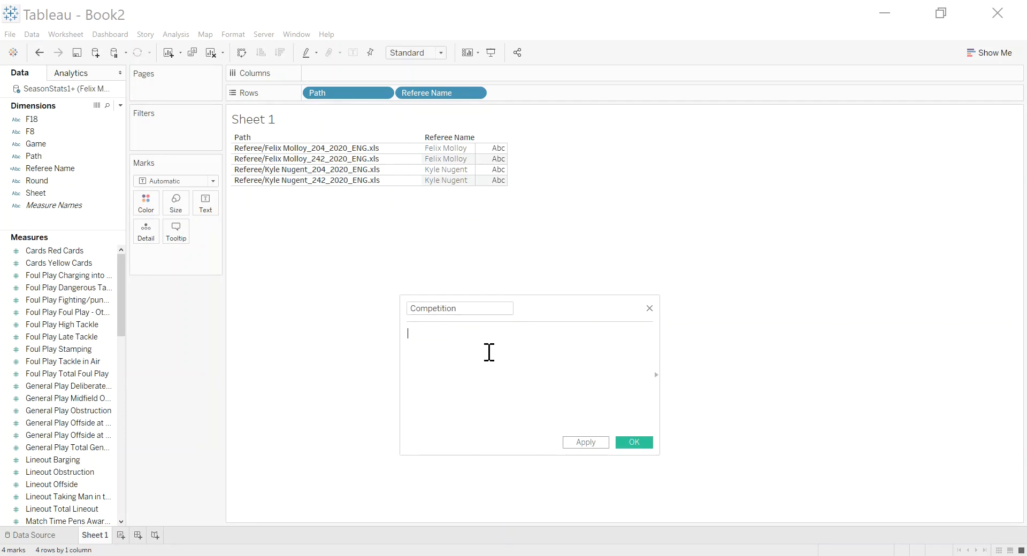
text(REGEXP_EXTRACT([Path],'((204)|(242))'))
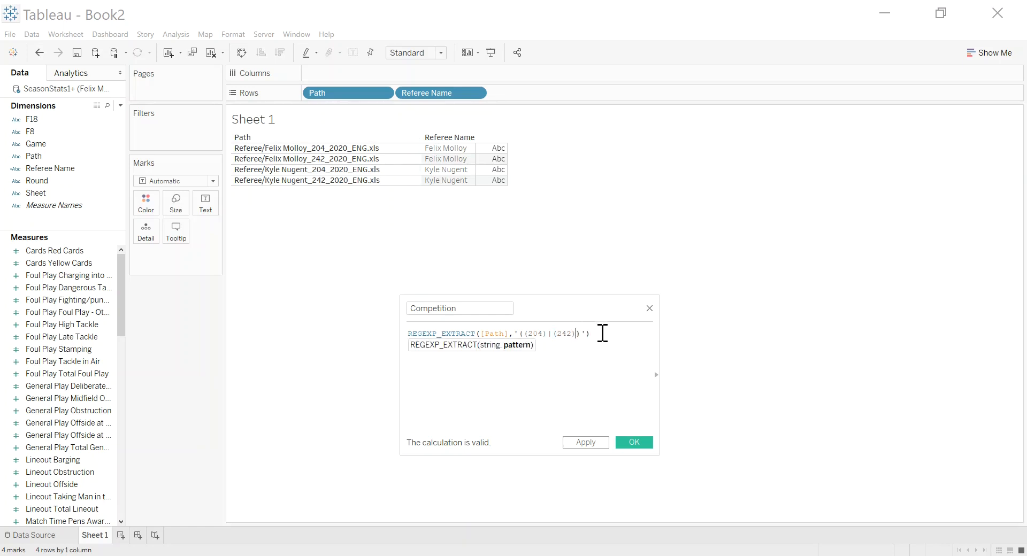
text())
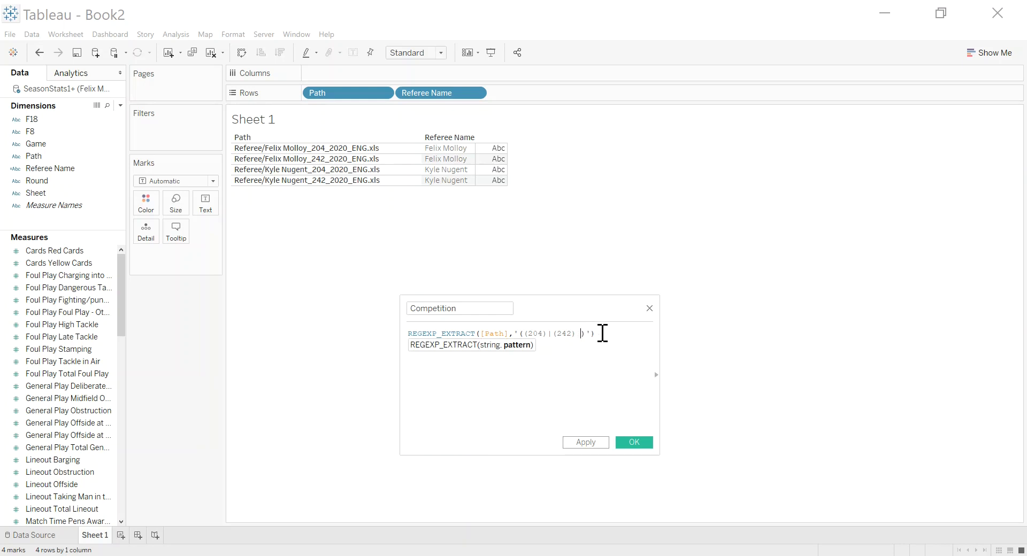
text())
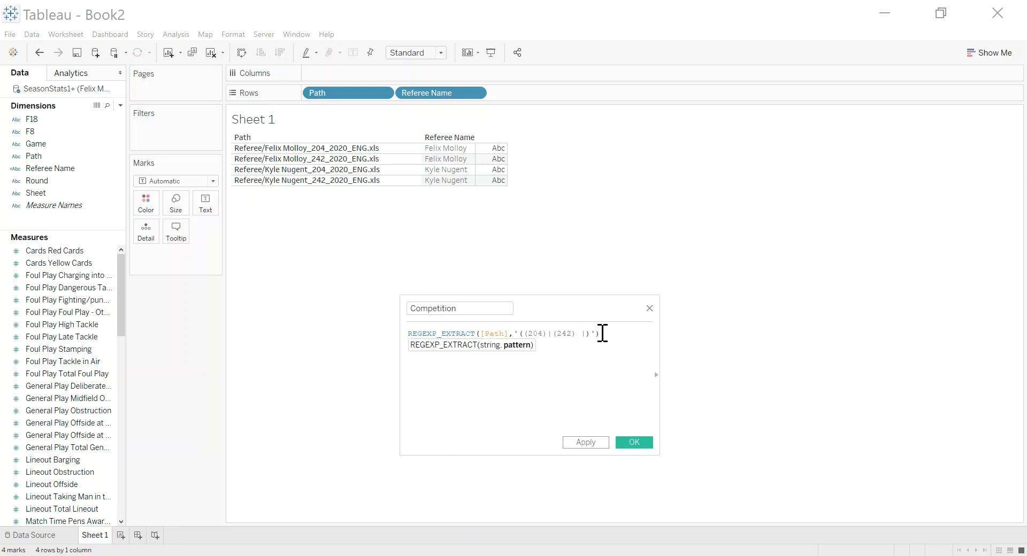
text(|(600))
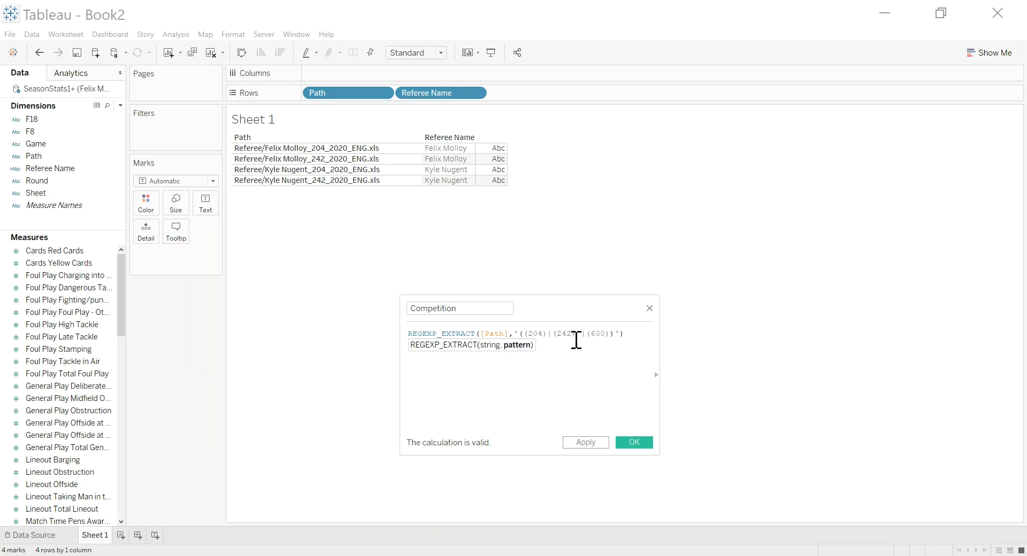
click(634, 442)
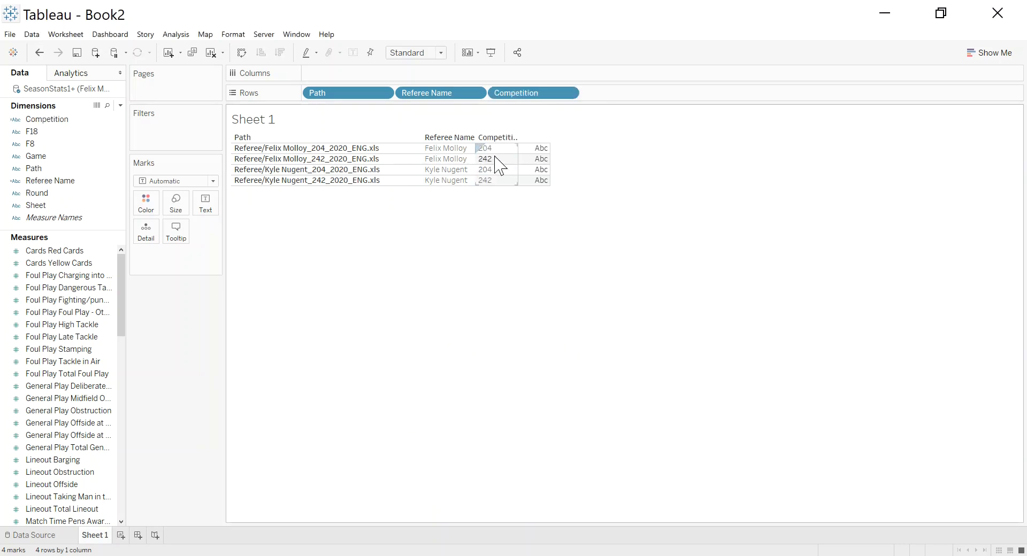
mouse_move(496, 193)
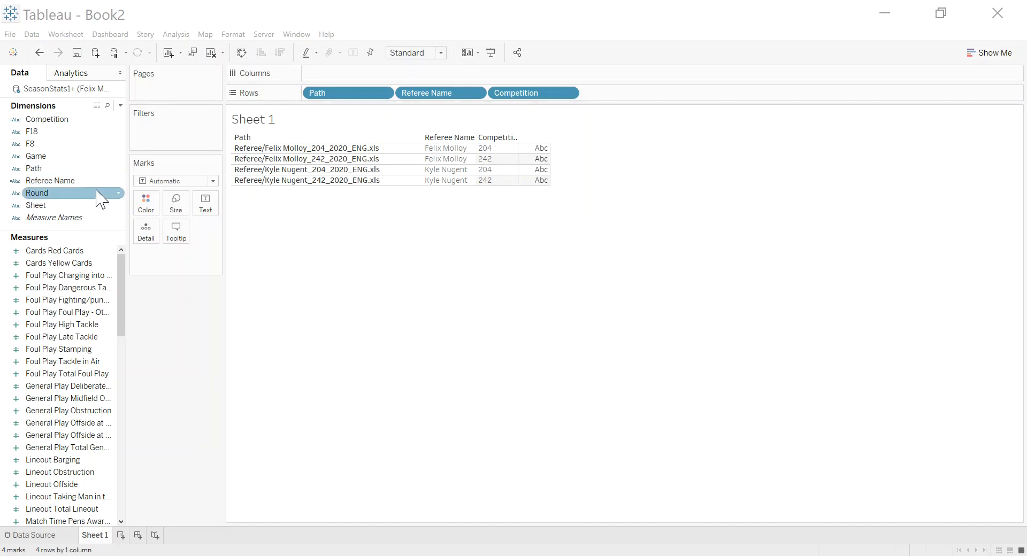
- Alias Competition value 204 as Pro 14 and 242 as Champions Cup
right_click(47, 119)
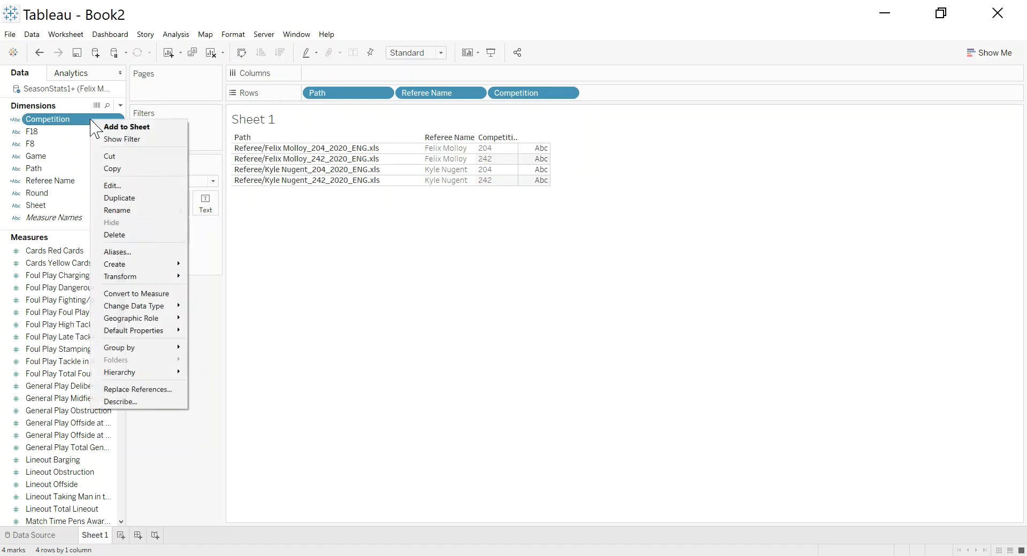
click(116, 252)
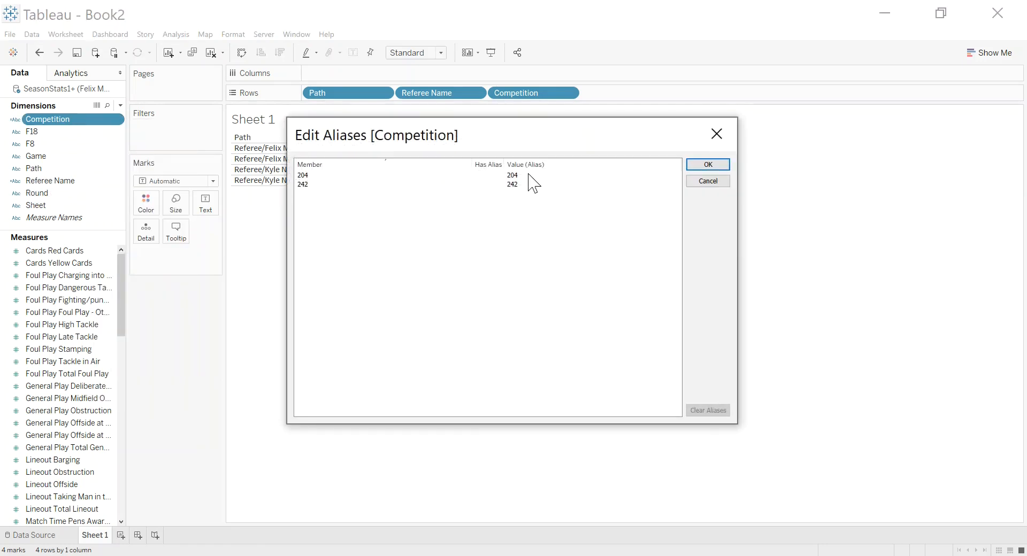
double_click(512, 175)
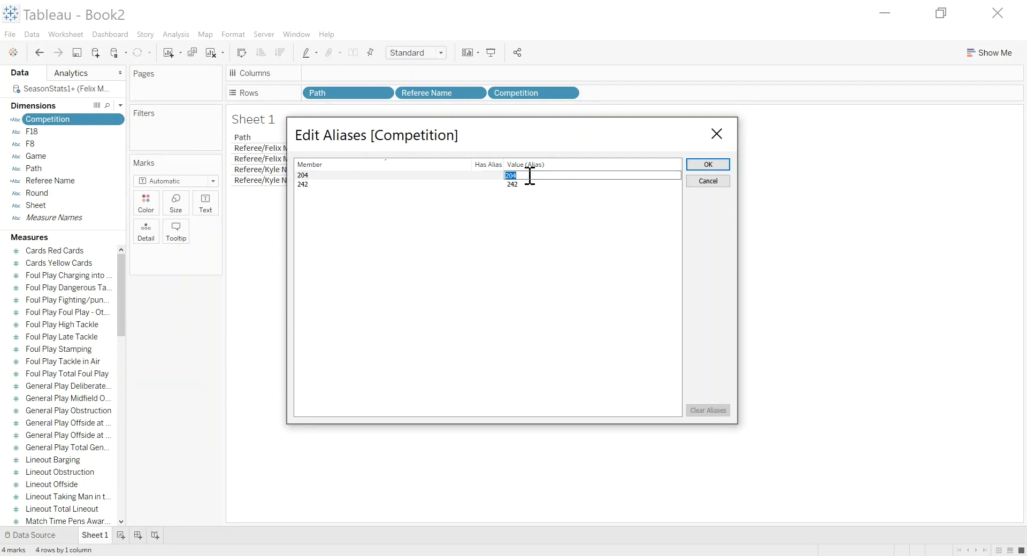
text(Pro 14)
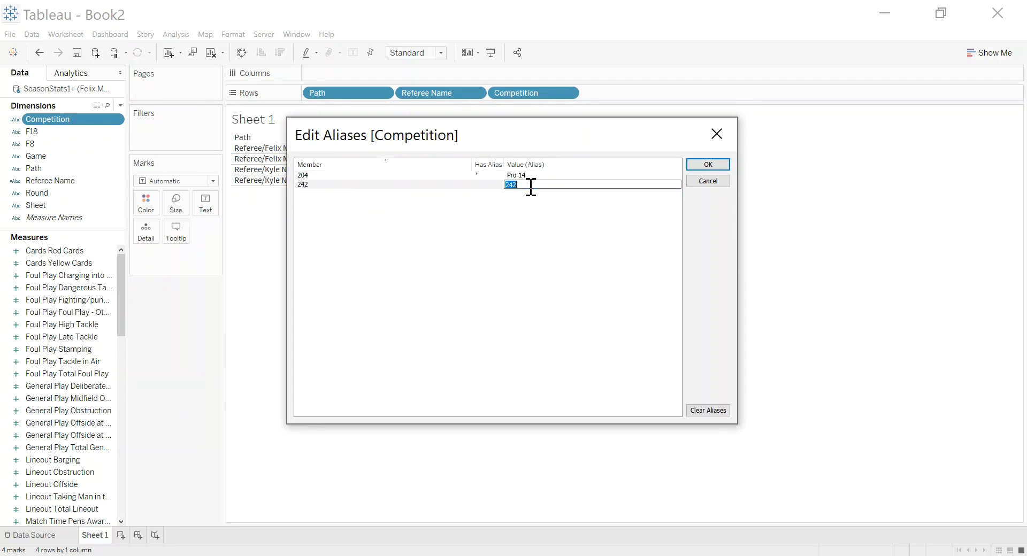
text(Champions Cup)
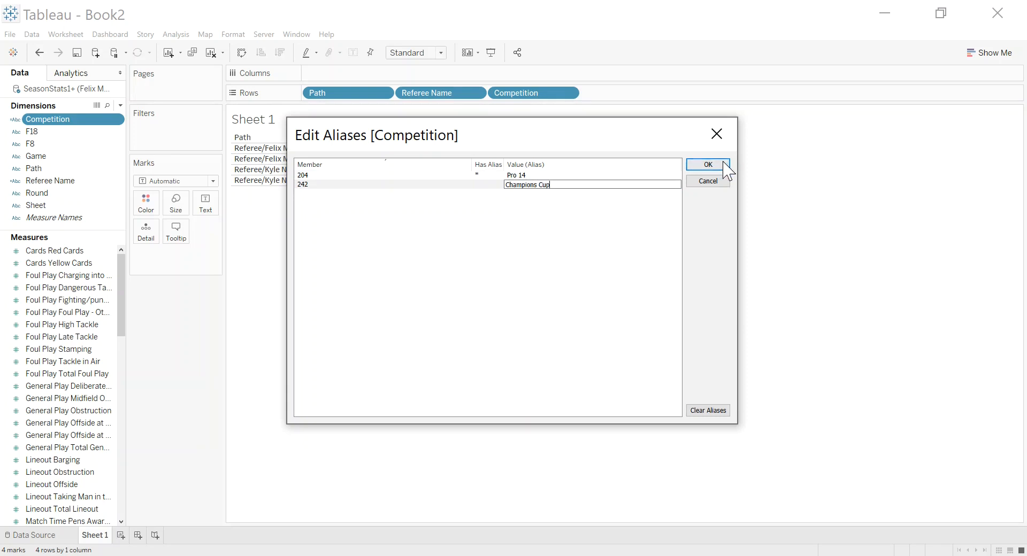
click(708, 164)
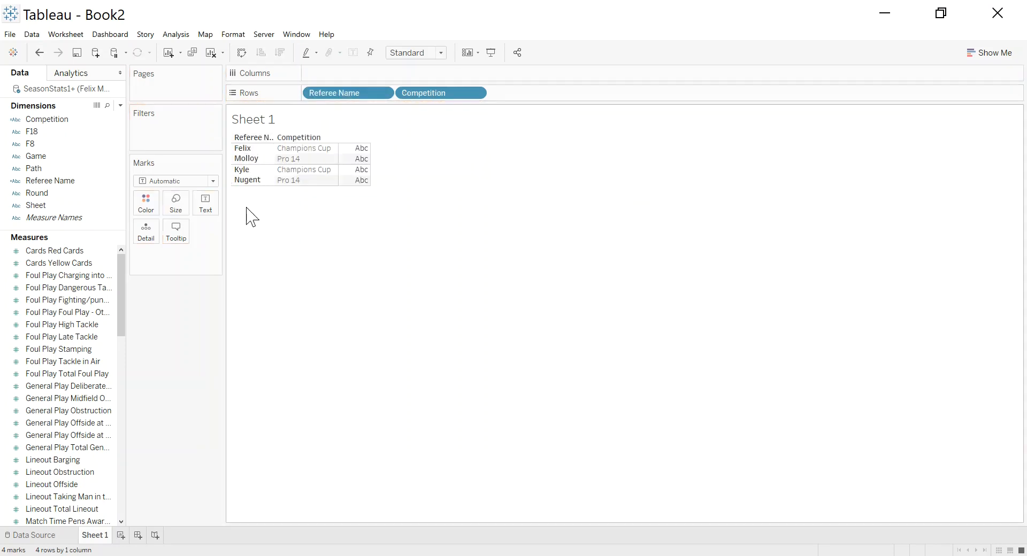
- Place the Game dimension on Rows after Competition
click(50, 181)
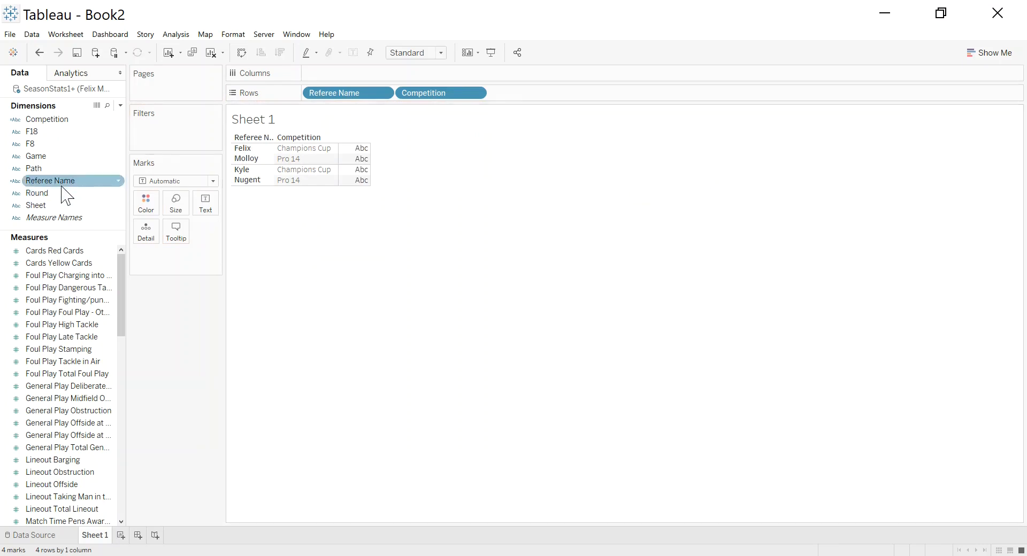
drag(35, 156, 550, 92)
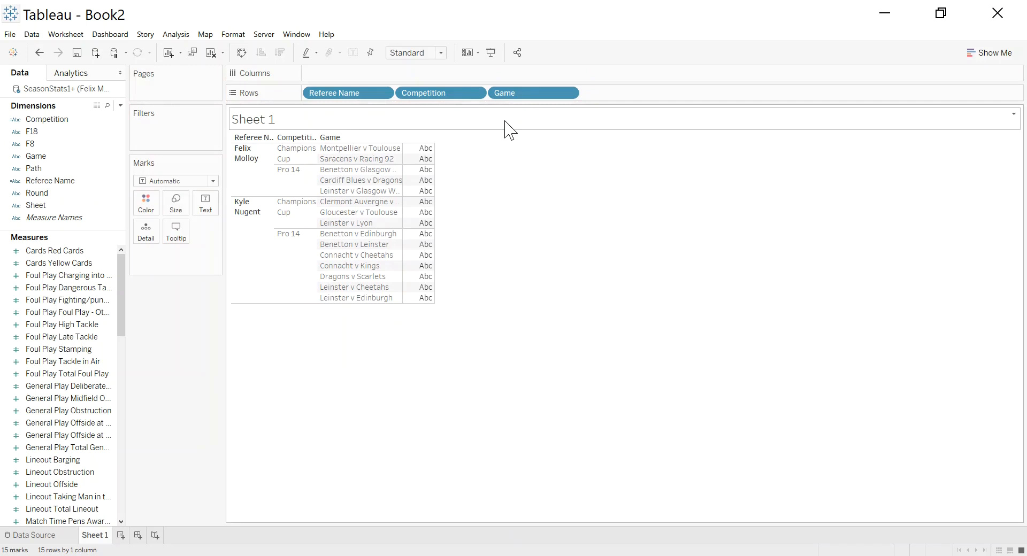
mouse_move(495, 173)
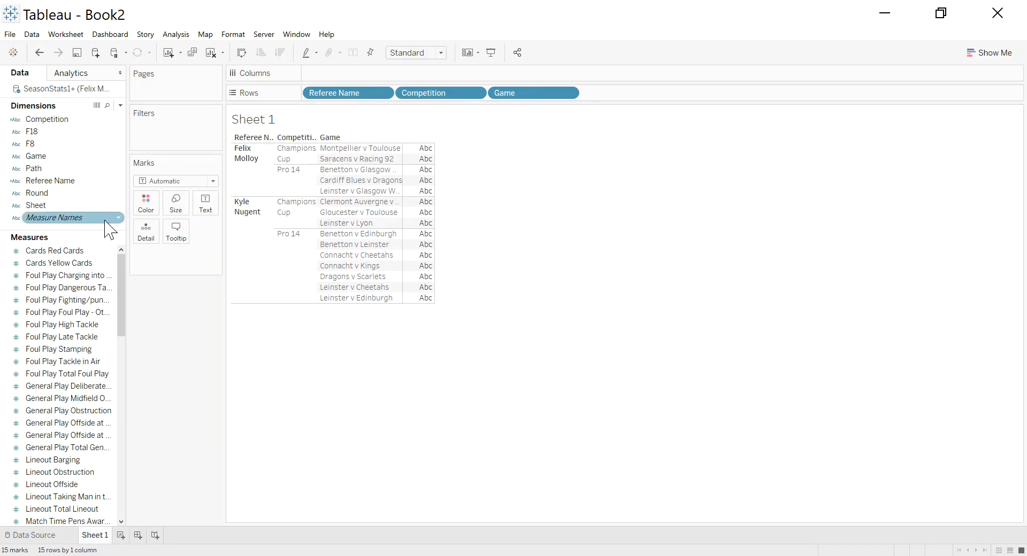
mouse_move(53, 218)
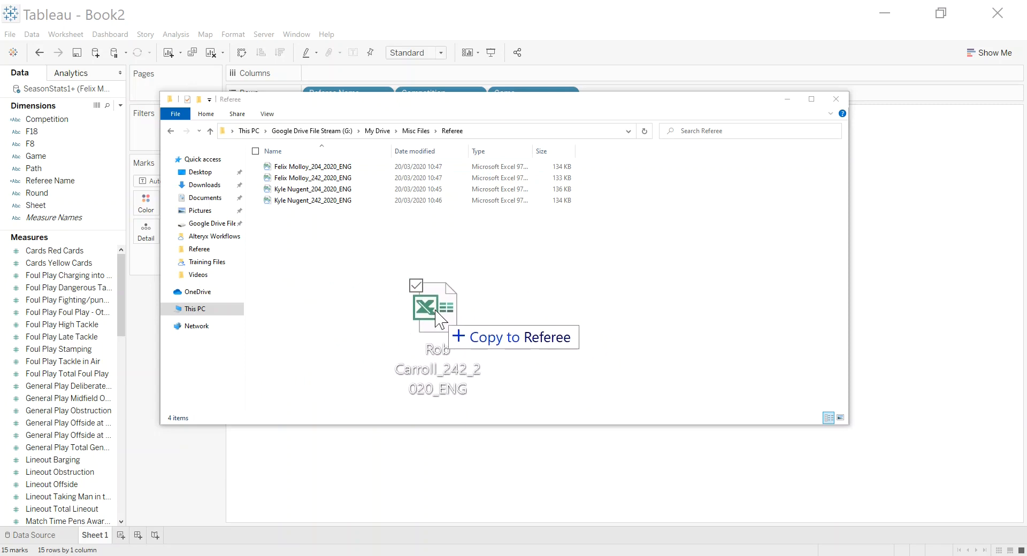
drag(435, 304, 320, 269)
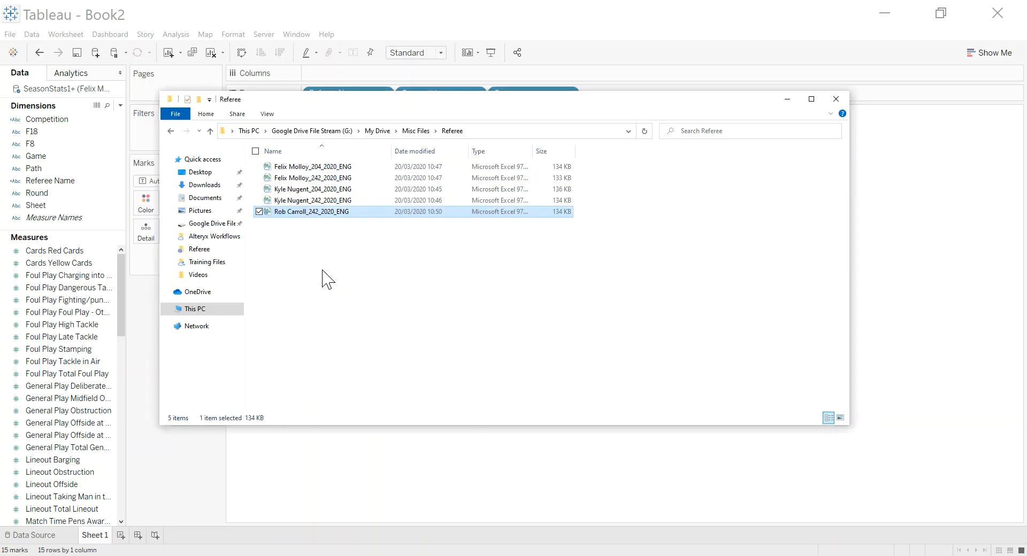
mouse_move(321, 219)
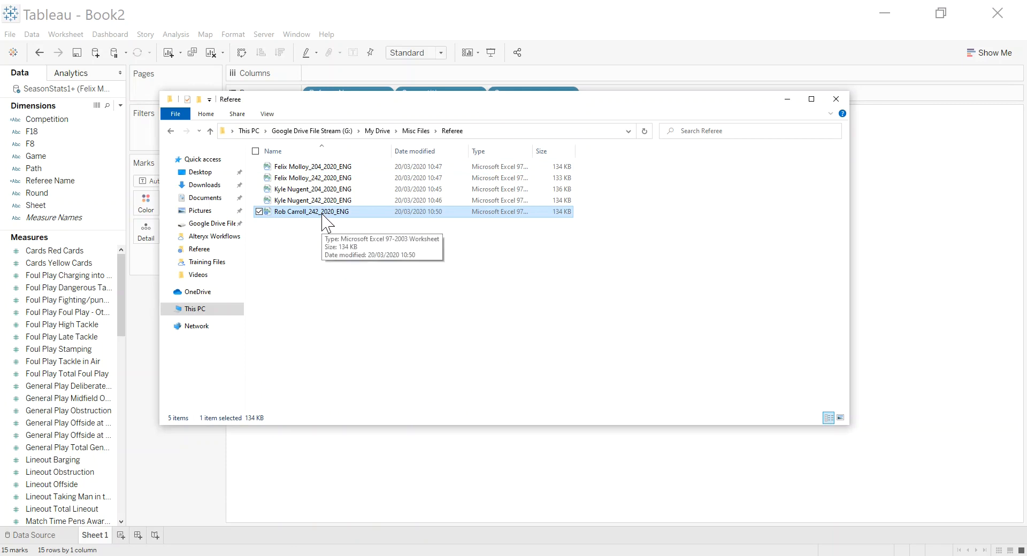
mouse_move(287, 224)
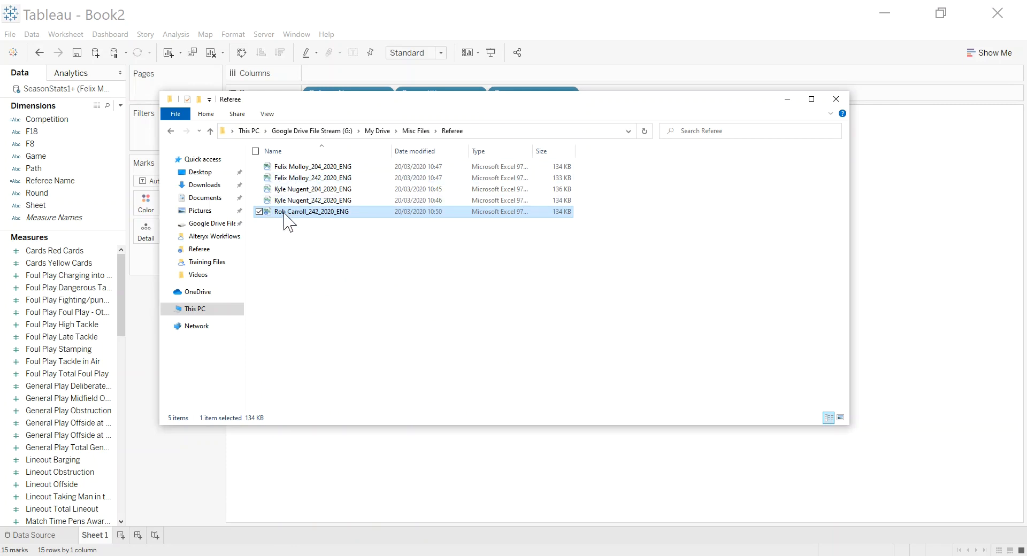
mouse_move(293, 221)
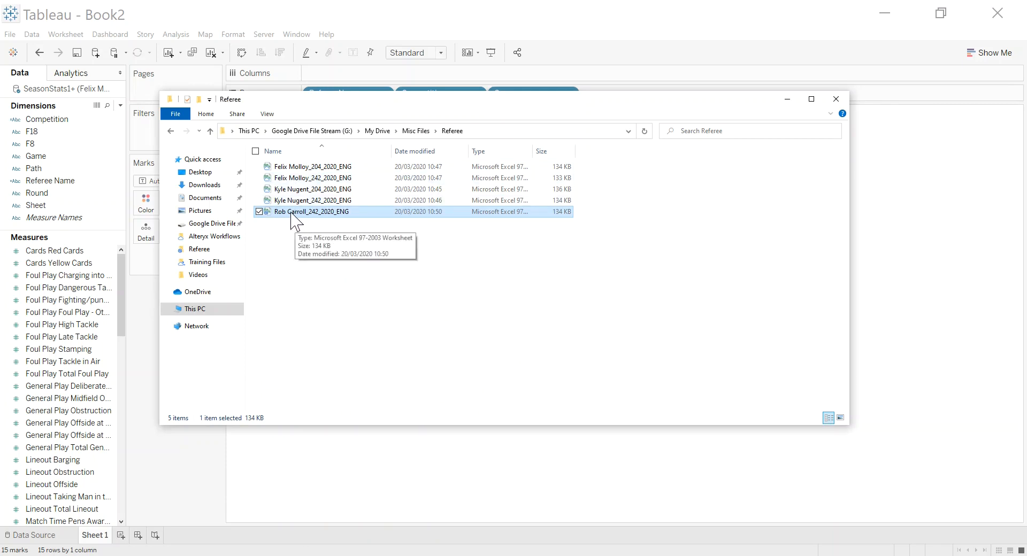
mouse_move(423, 337)
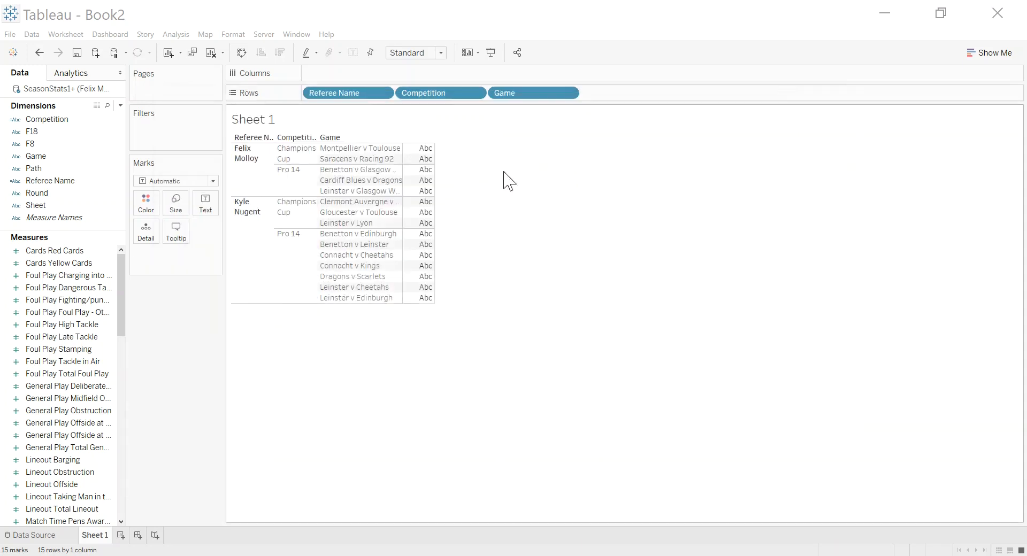
mouse_move(190, 146)
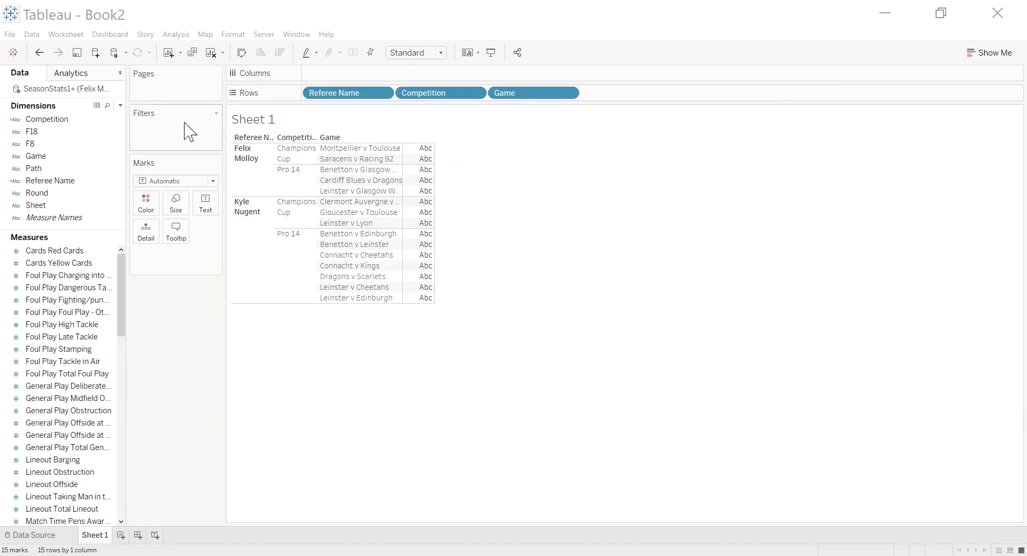
- Refresh the data source to load Rob Carroll's games and browse the Measures list
right_click(53, 89)
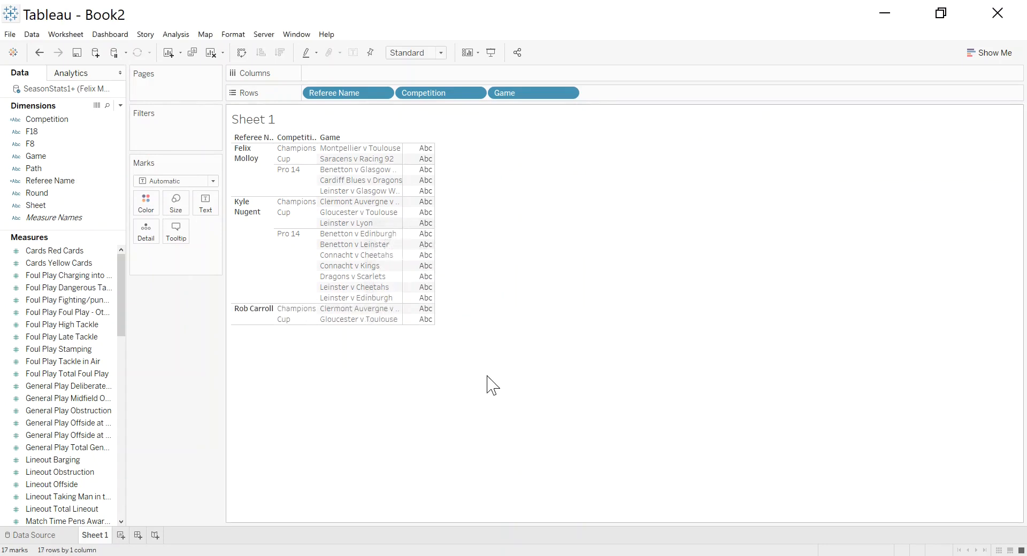
mouse_move(316, 340)
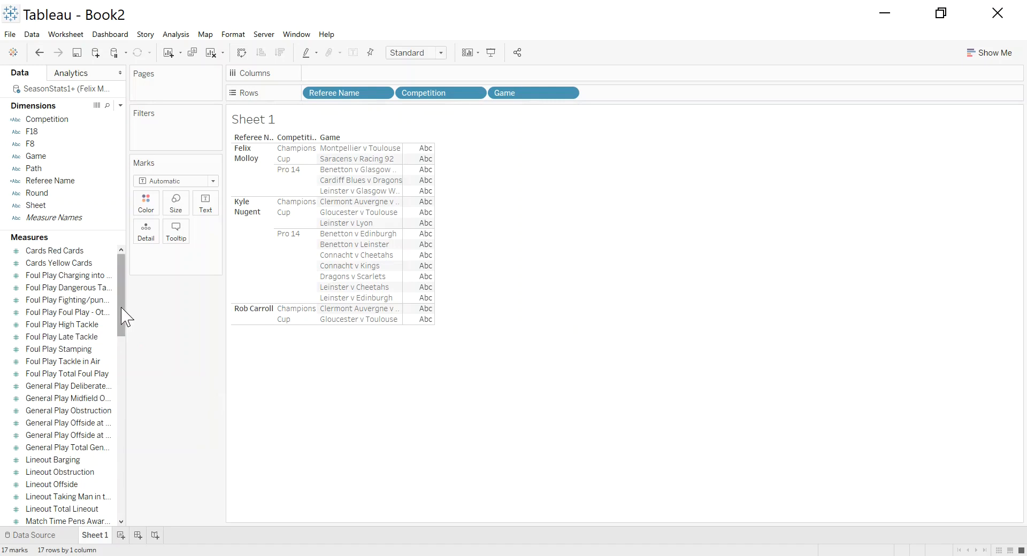
scroll(down, 3)
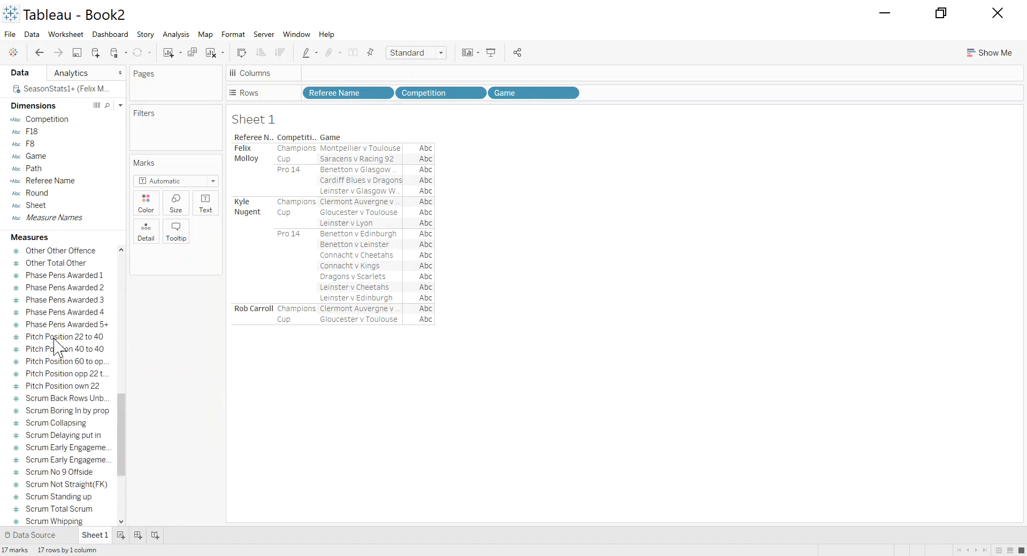
click(63, 312)
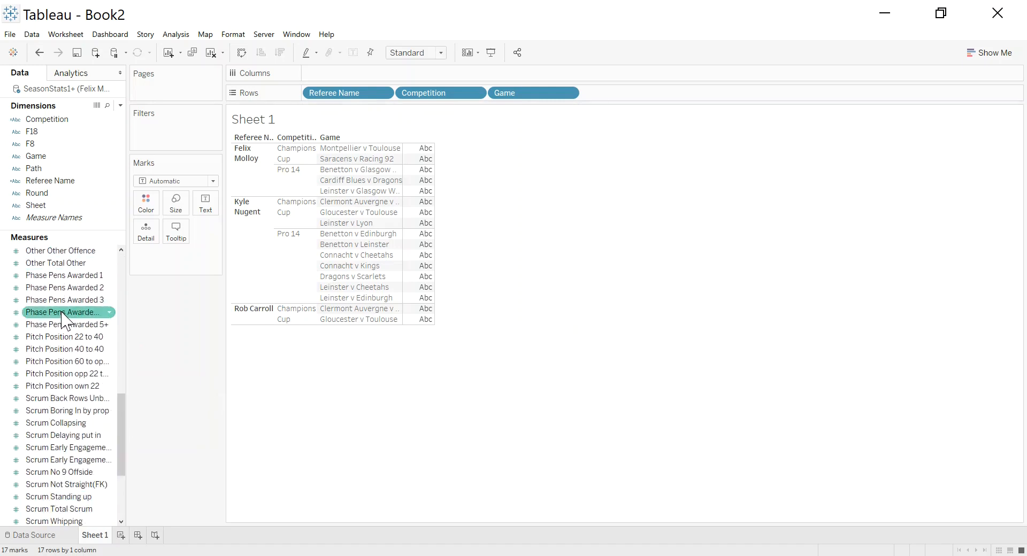
click(33, 535)
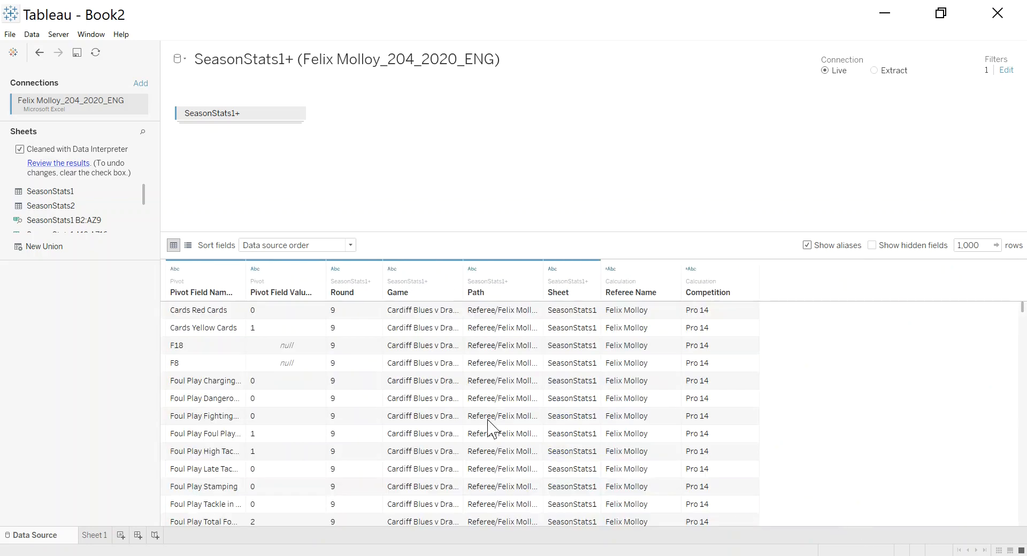
mouse_move(196, 313)
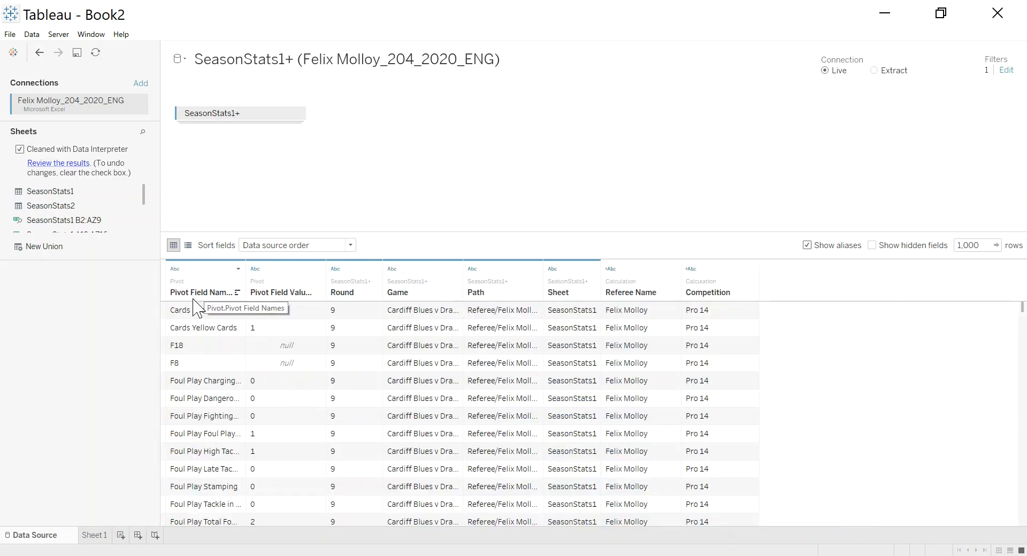
- Rename Pivot Field Names to Infringement and Pivot Field Values to Count
double_click(201, 292)
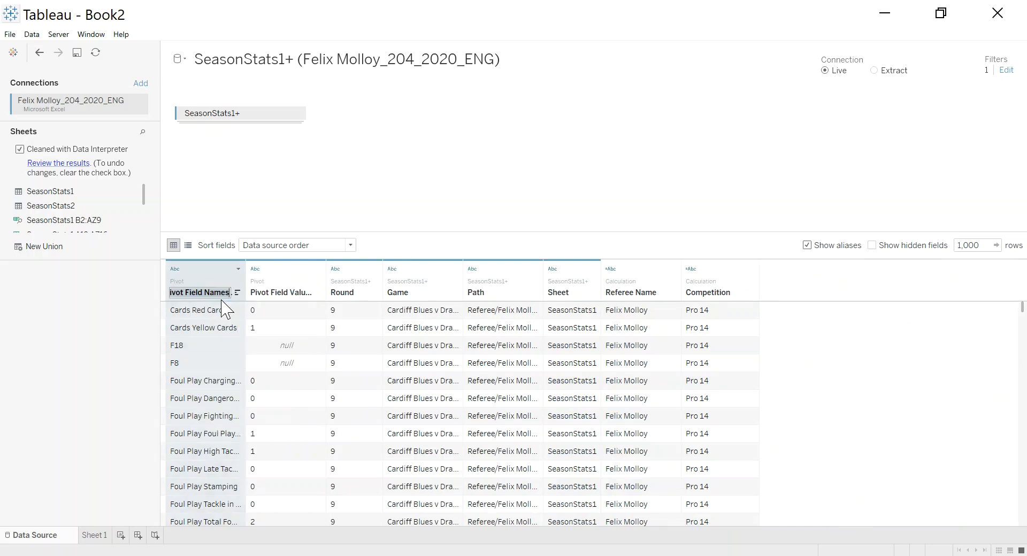
text(Infringement)
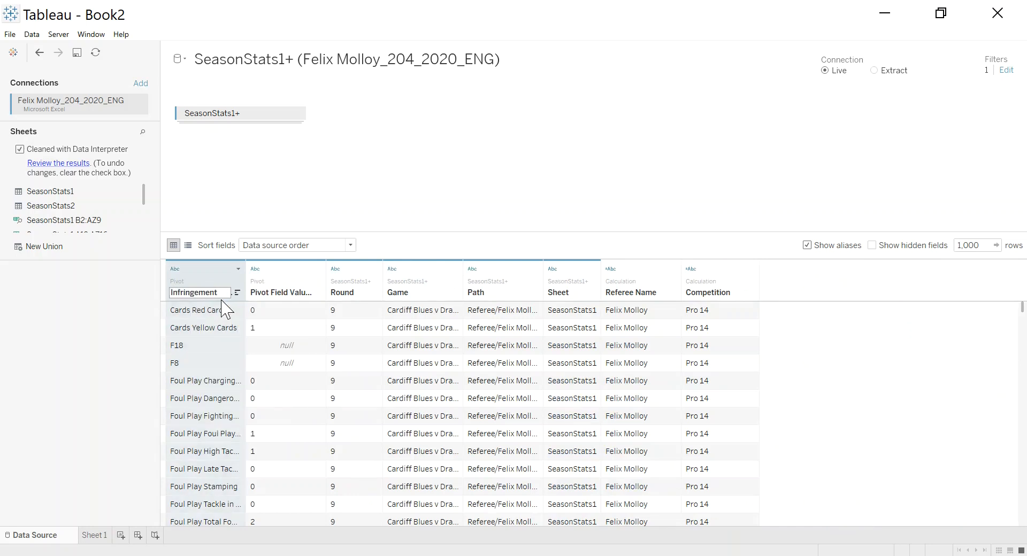
right_click(285, 280)
text(Count)
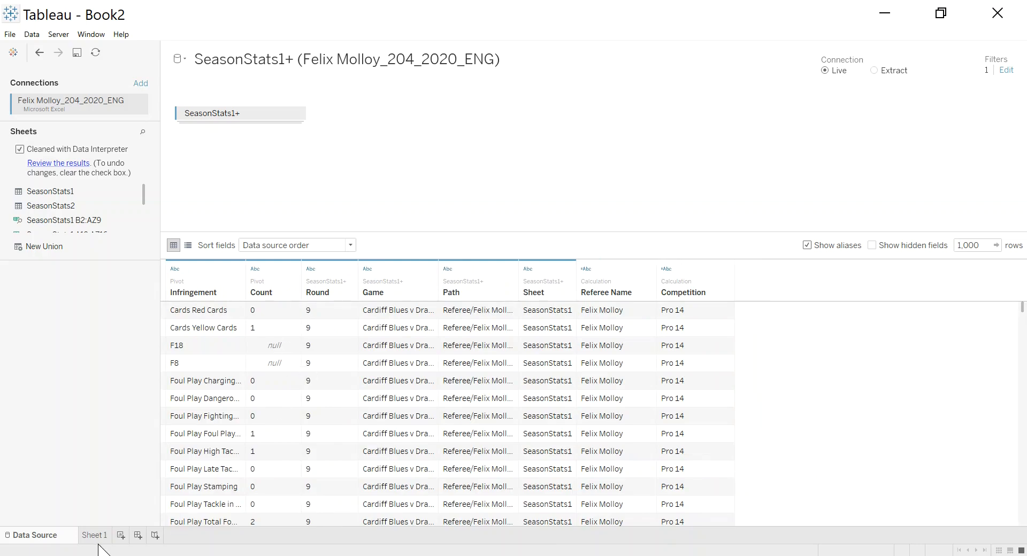
- Go to Sheet 1 and add a new blank worksheet, Sheet 2
click(94, 535)
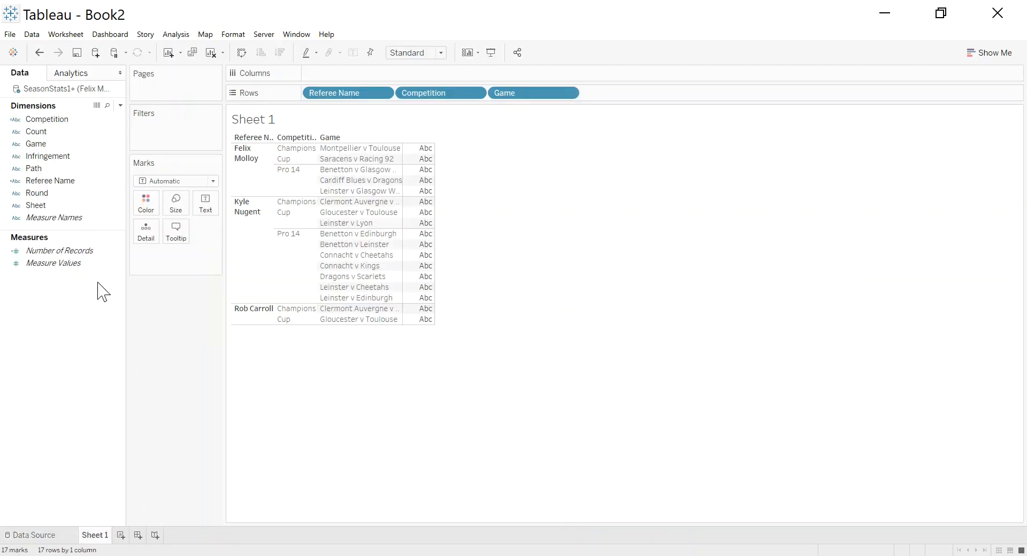
mouse_move(60, 331)
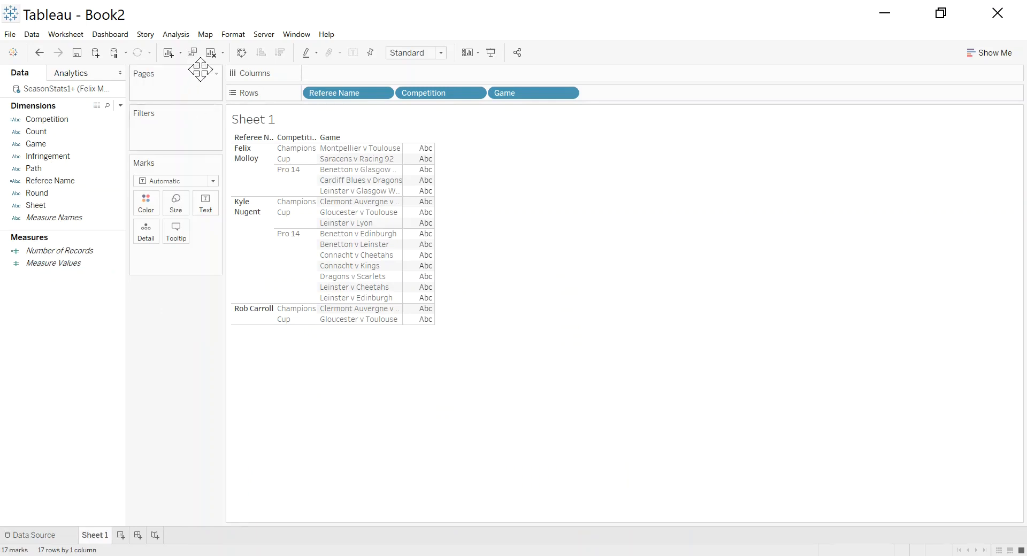
mouse_move(118, 484)
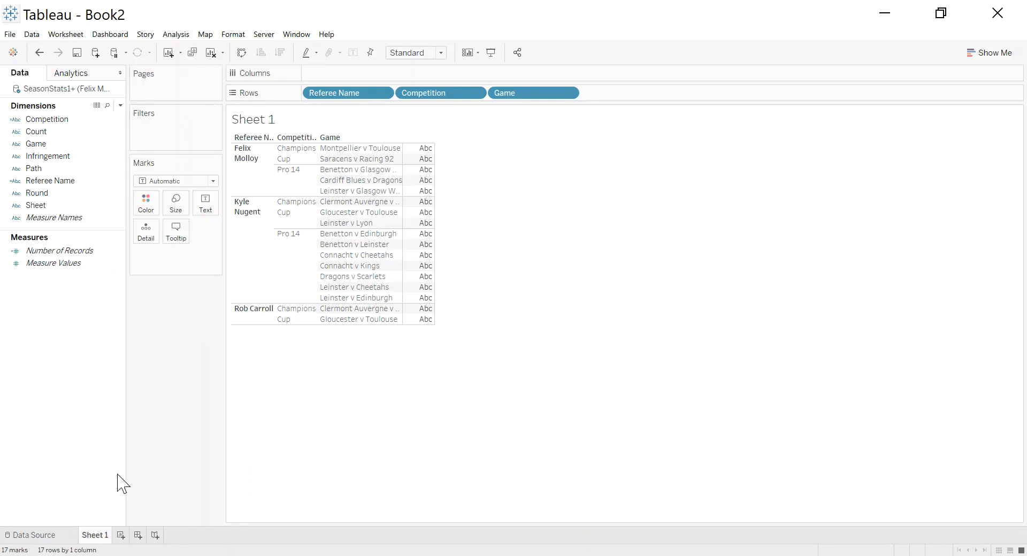
click(120, 535)
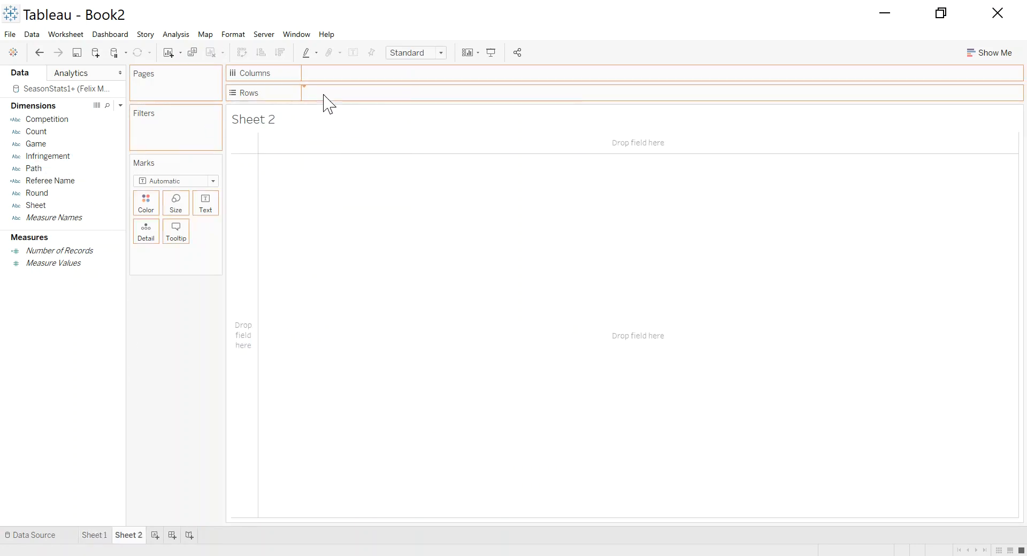
- Place Infringement on Rows and start converting Count to a measure
drag(48, 156, 347, 92)
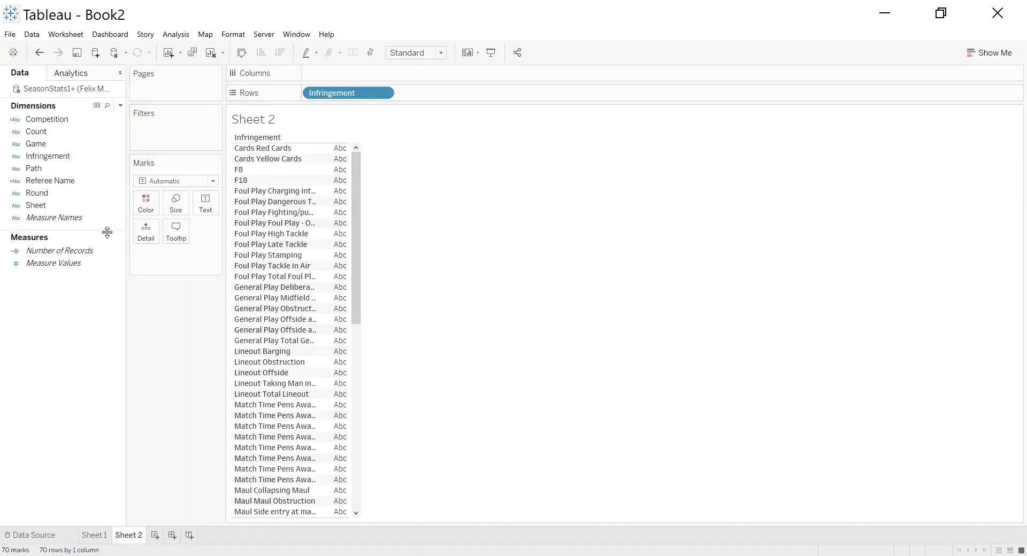
click(36, 131)
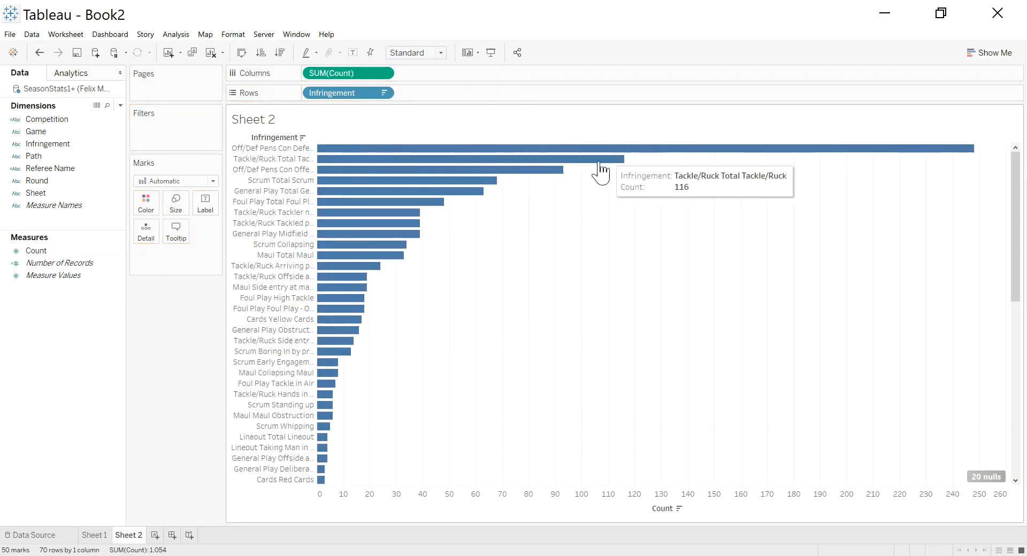
mouse_move(347, 452)
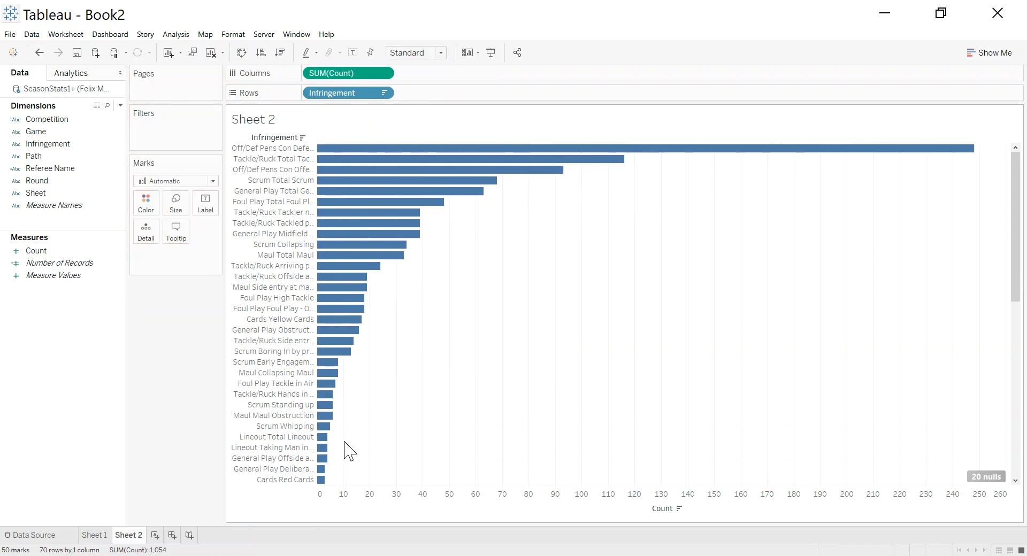
click(50, 168)
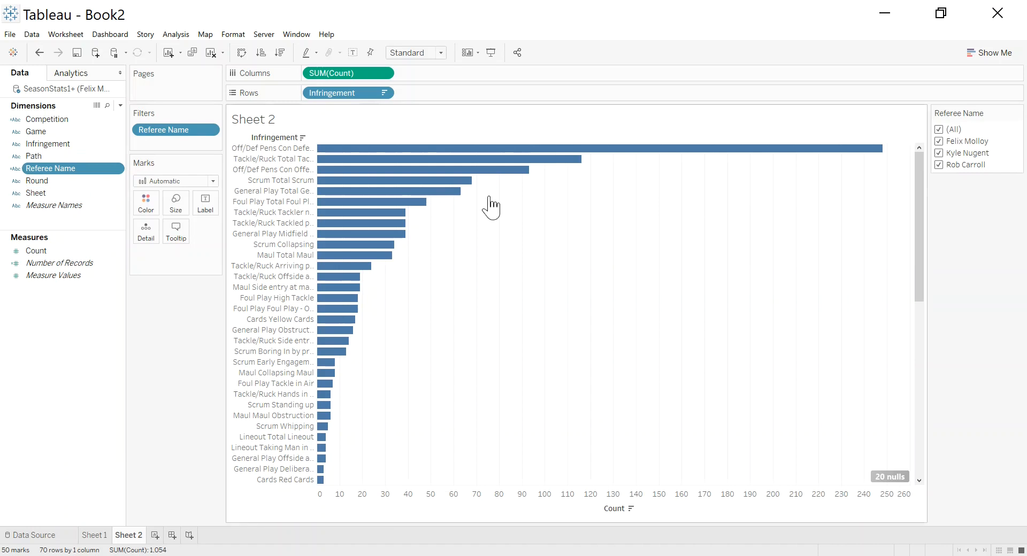
click(939, 141)
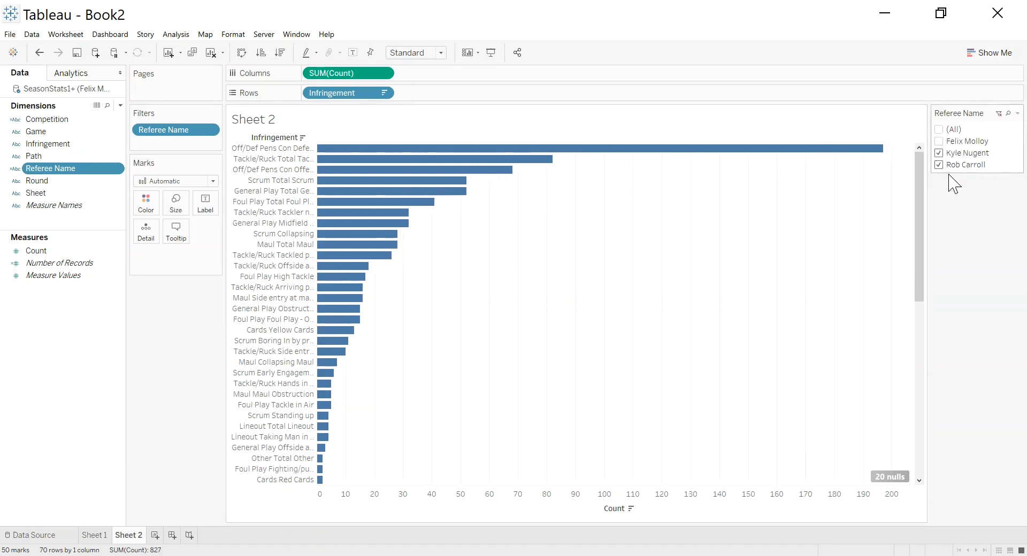
click(938, 153)
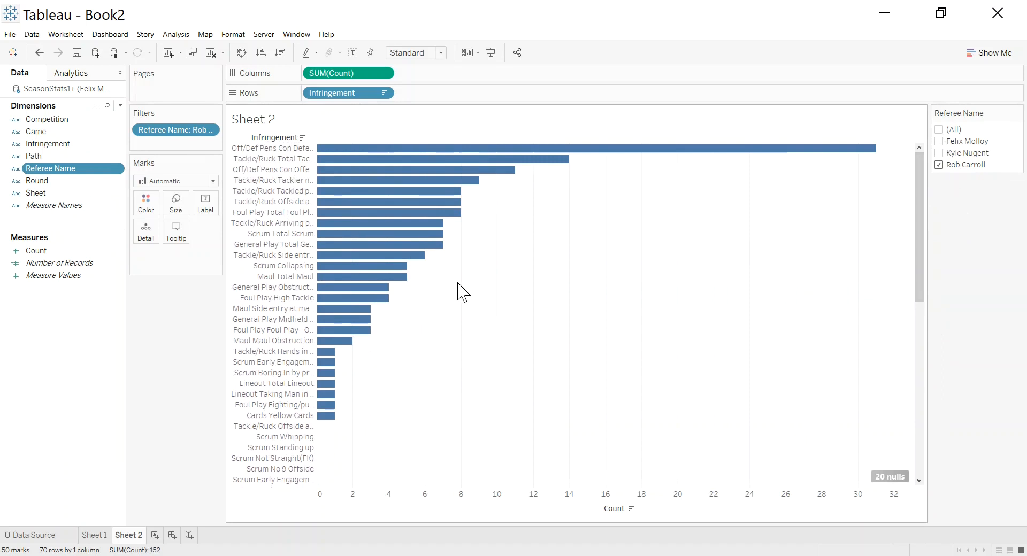
mouse_move(48, 132)
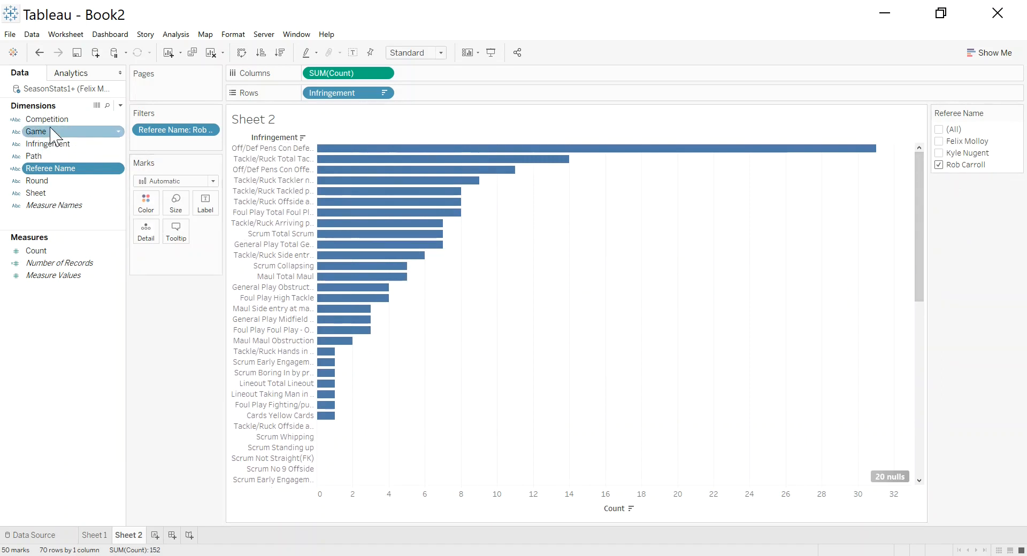
right_click(47, 119)
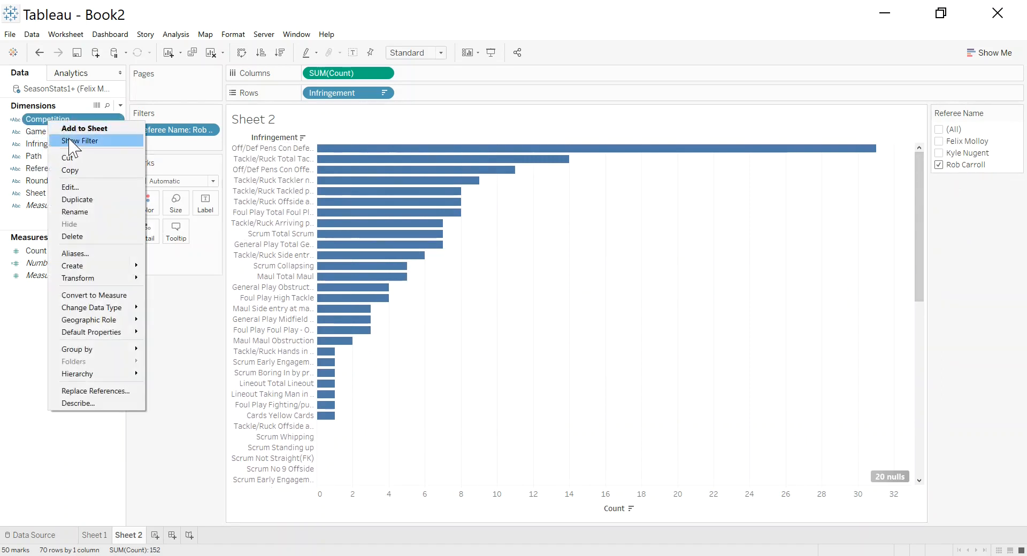
click(81, 141)
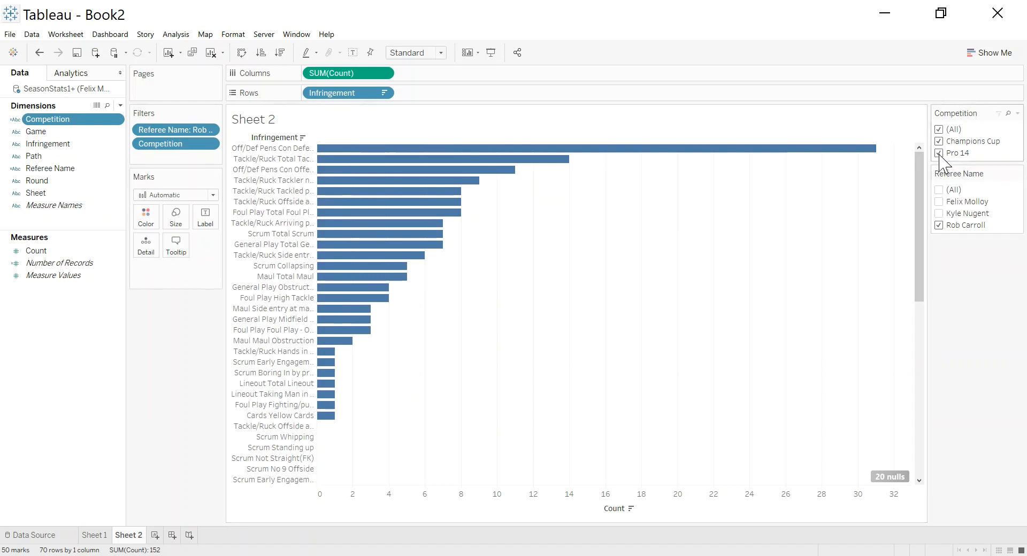
click(938, 226)
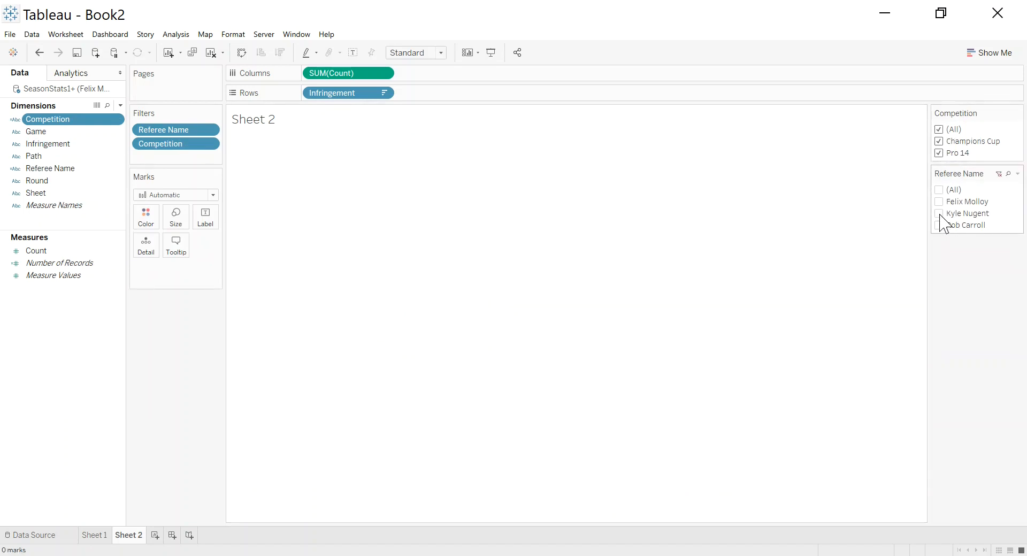
click(938, 213)
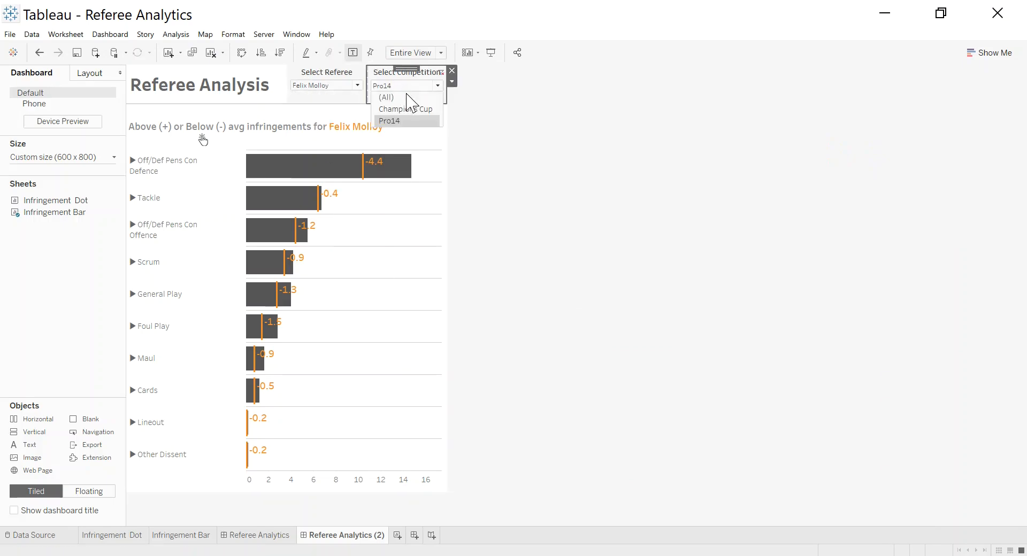
- Set Select Competition to (All) and drill Scrum down into its individual infringement bars
click(386, 97)
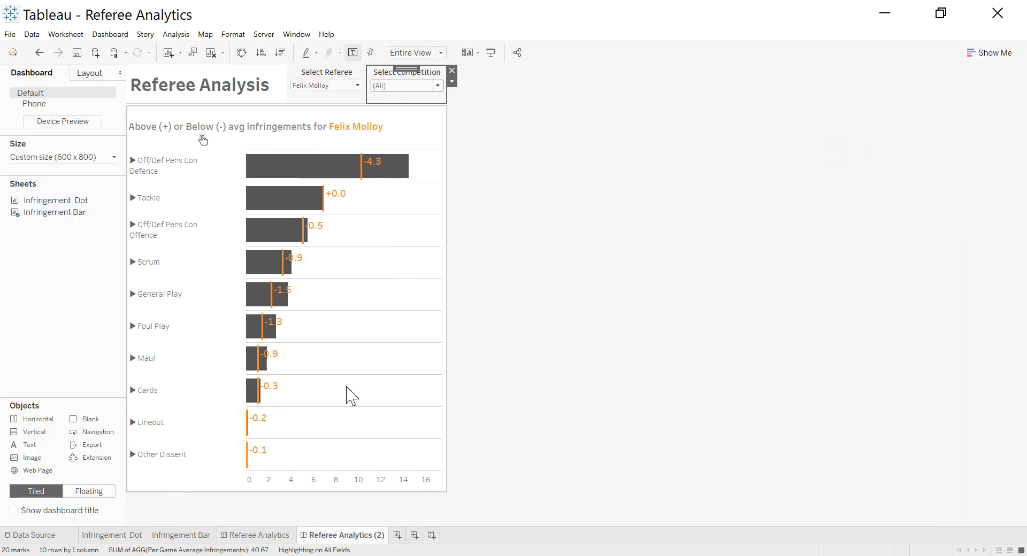
mouse_move(136, 275)
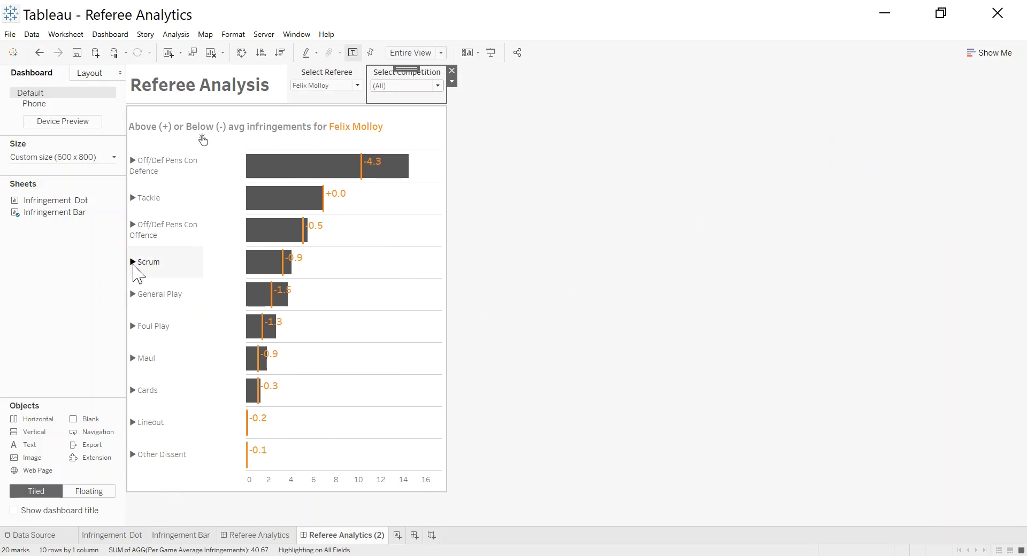
click(133, 262)
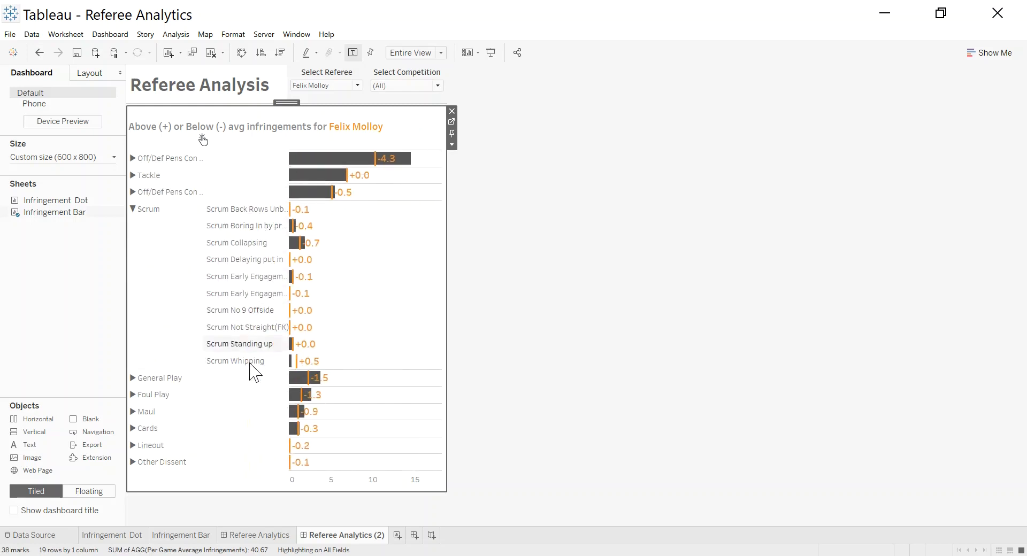
mouse_move(165, 228)
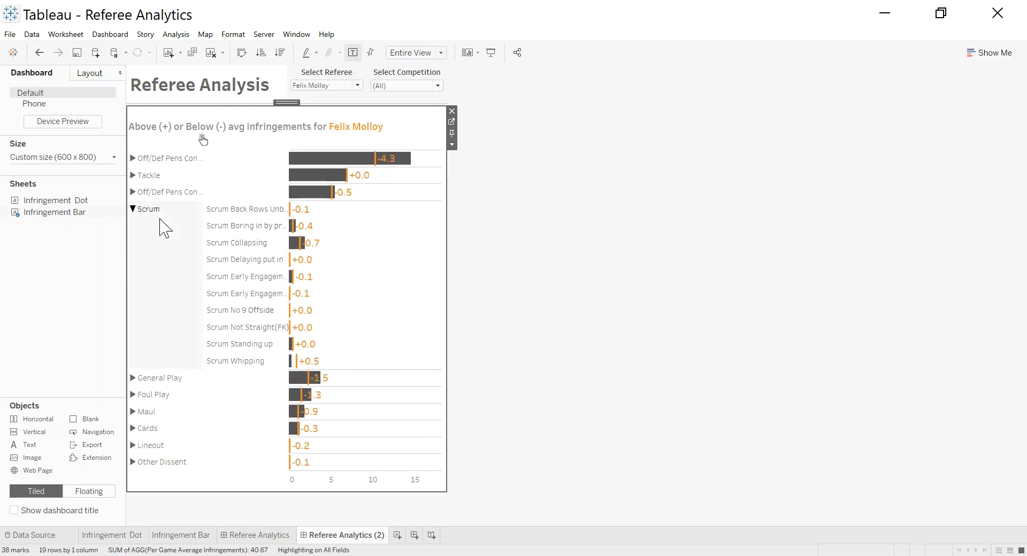
click(148, 209)
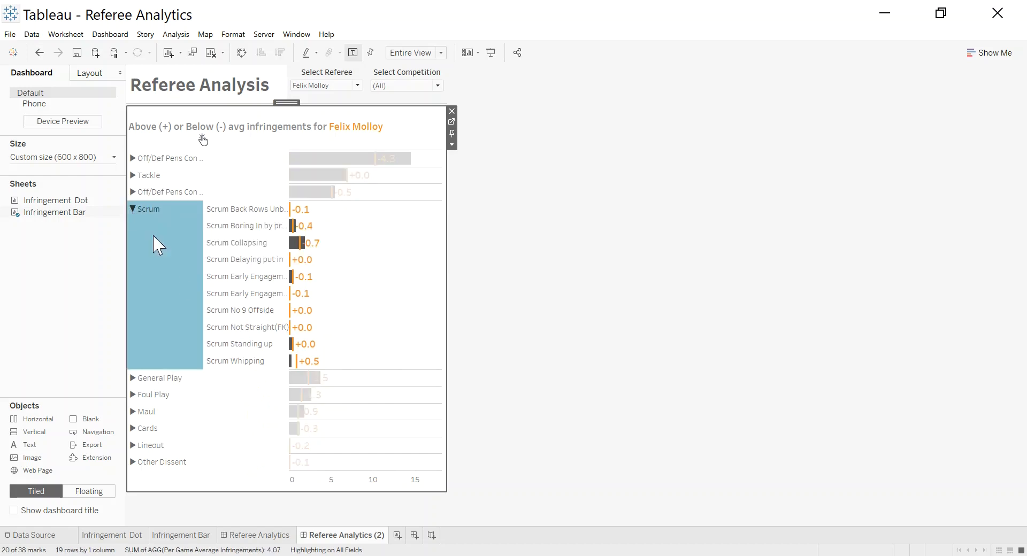
click(133, 209)
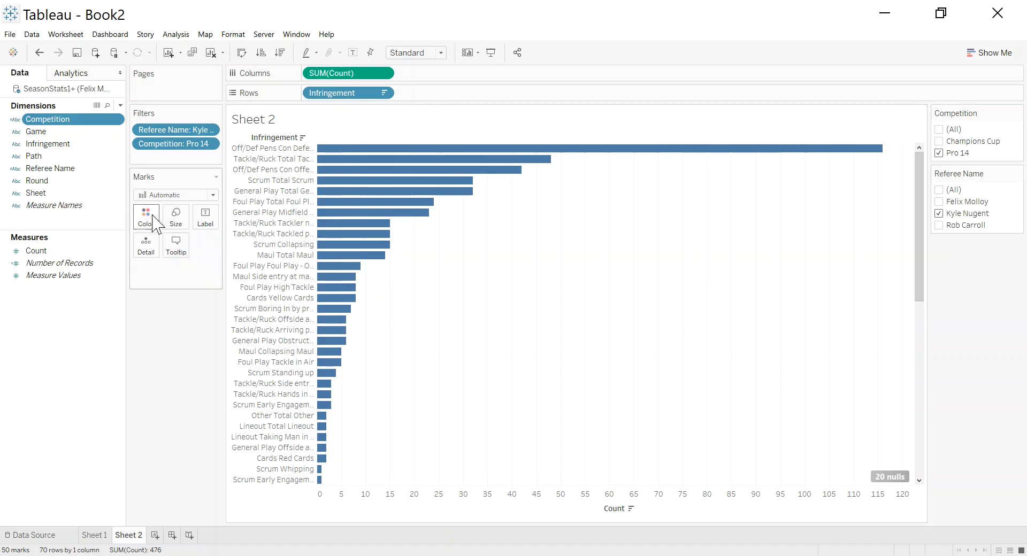
mouse_move(274, 286)
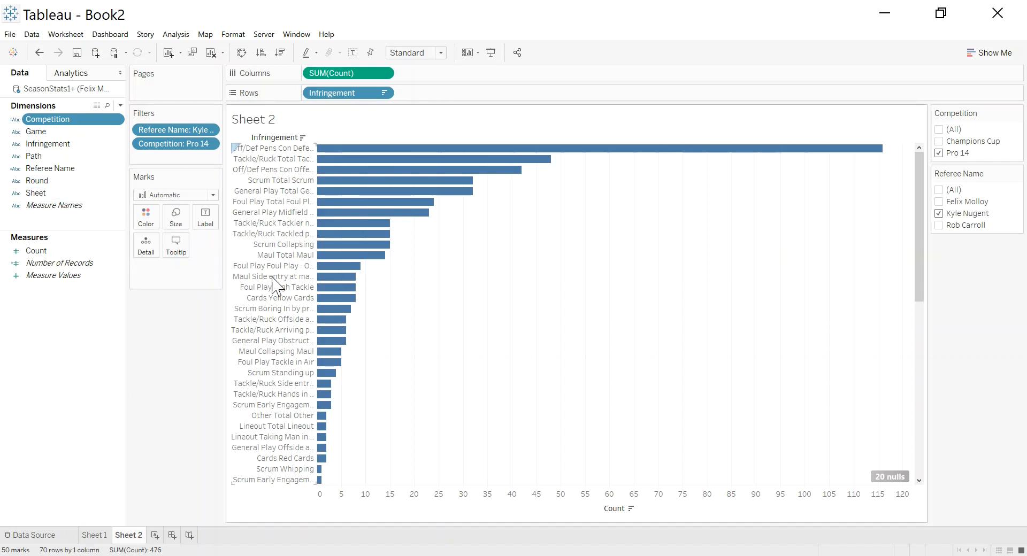
mouse_move(59, 263)
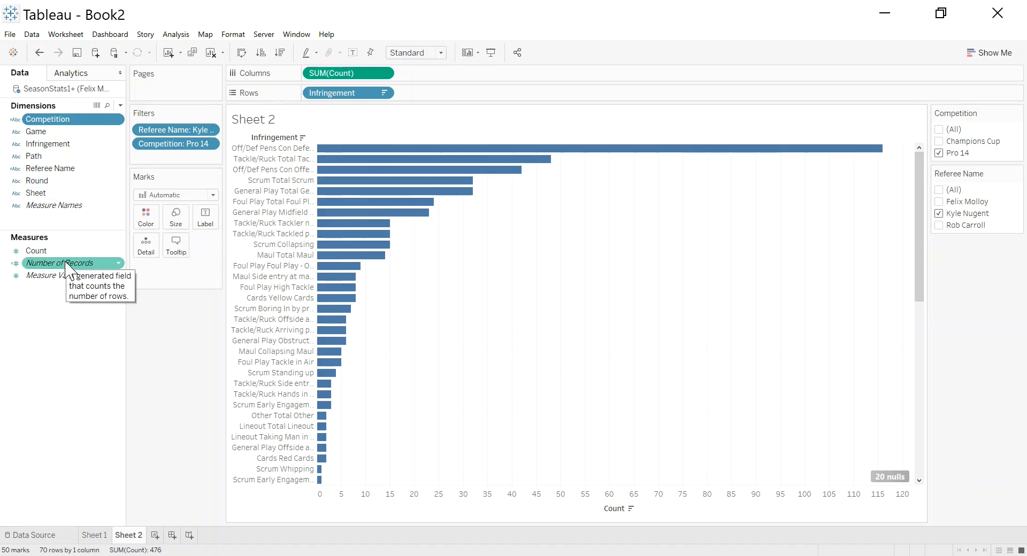
mouse_move(423, 369)
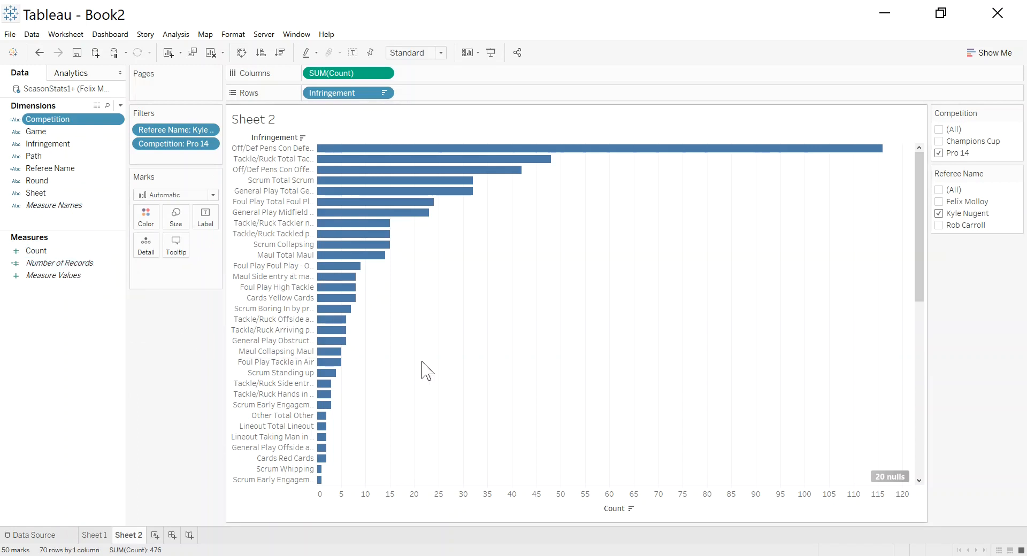
mouse_move(596, 363)
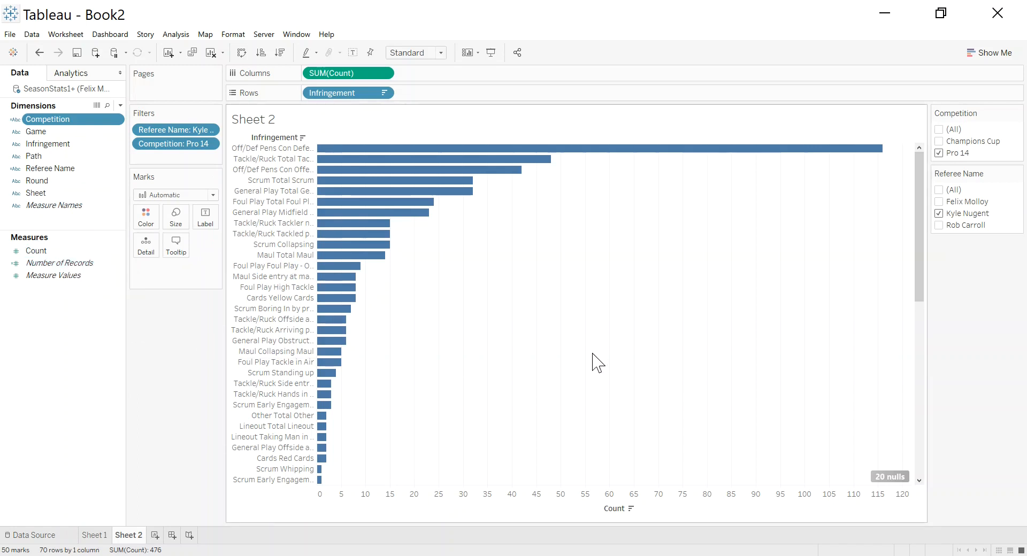